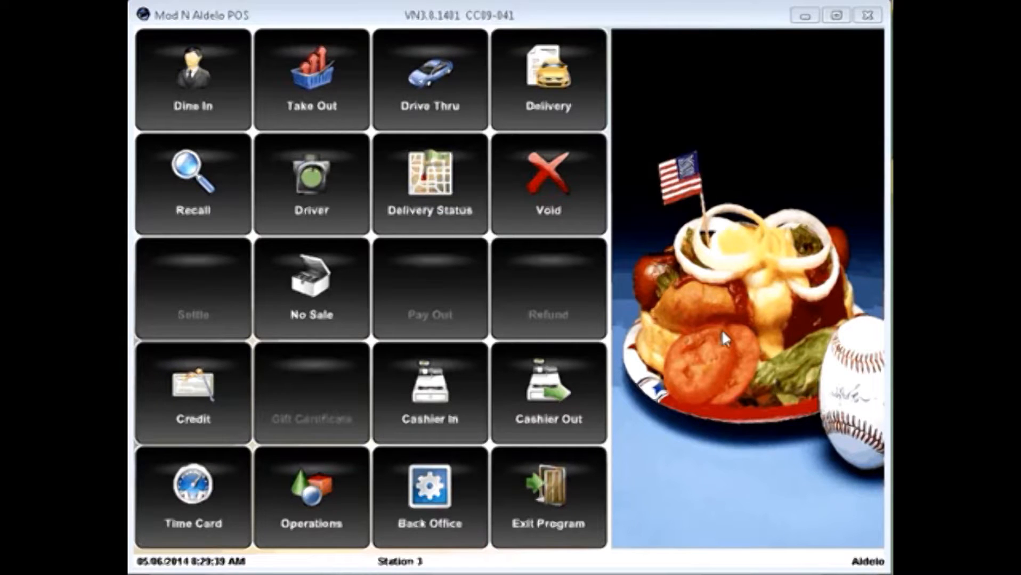
mouse_move(693, 345)
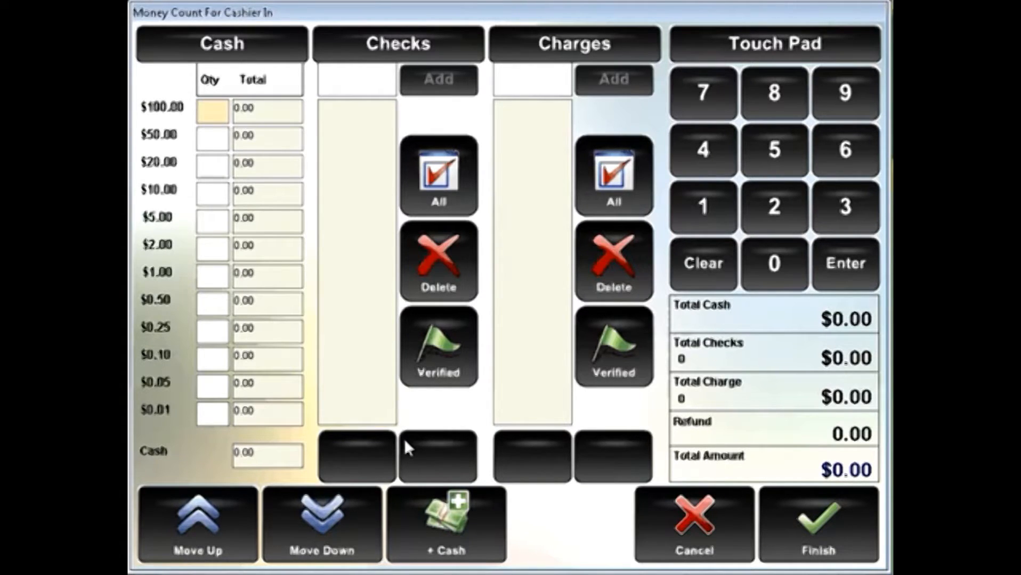
Step: Count one $100, two $50s and three $20s ($260) and confirm the cashier-in
type("1")
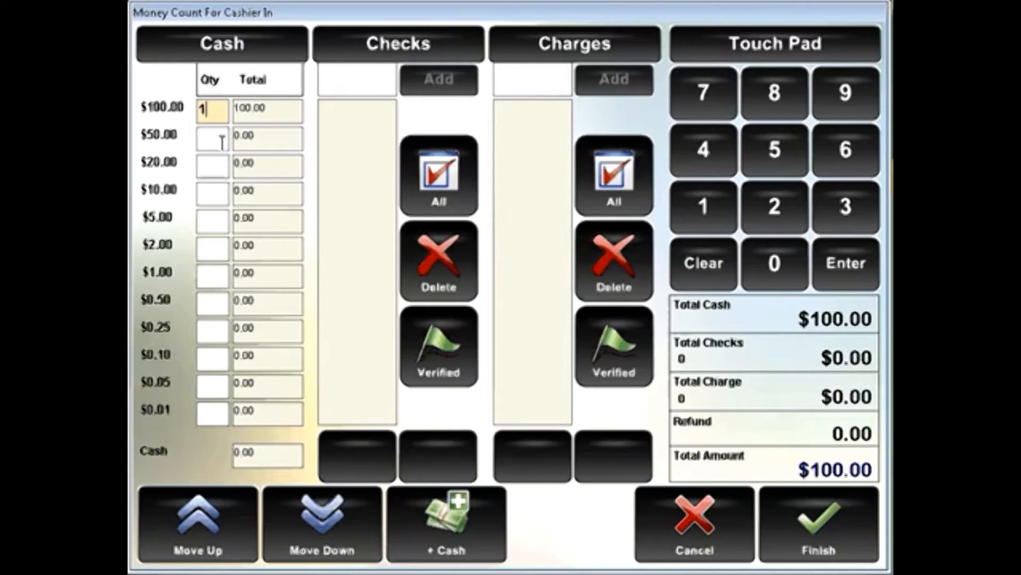
type("2")
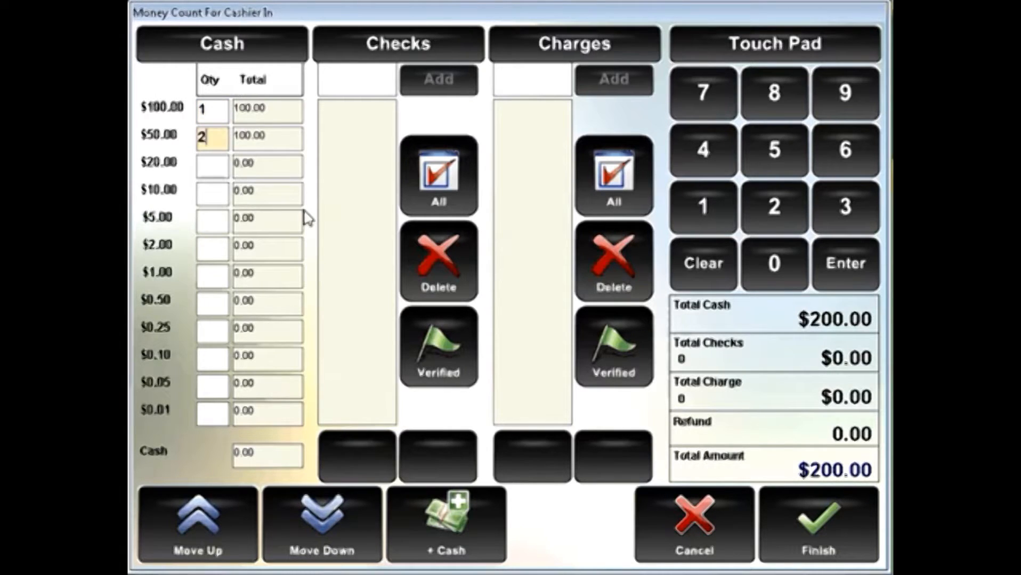
type("3")
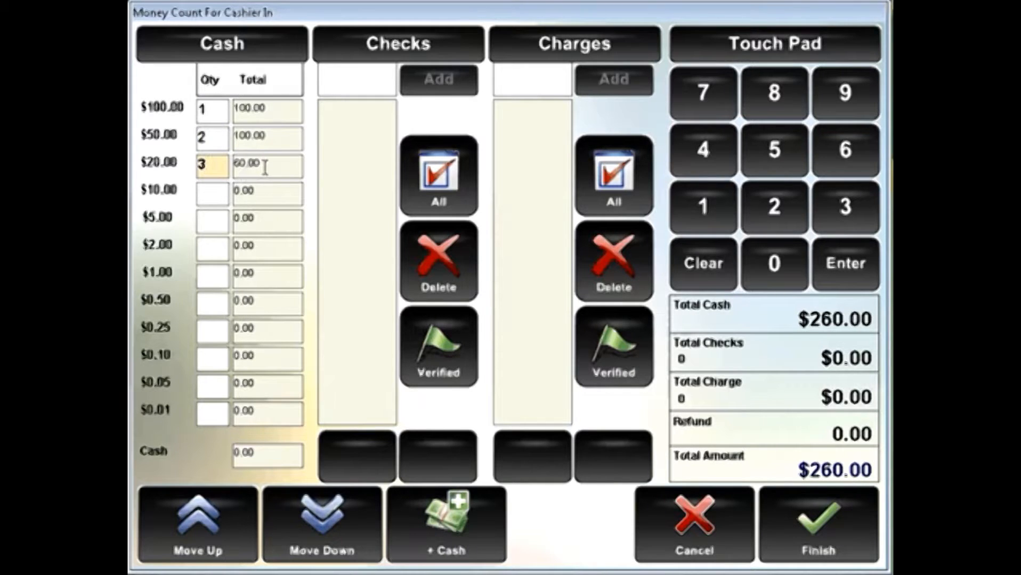
left_click(267, 137)
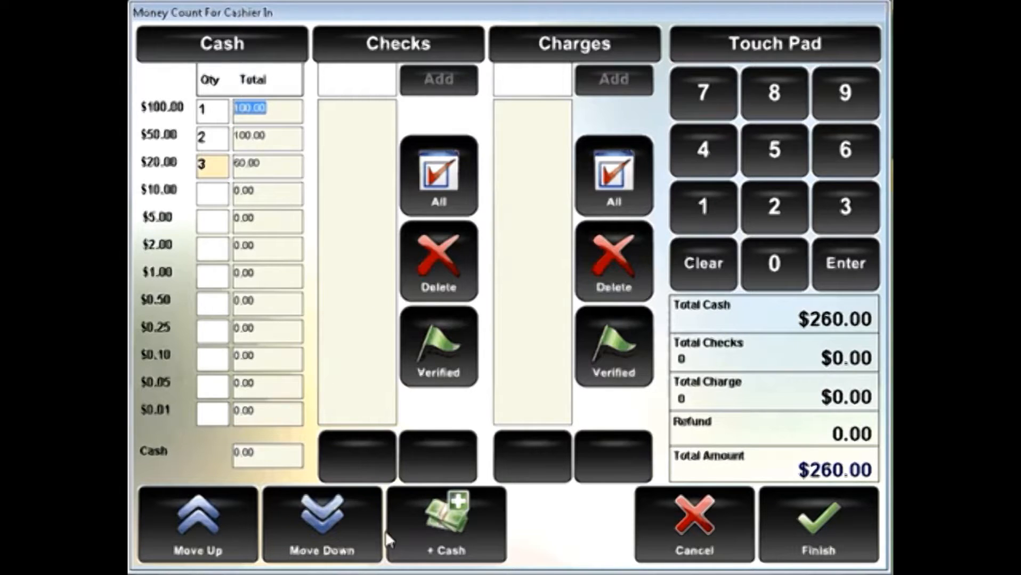
mouse_move(866, 475)
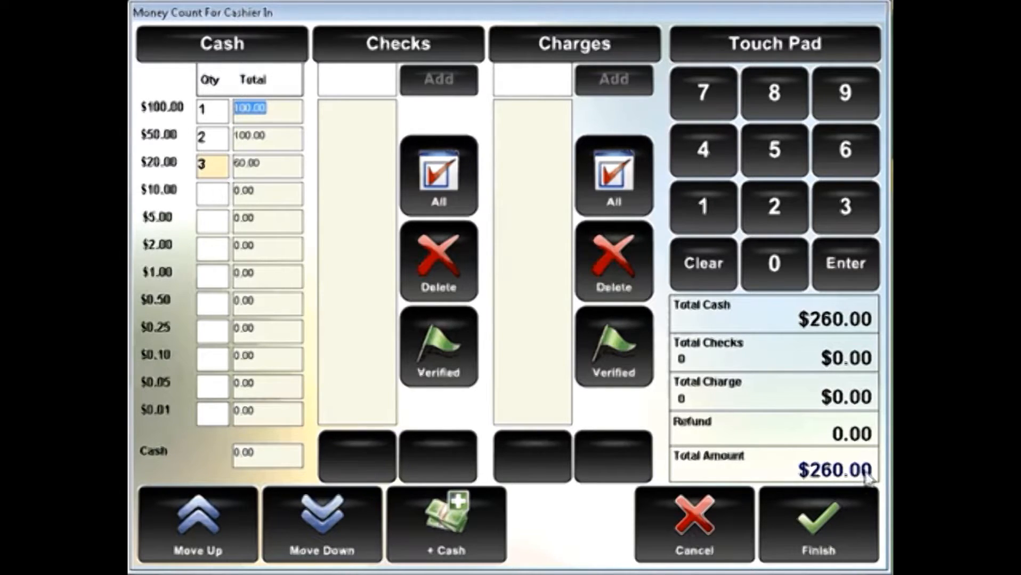
mouse_move(800, 198)
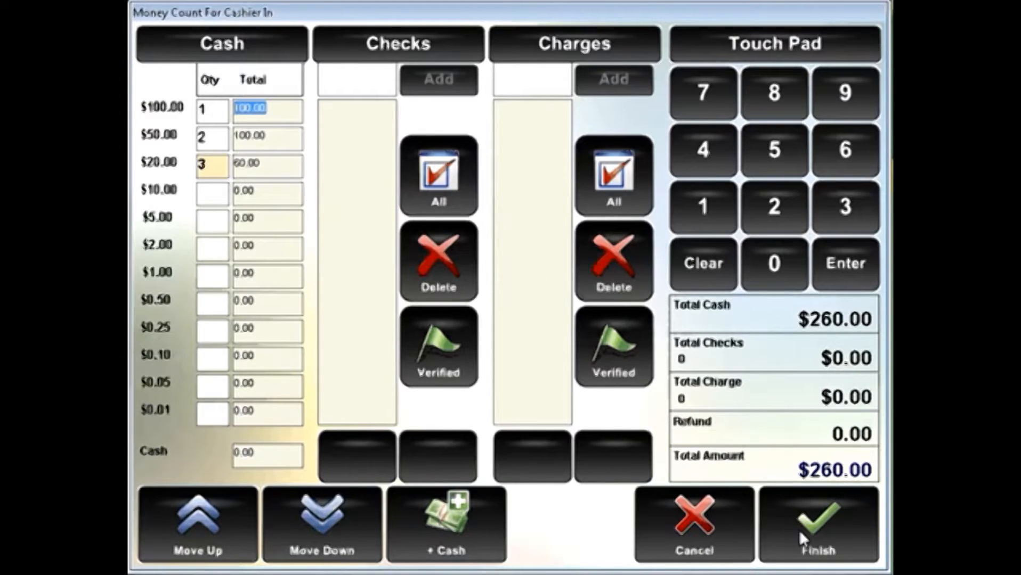
left_click(818, 525)
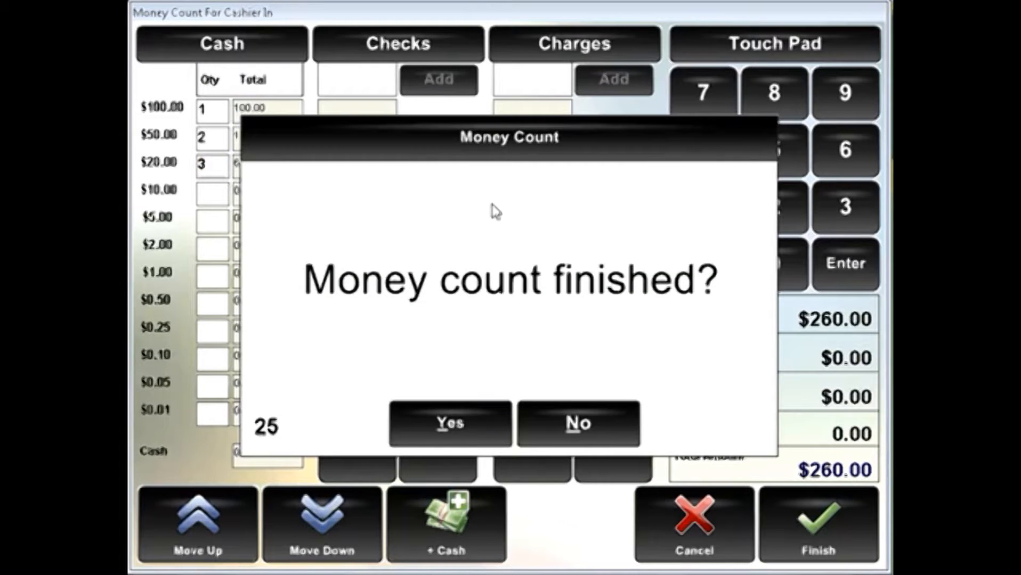
left_click(449, 424)
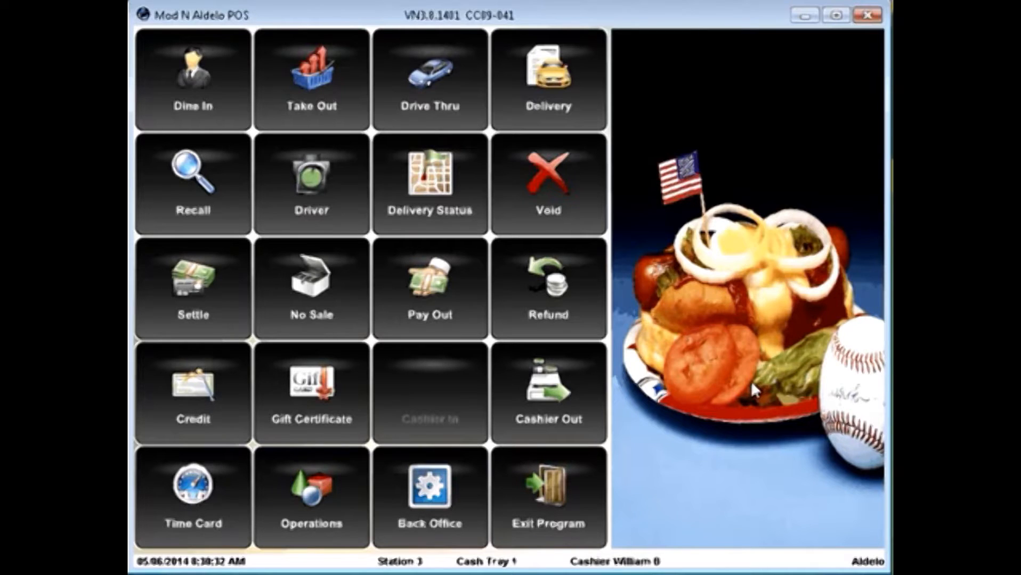
mouse_move(583, 355)
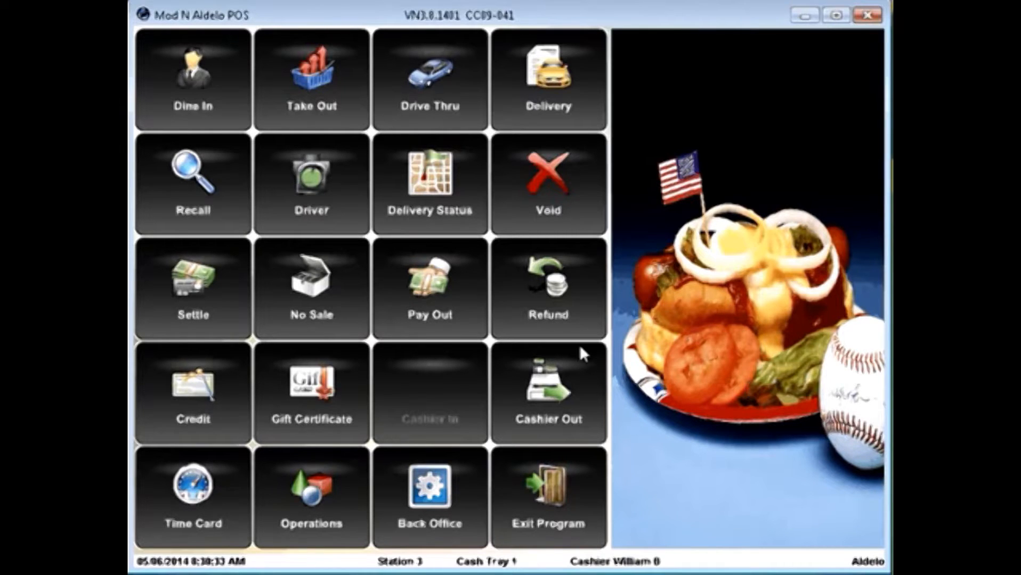
mouse_move(571, 397)
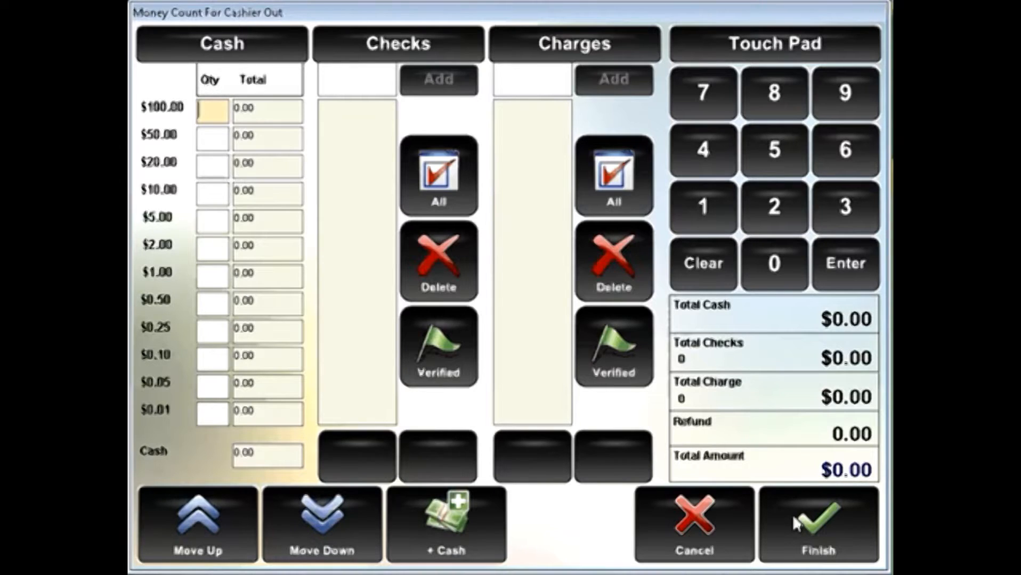
Step: Finish the empty cash-out count, accept the $260.00 shortage note, and dismiss the sign-out message
left_click(818, 524)
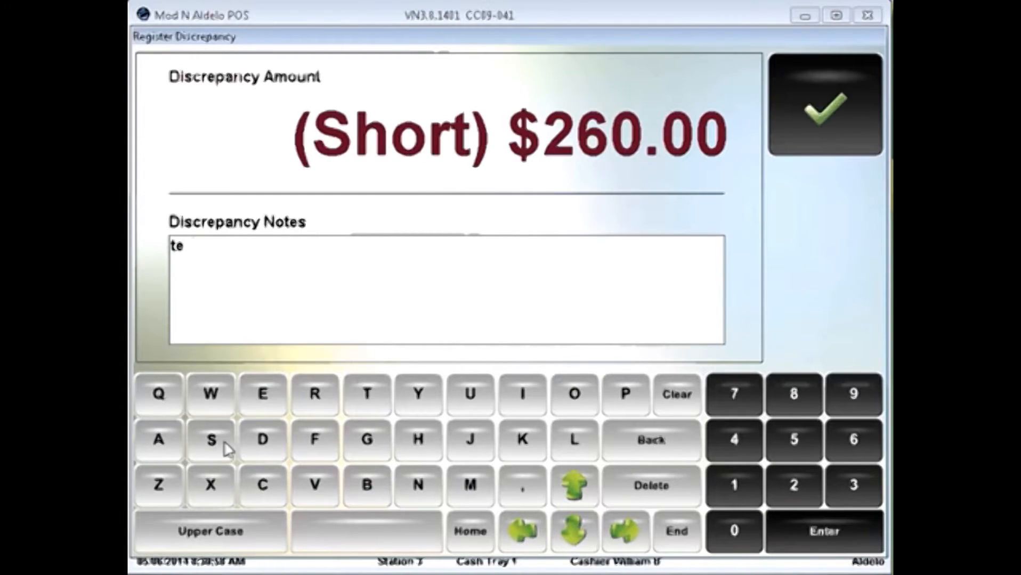
left_click(824, 106)
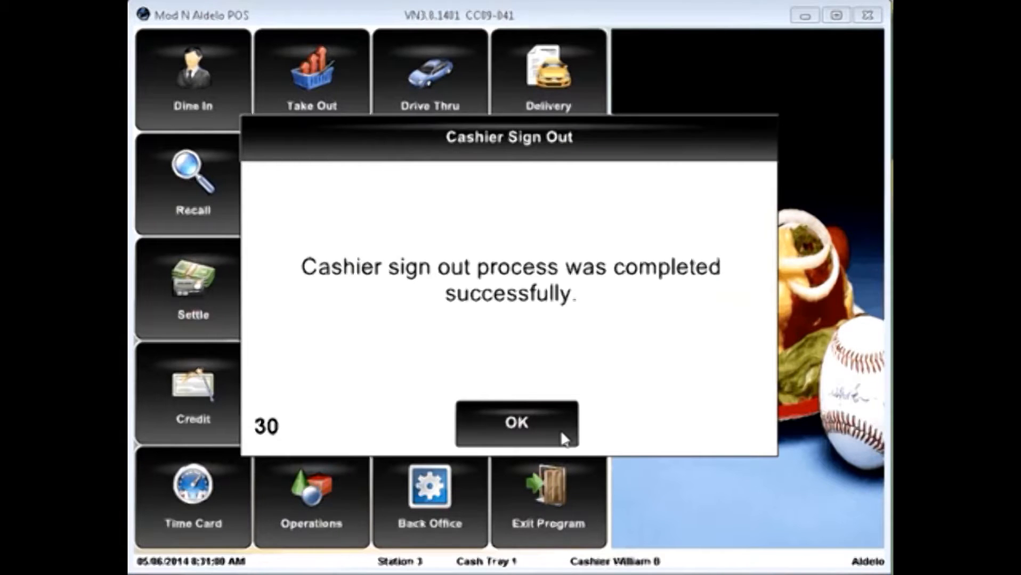
left_click(514, 423)
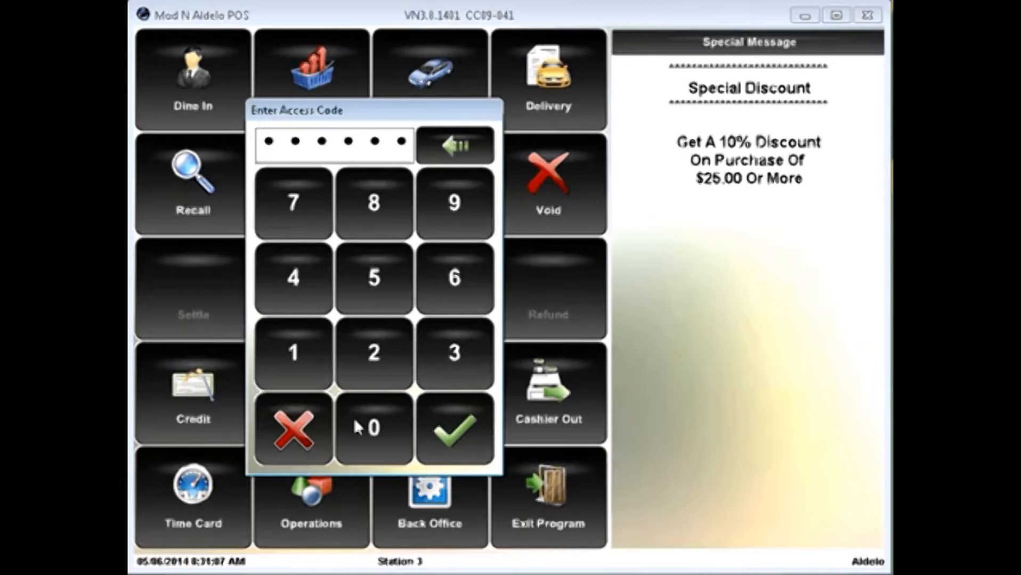
Step: Sign back in with an empty drawer count and seat a dine-in order at patio table P3
left_click(454, 428)
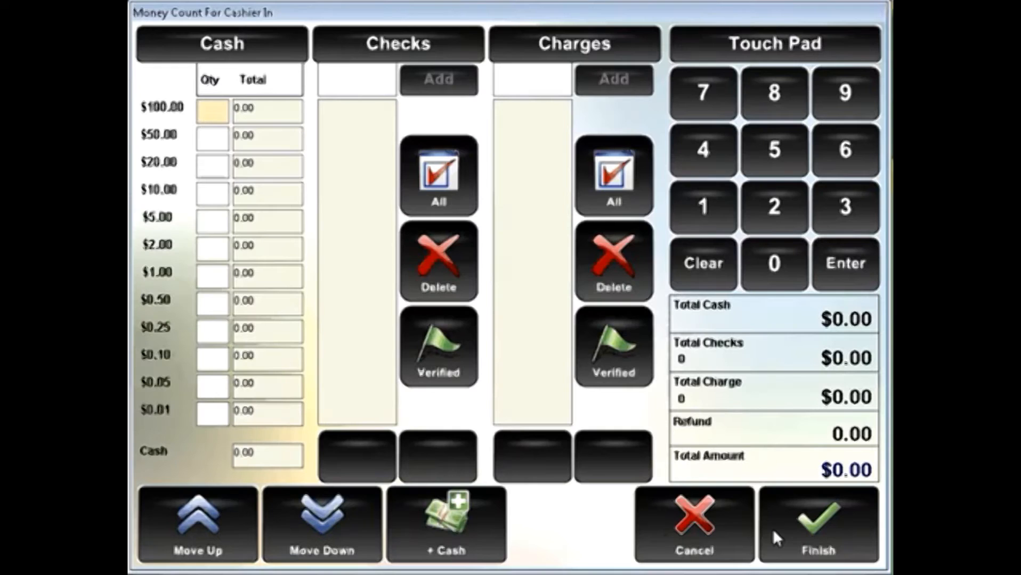
left_click(818, 526)
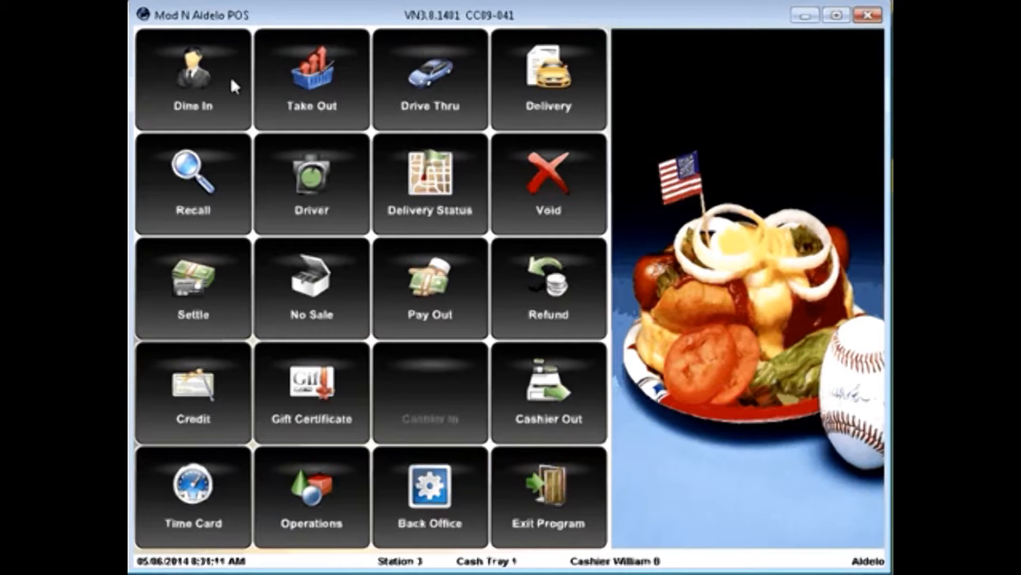
mouse_move(338, 111)
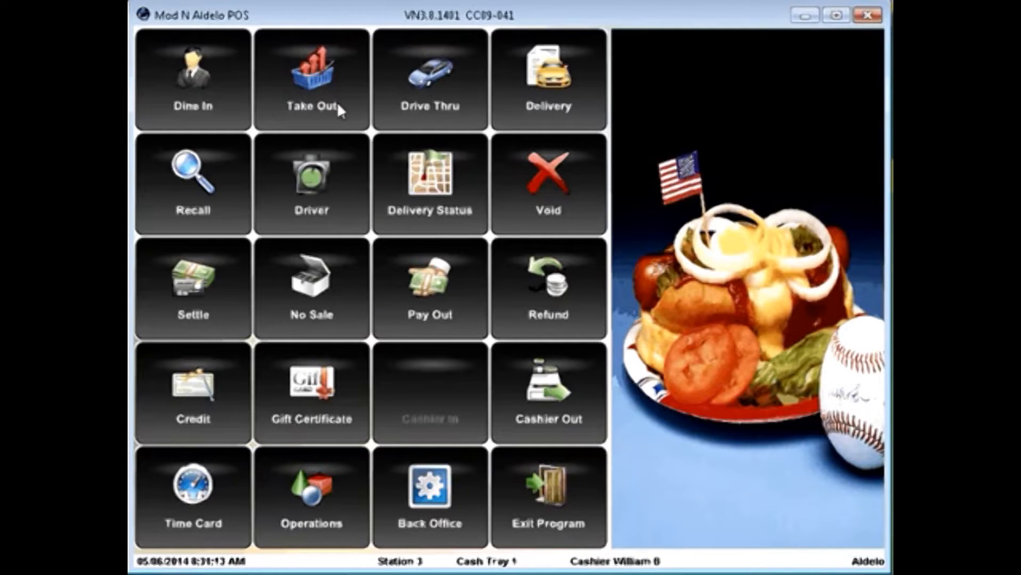
mouse_move(463, 85)
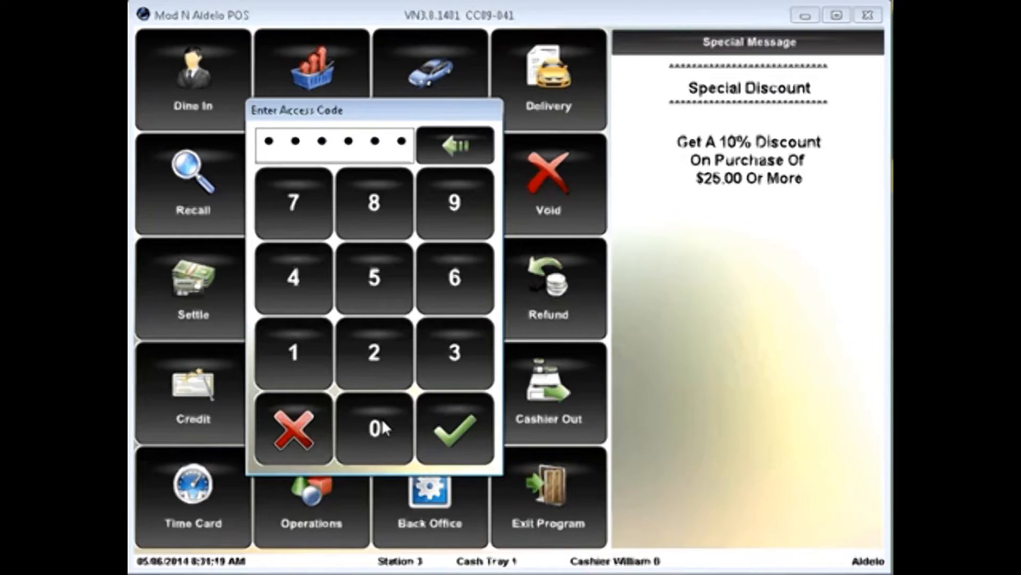
left_click(454, 429)
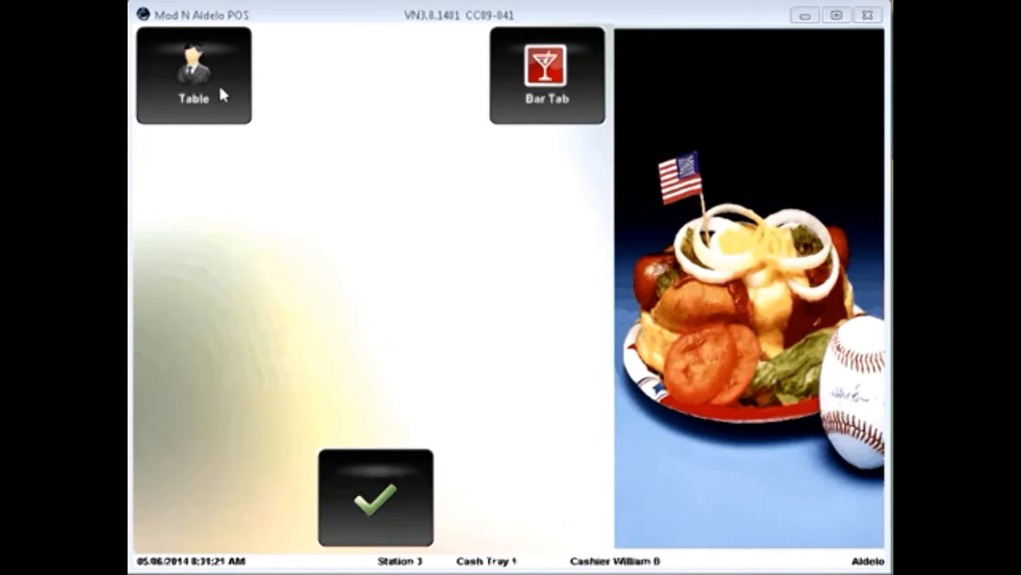
left_click(193, 74)
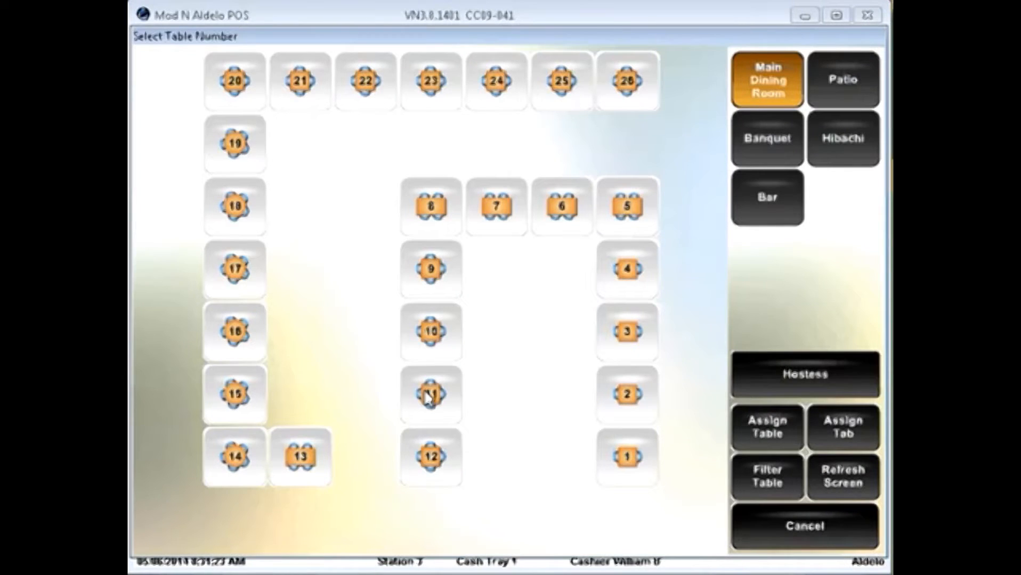
mouse_move(472, 104)
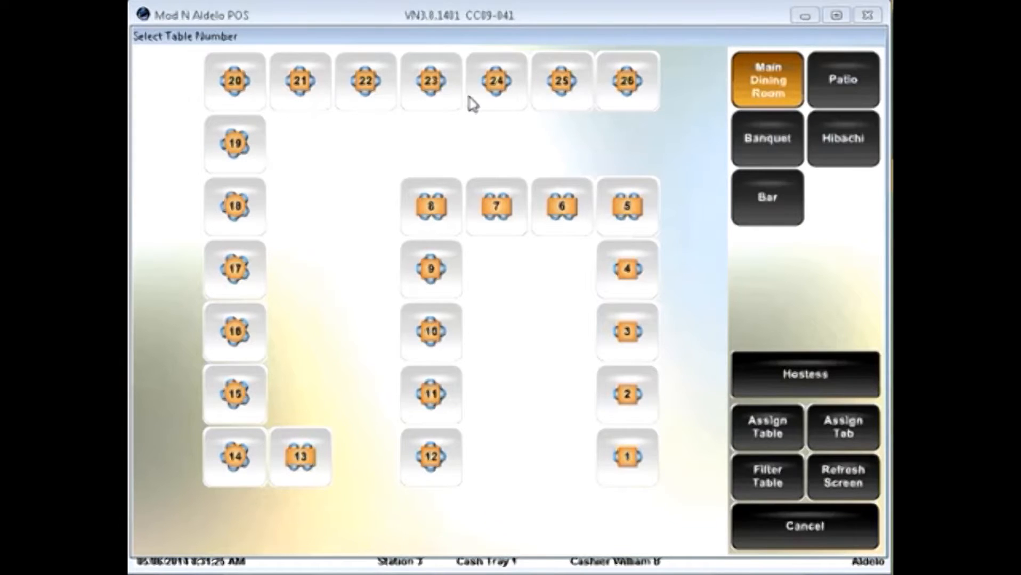
mouse_move(449, 472)
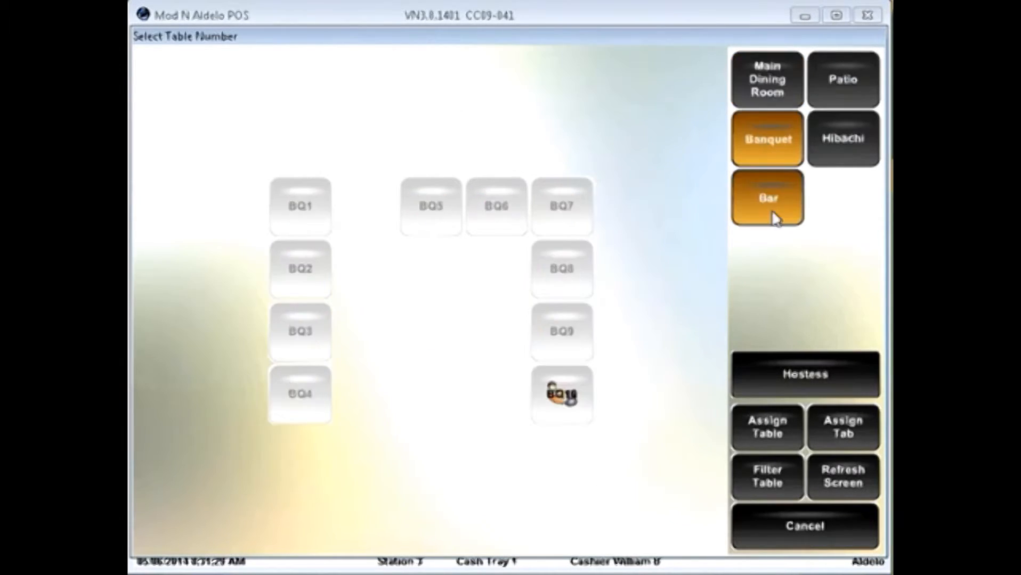
left_click(843, 80)
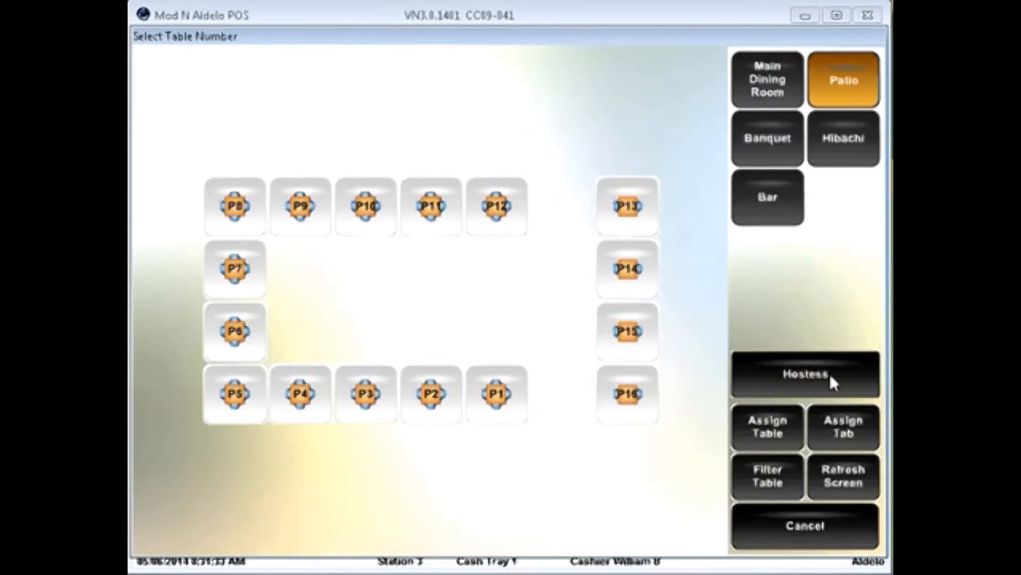
left_click(804, 374)
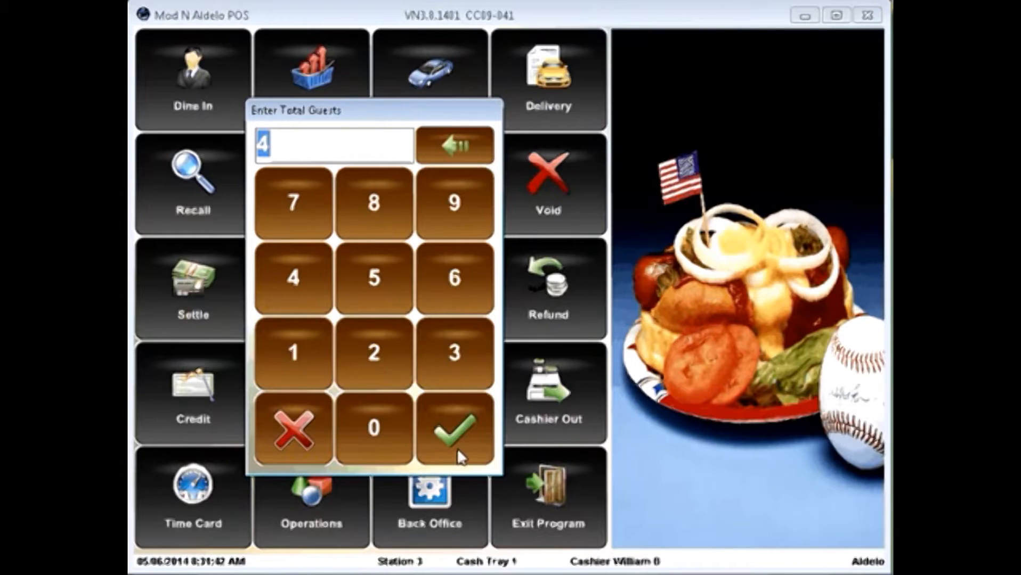
Step: Confirm 4 guests to open order entry for table P3
left_click(454, 429)
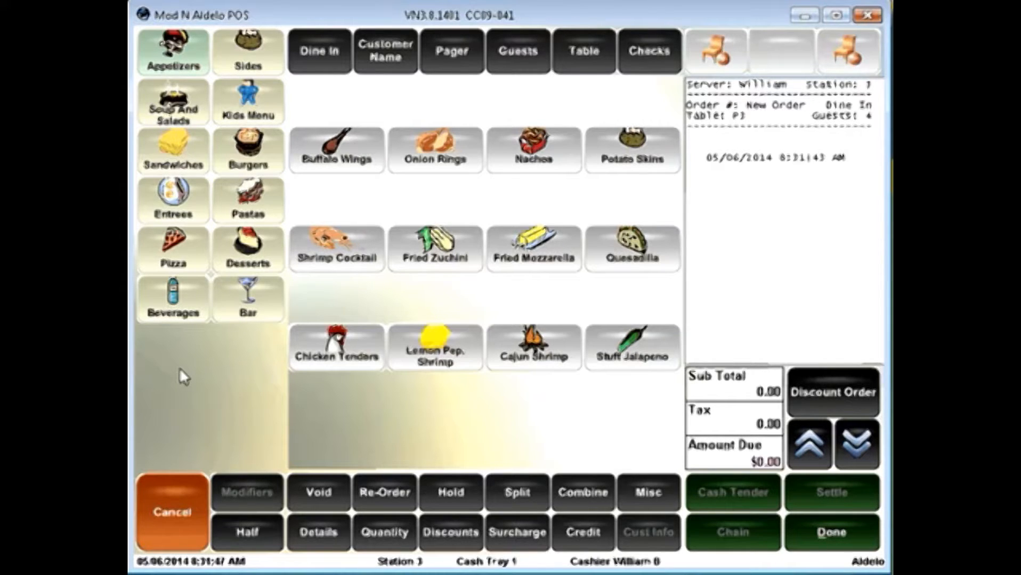
mouse_move(425, 199)
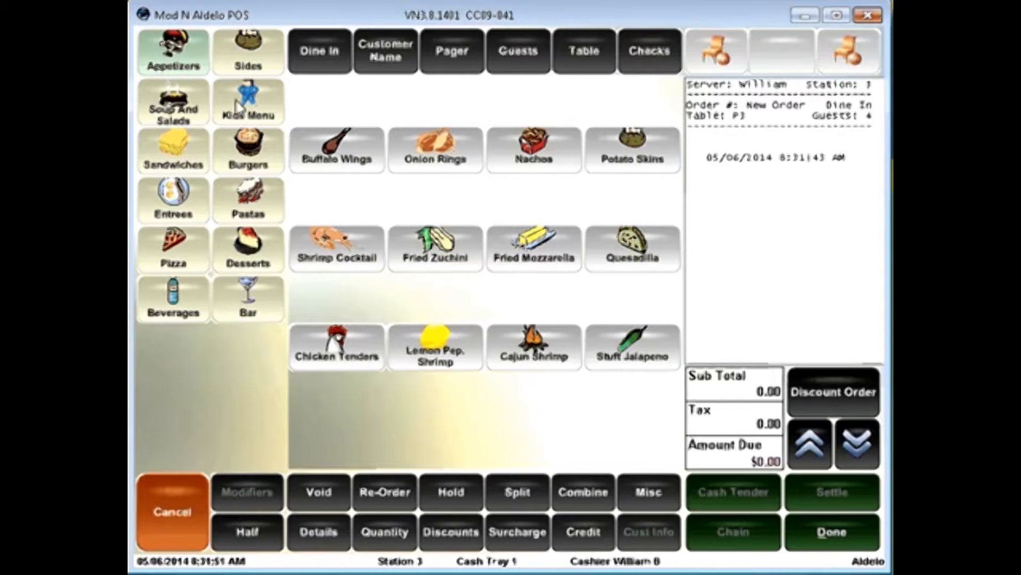
mouse_move(196, 41)
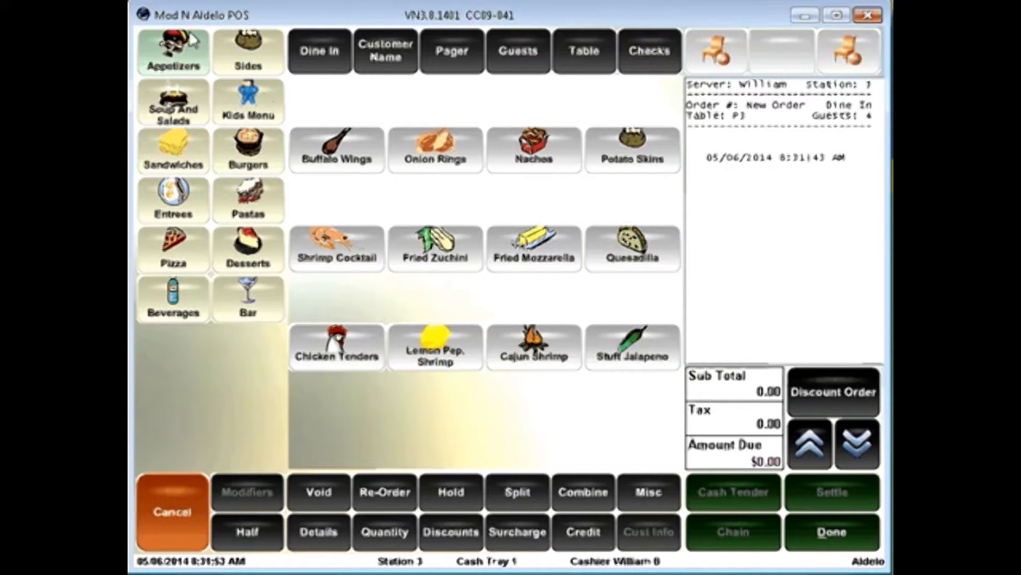
mouse_move(363, 162)
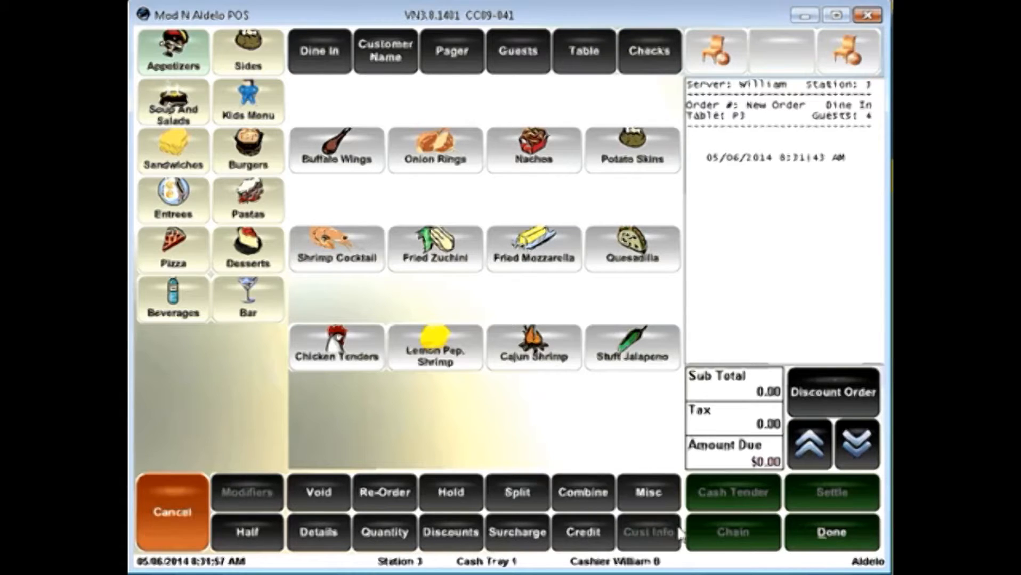
mouse_move(700, 445)
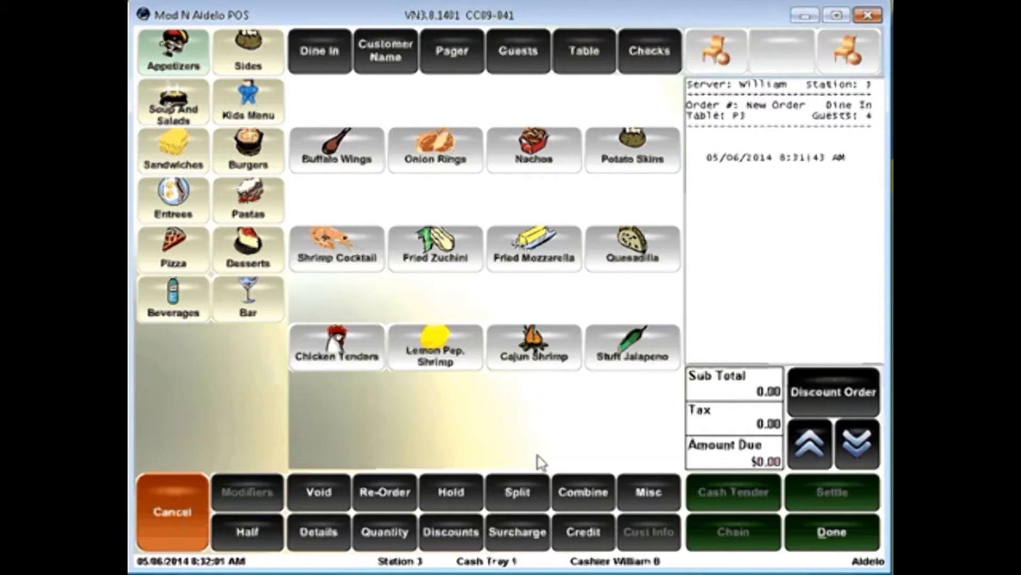
mouse_move(514, 72)
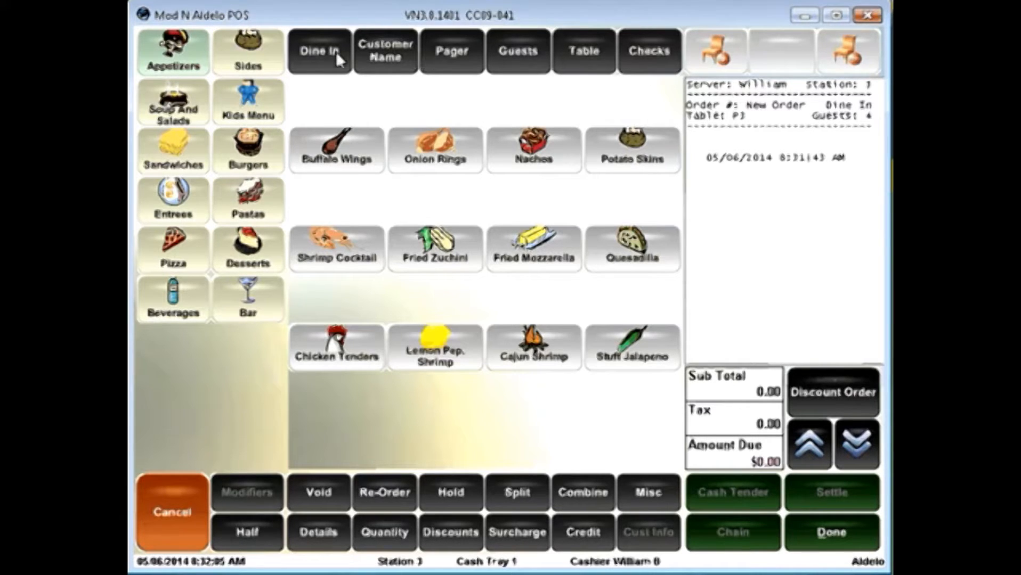
Step: Switch the order to take-out, cancel the phone-number customer entry, then choose dine-in again
left_click(319, 51)
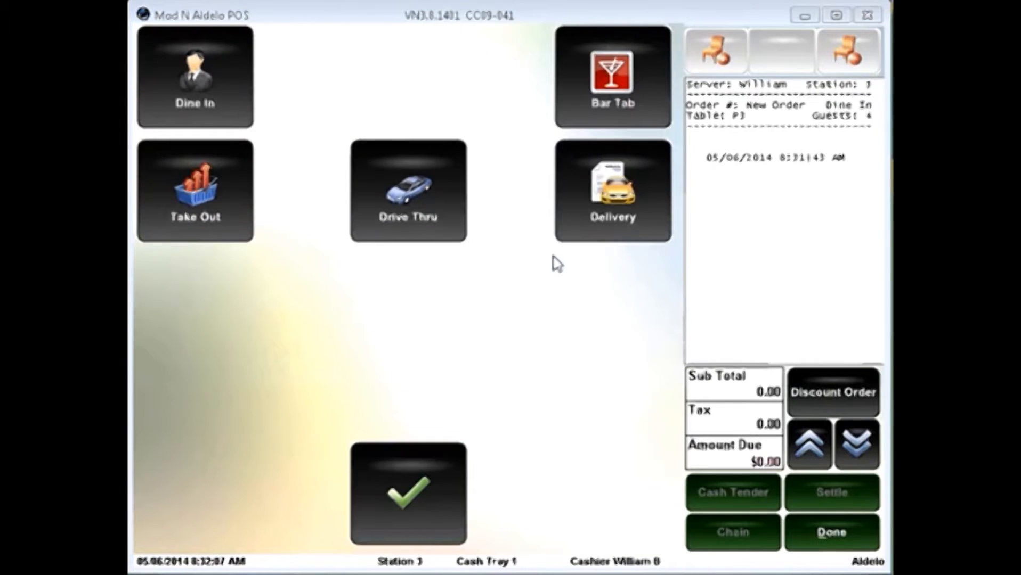
left_click(195, 192)
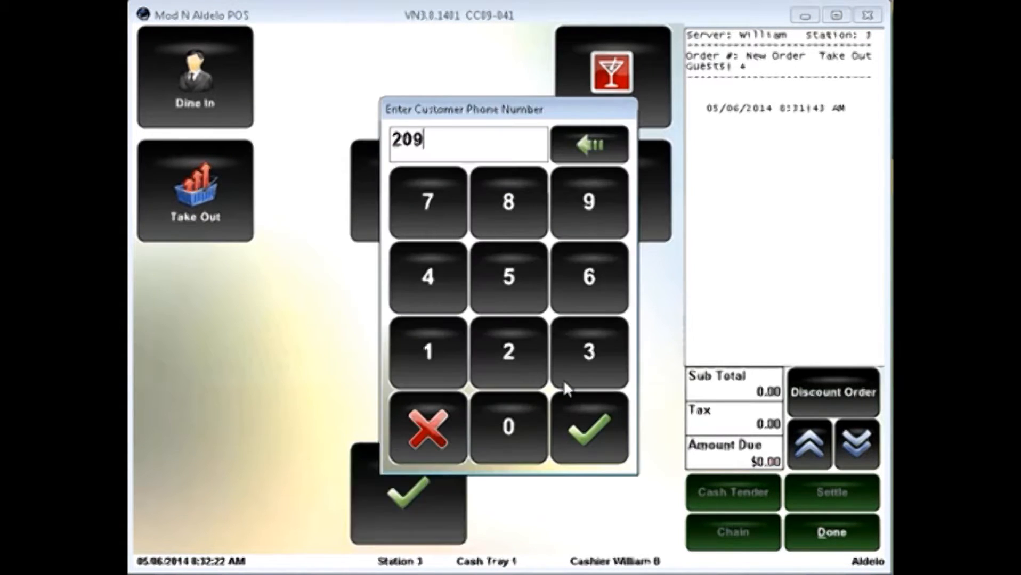
left_click(588, 428)
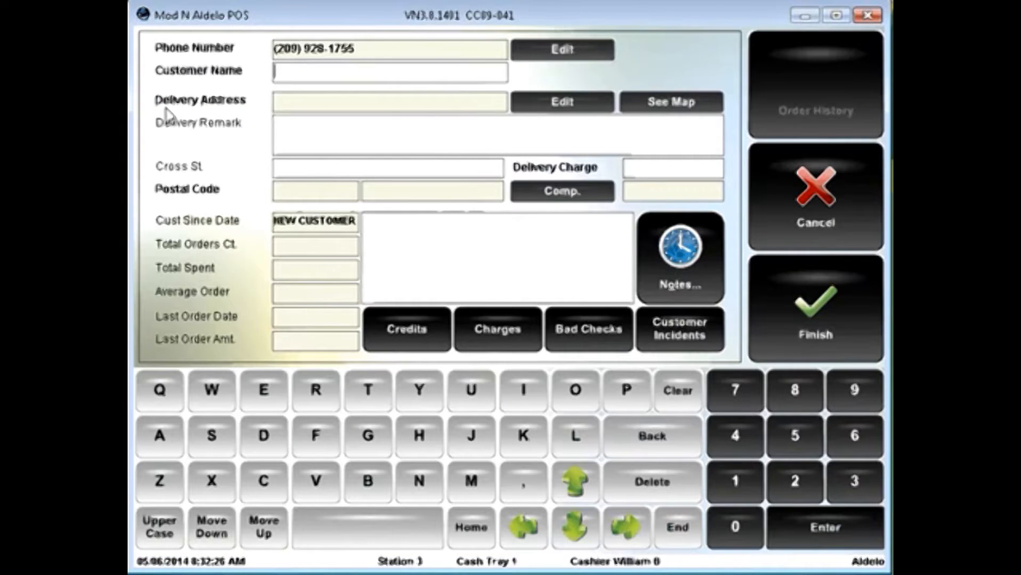
mouse_move(462, 446)
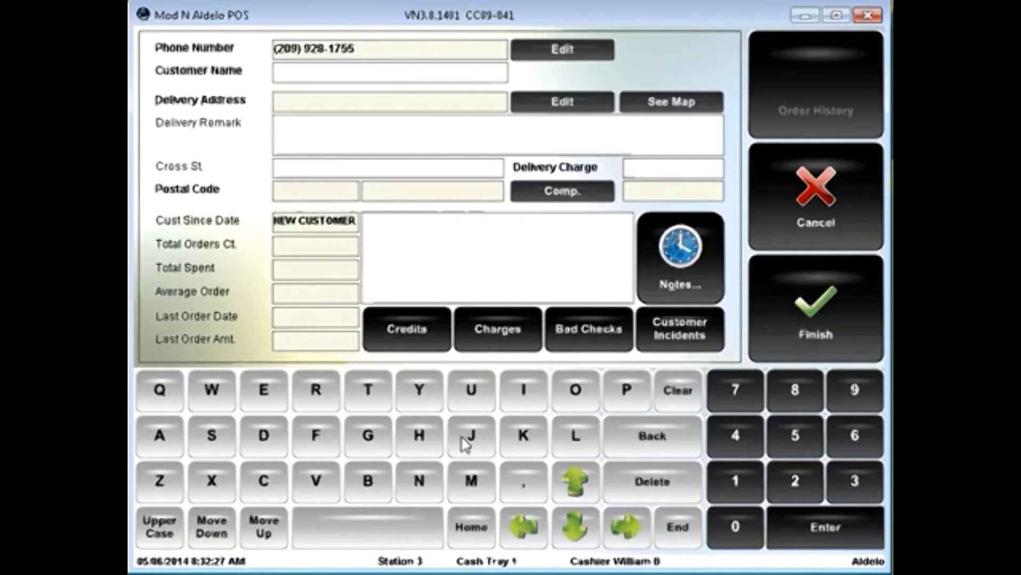
mouse_move(782, 241)
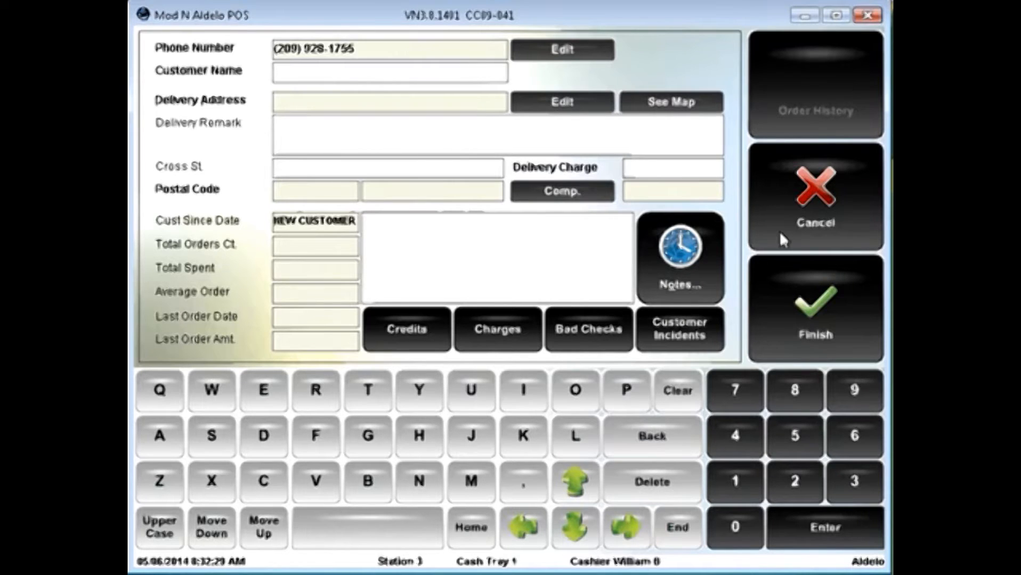
left_click(813, 309)
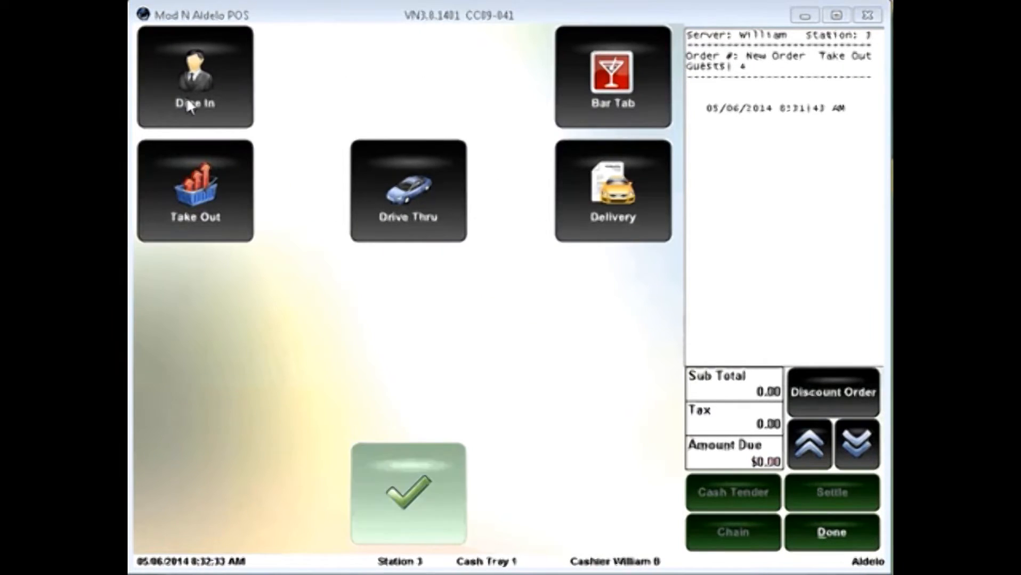
left_click(194, 76)
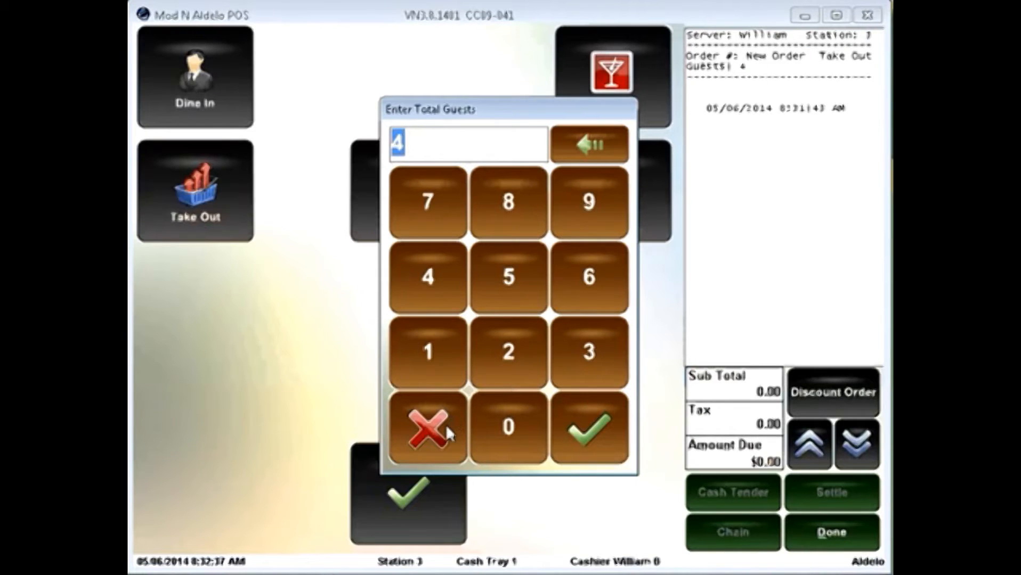
Step: Close the Total Guests keypad showing 4 to return to the dine-in order
left_click(587, 428)
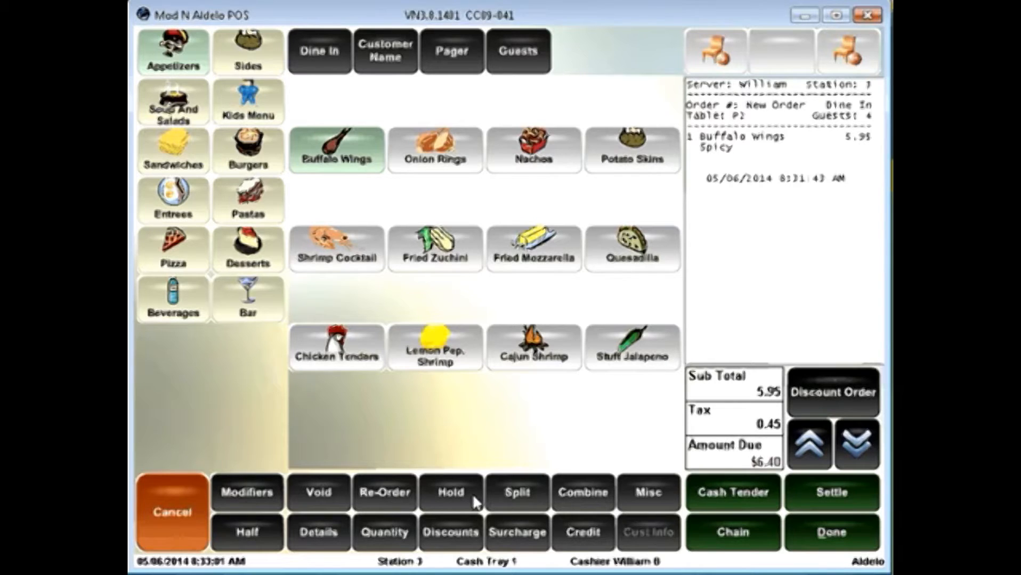
mouse_move(598, 524)
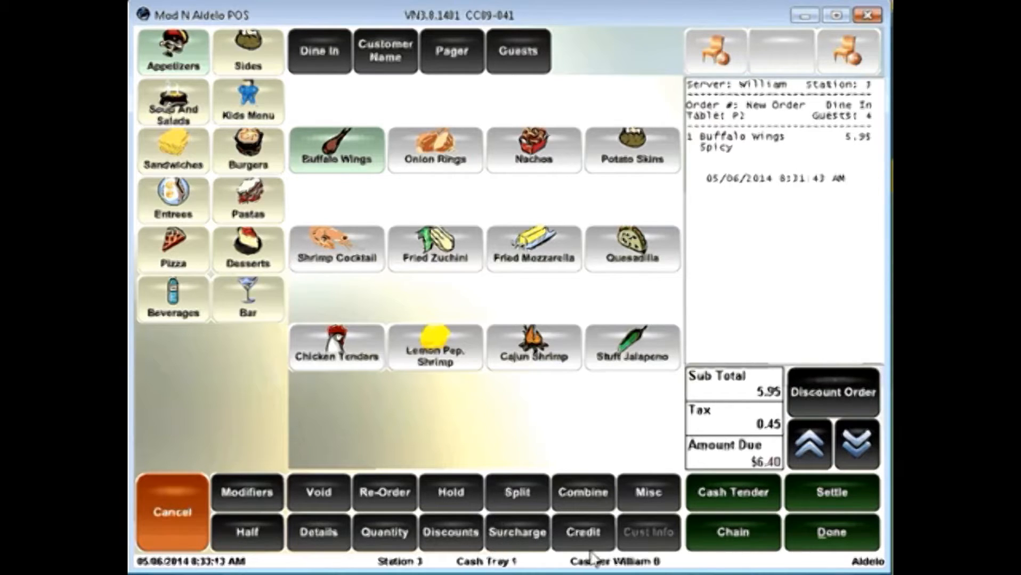
mouse_move(602, 547)
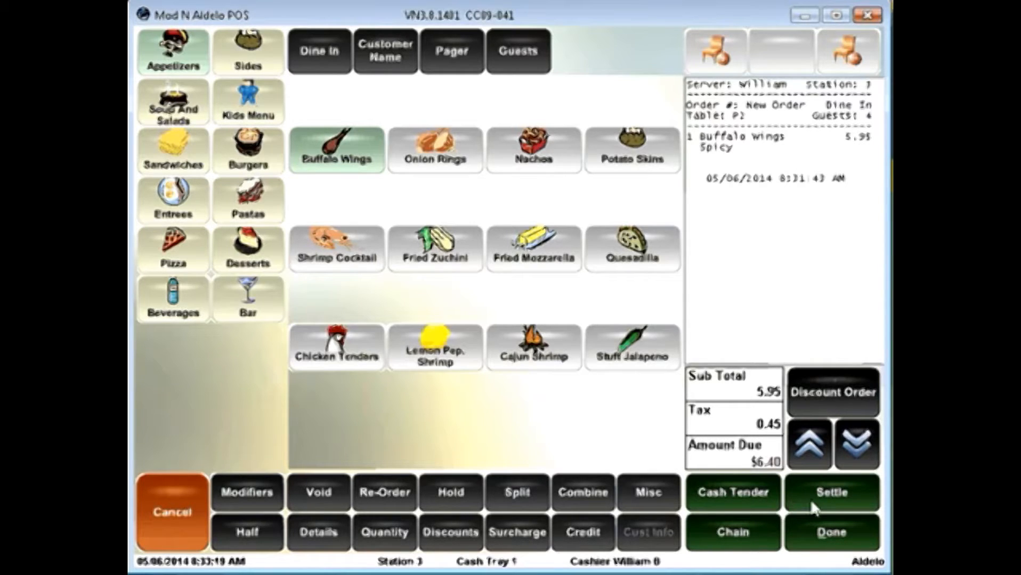
Step: Settle the $6.40 order with exact cash and finish at $0.00 change
left_click(832, 492)
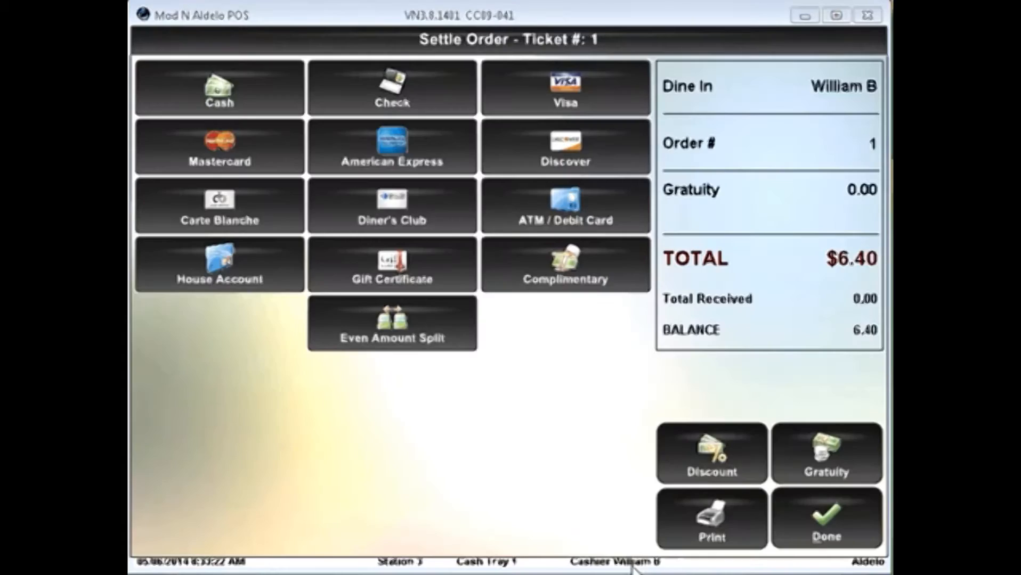
mouse_move(528, 525)
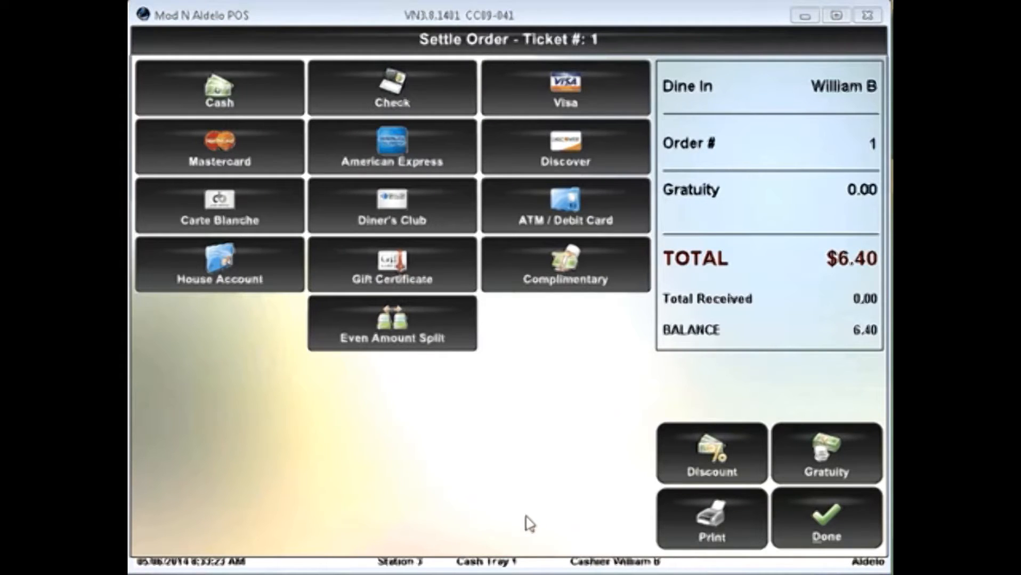
mouse_move(584, 285)
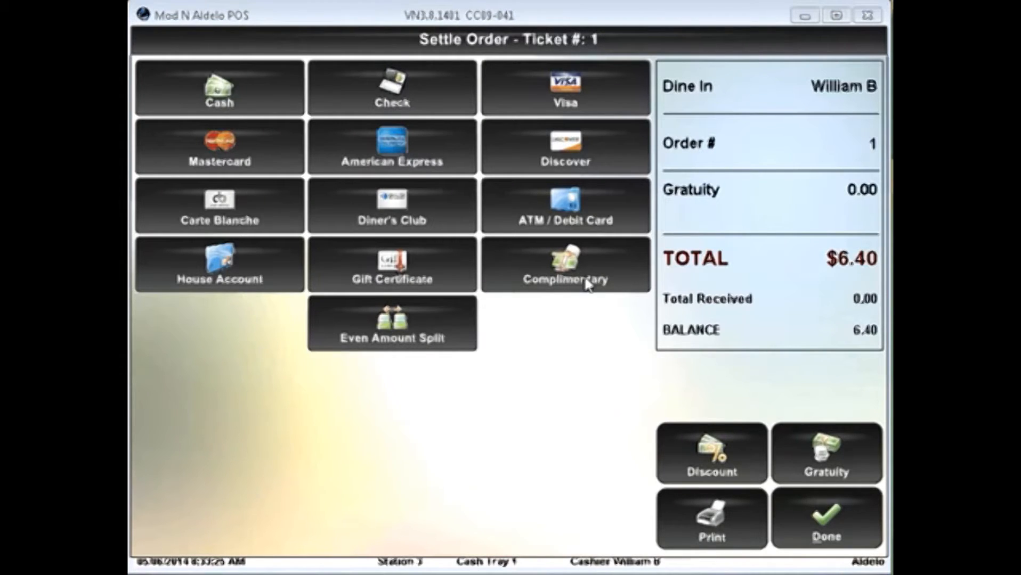
mouse_move(645, 96)
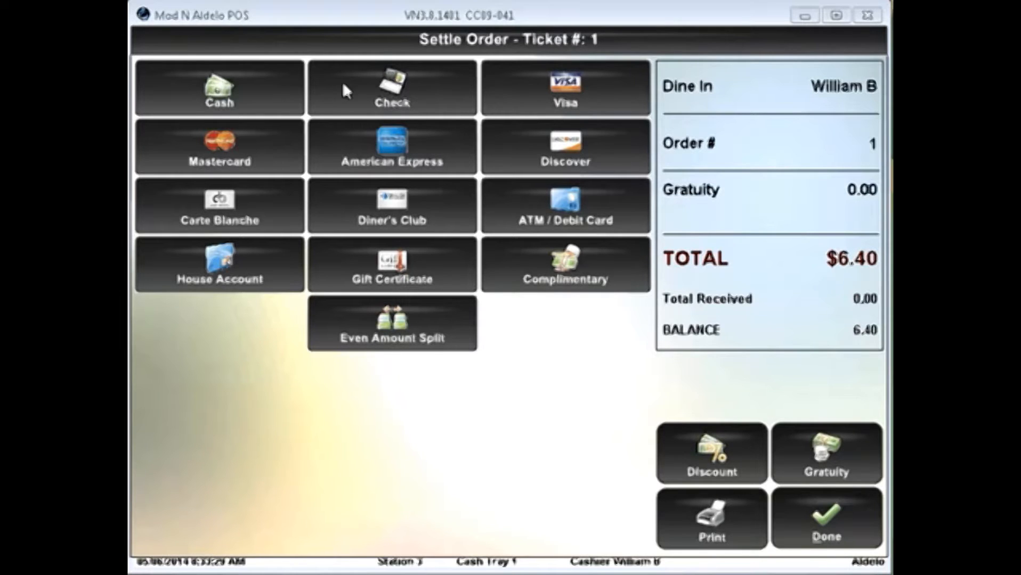
left_click(219, 88)
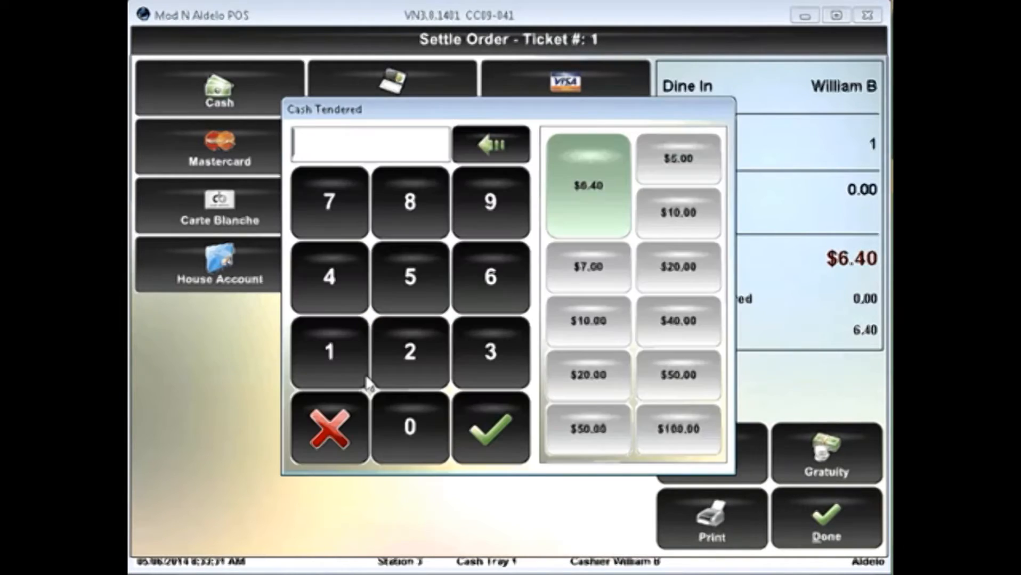
mouse_move(746, 409)
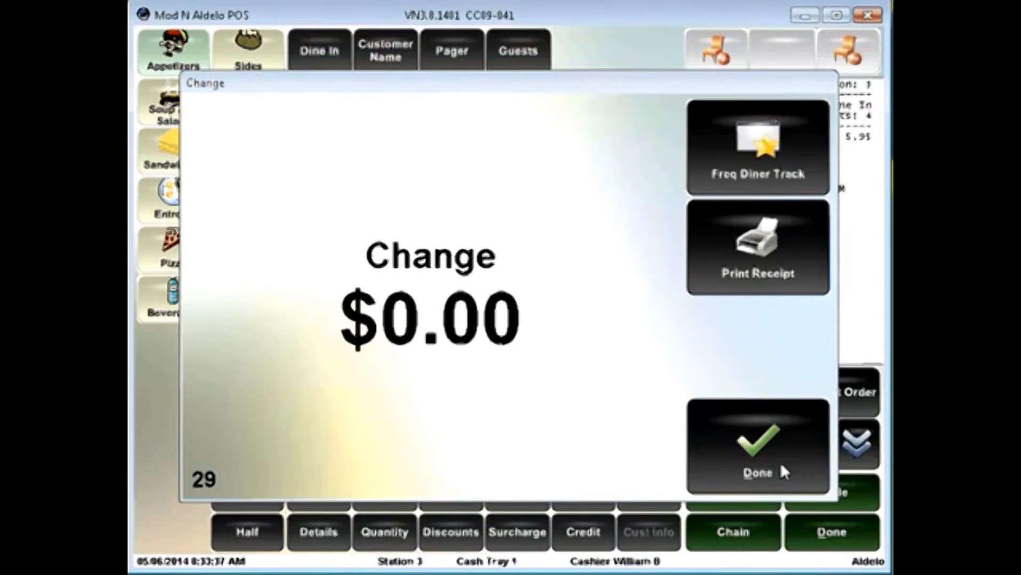
left_click(757, 447)
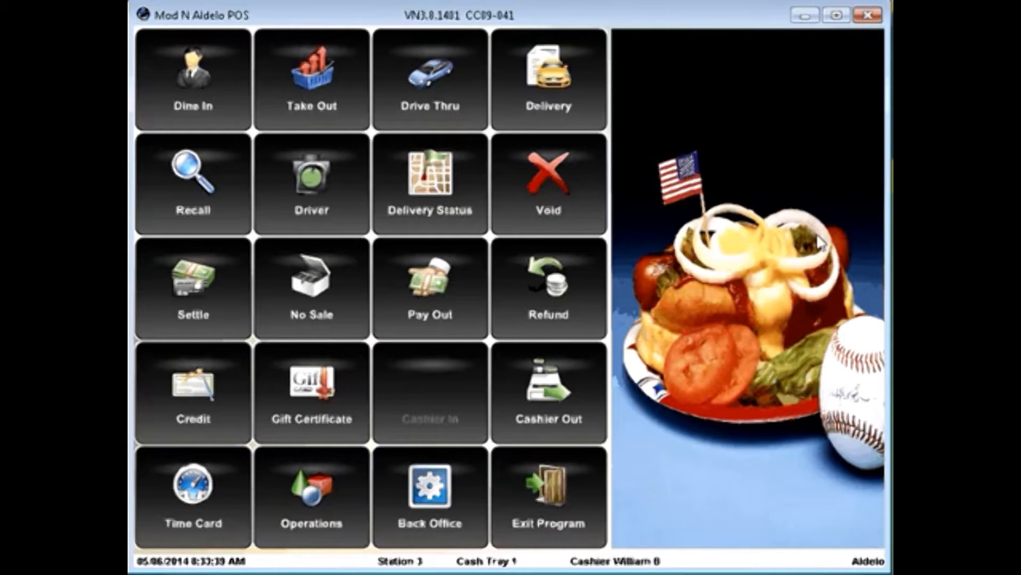
mouse_move(847, 270)
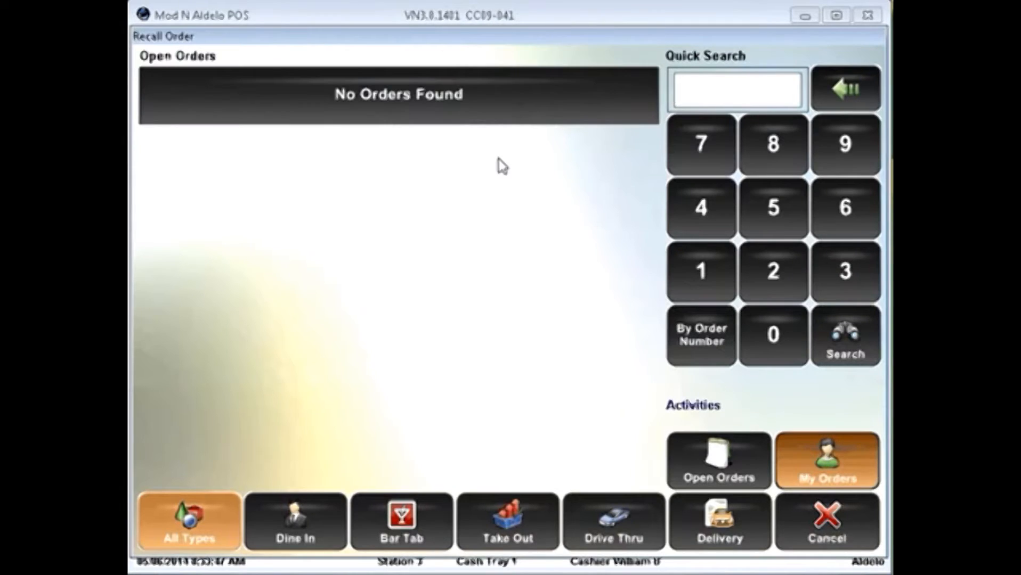
mouse_move(285, 514)
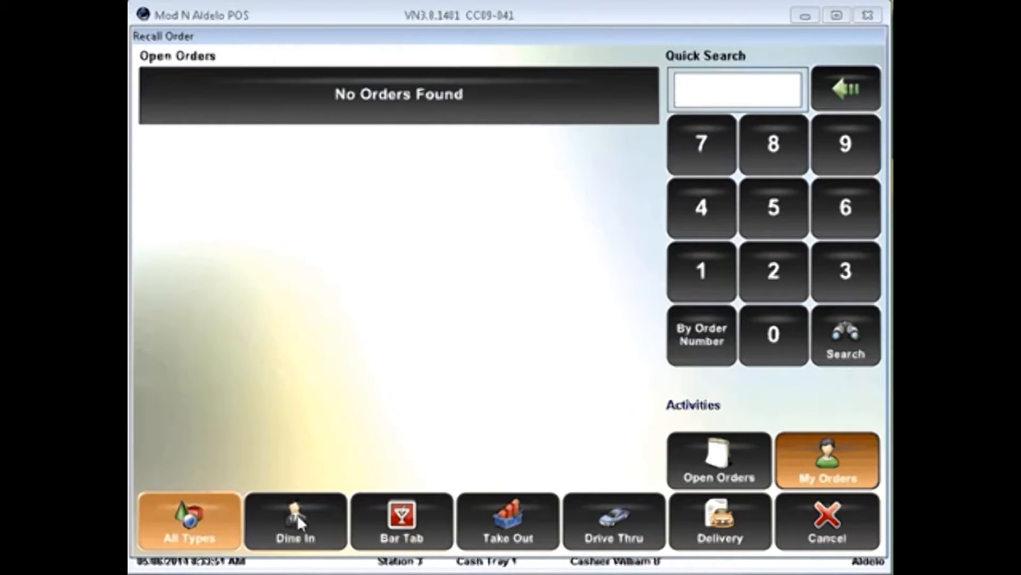
left_click(401, 521)
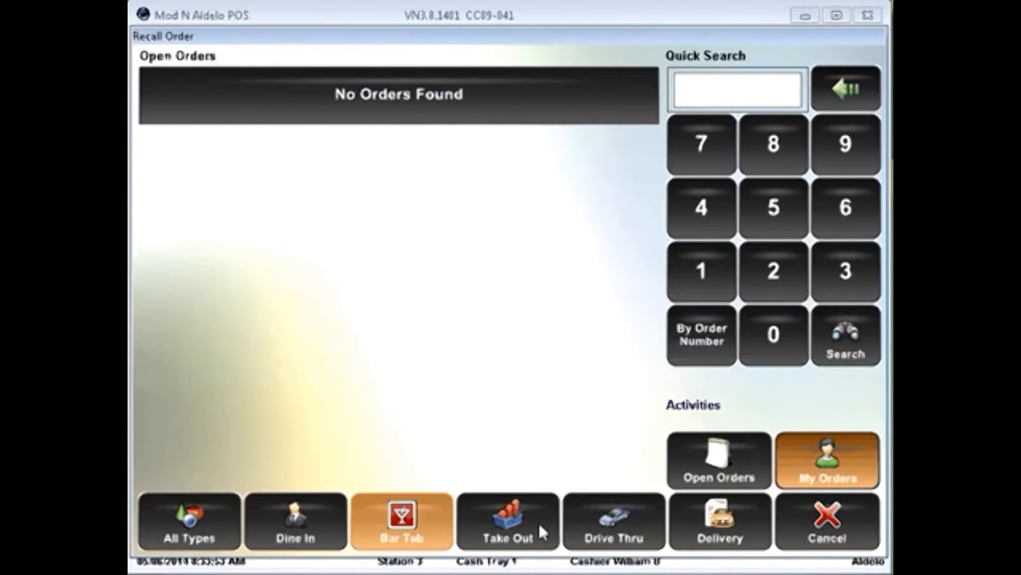
left_click(613, 521)
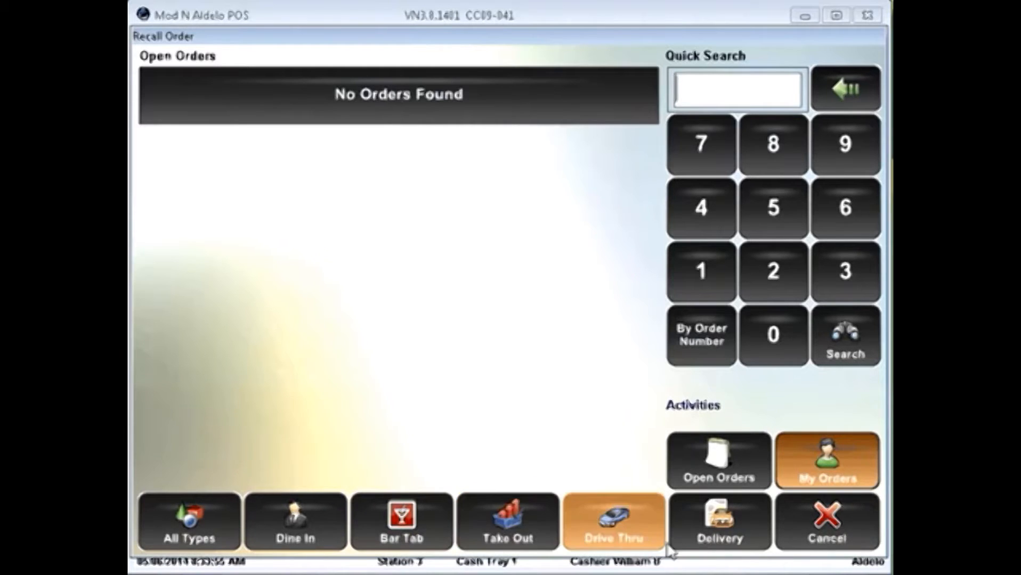
left_click(718, 460)
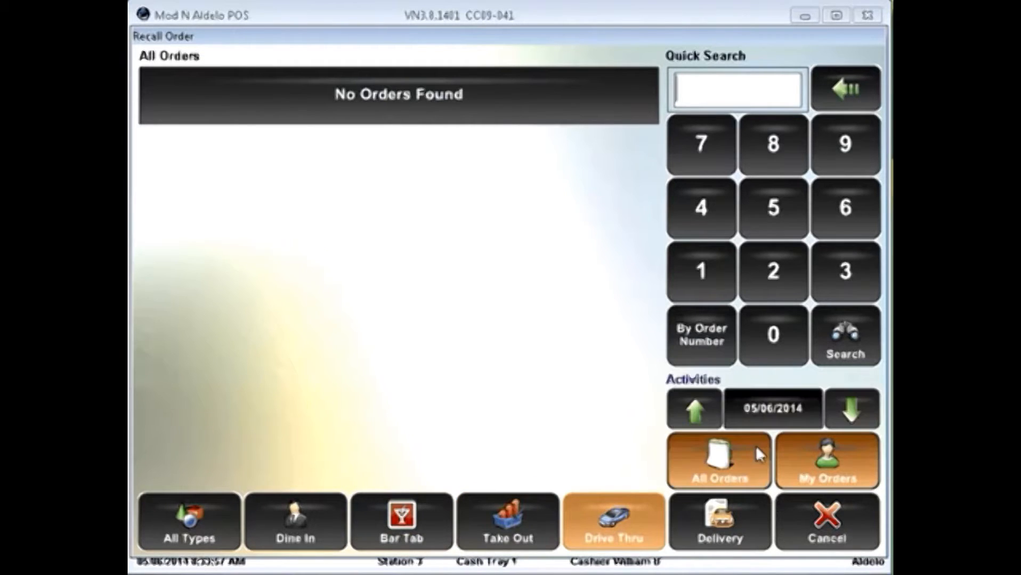
left_click(851, 409)
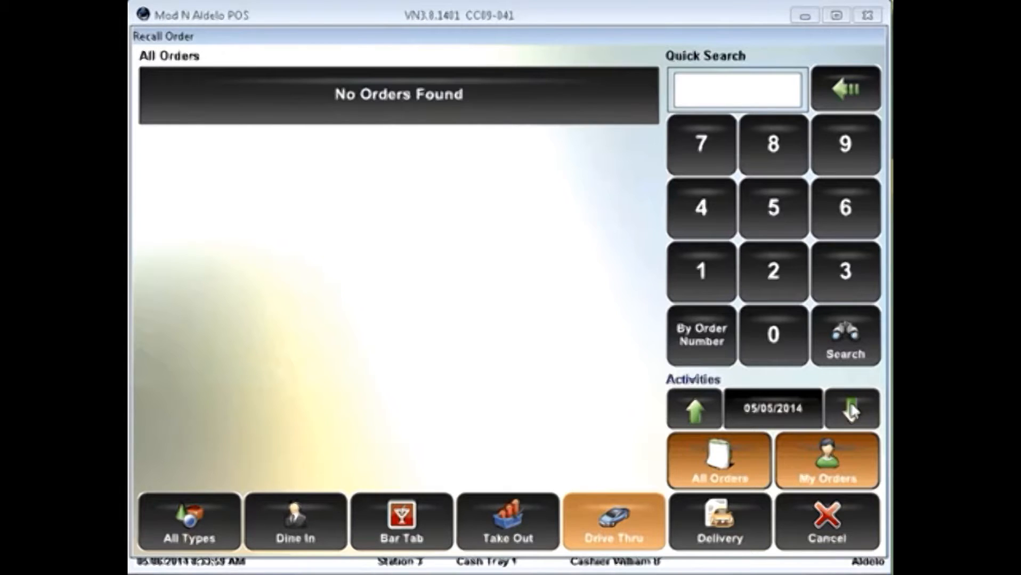
left_click(852, 409)
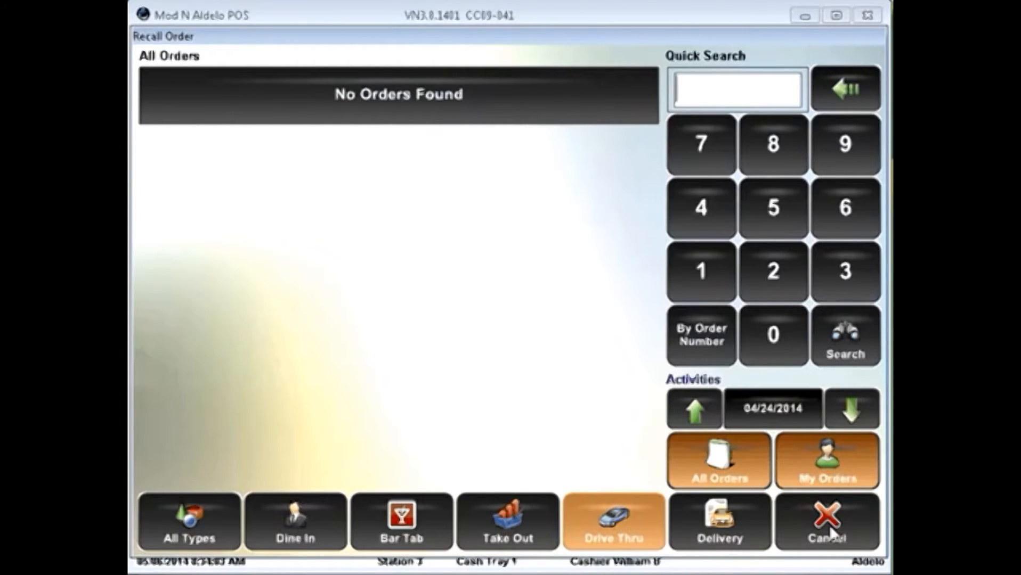
left_click(827, 522)
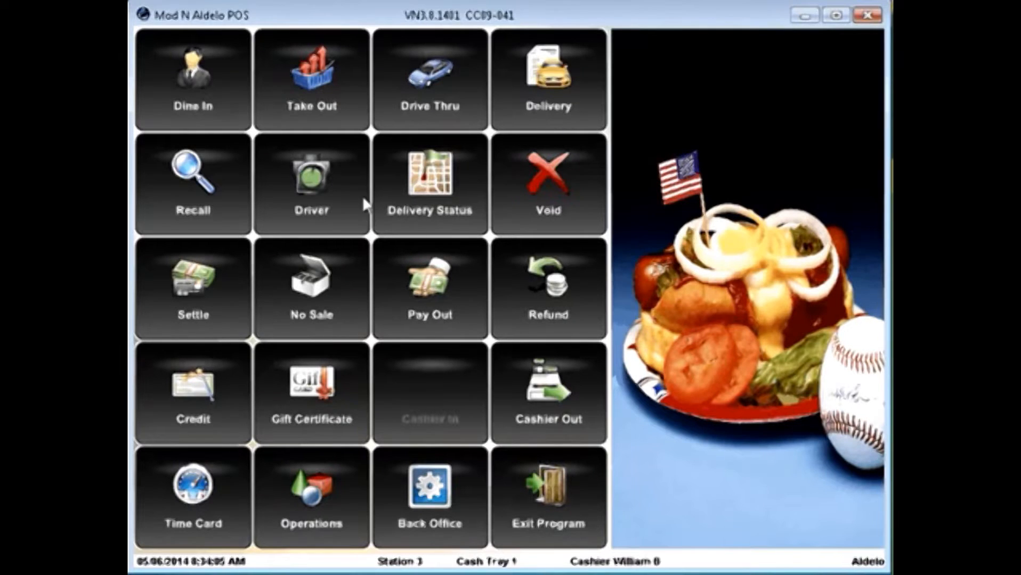
mouse_move(342, 172)
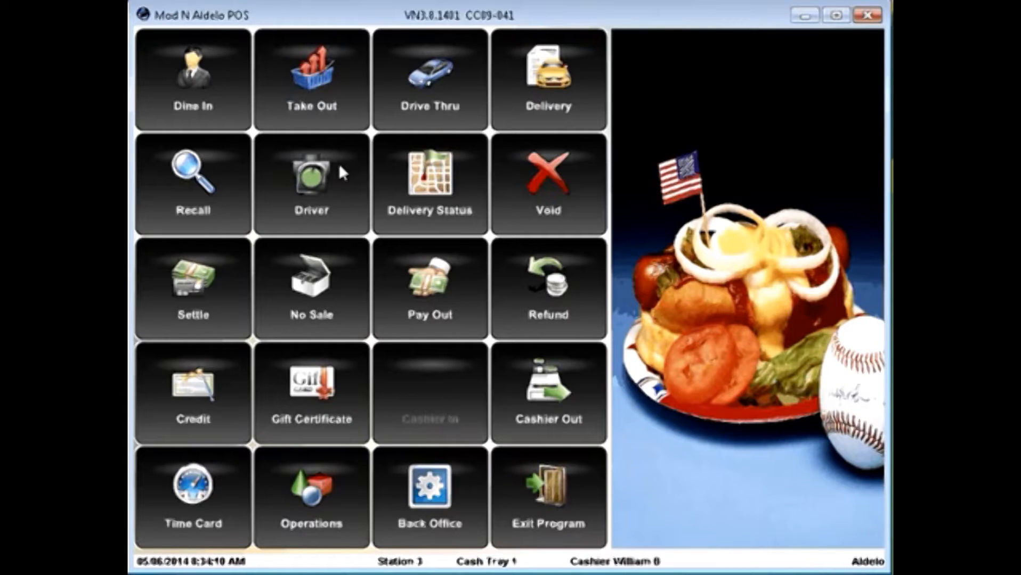
mouse_move(364, 150)
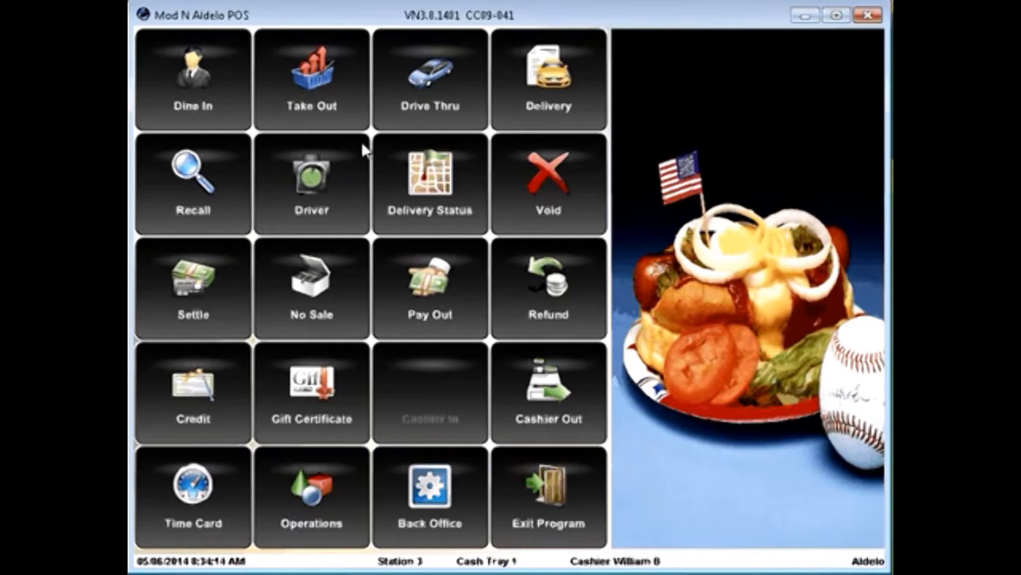
mouse_move(475, 189)
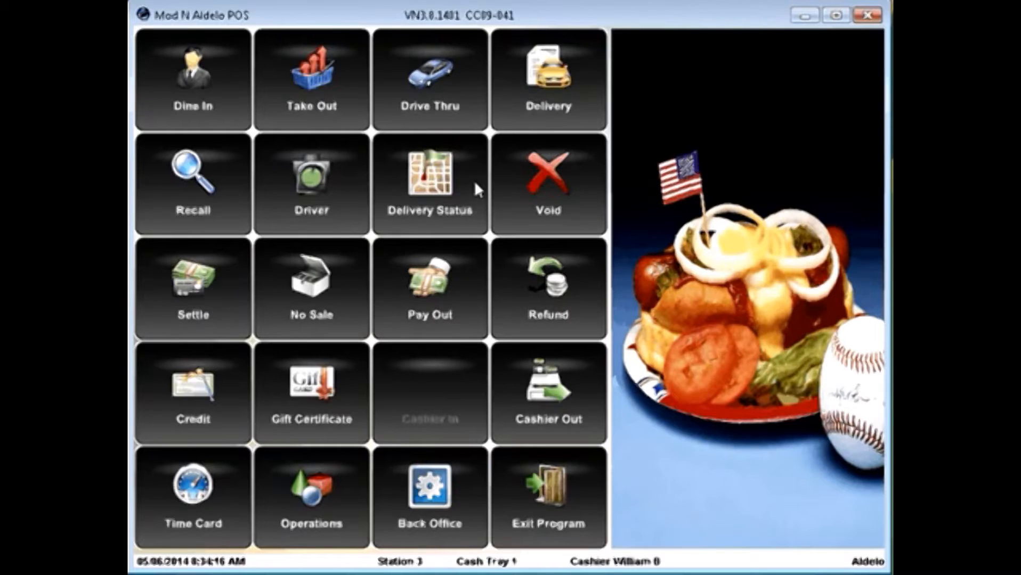
mouse_move(598, 162)
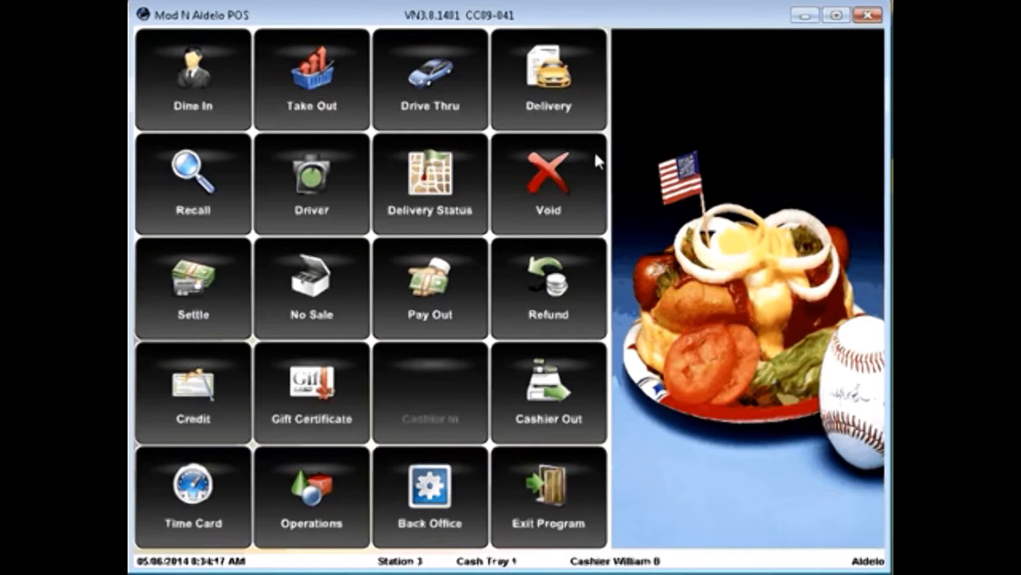
mouse_move(156, 312)
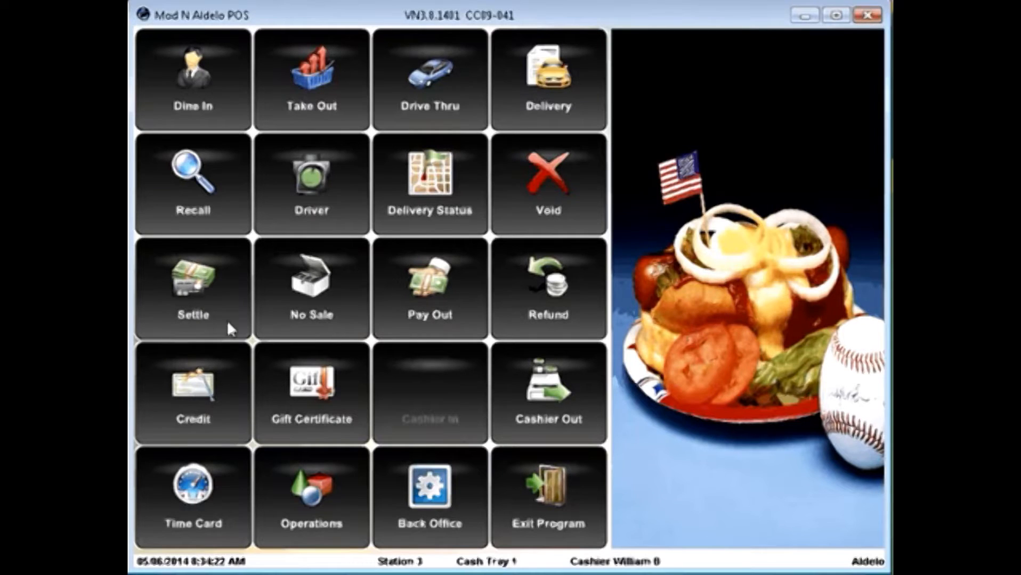
mouse_move(234, 334)
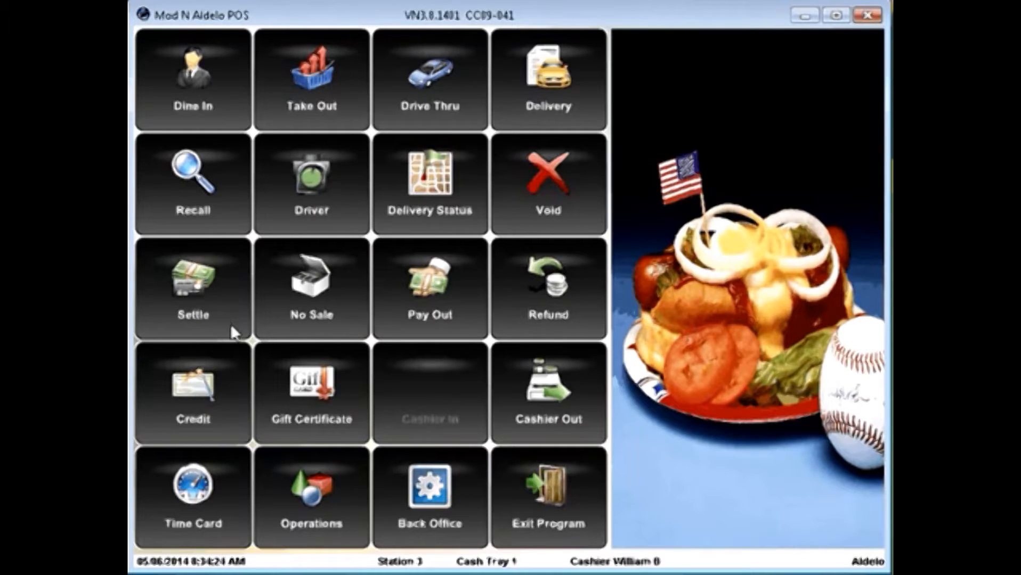
mouse_move(286, 241)
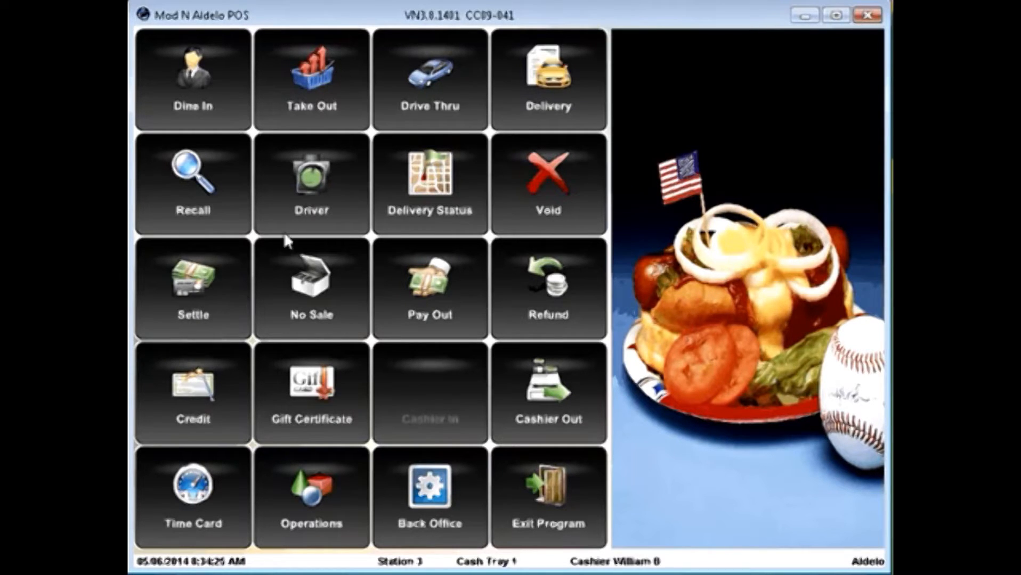
mouse_move(257, 322)
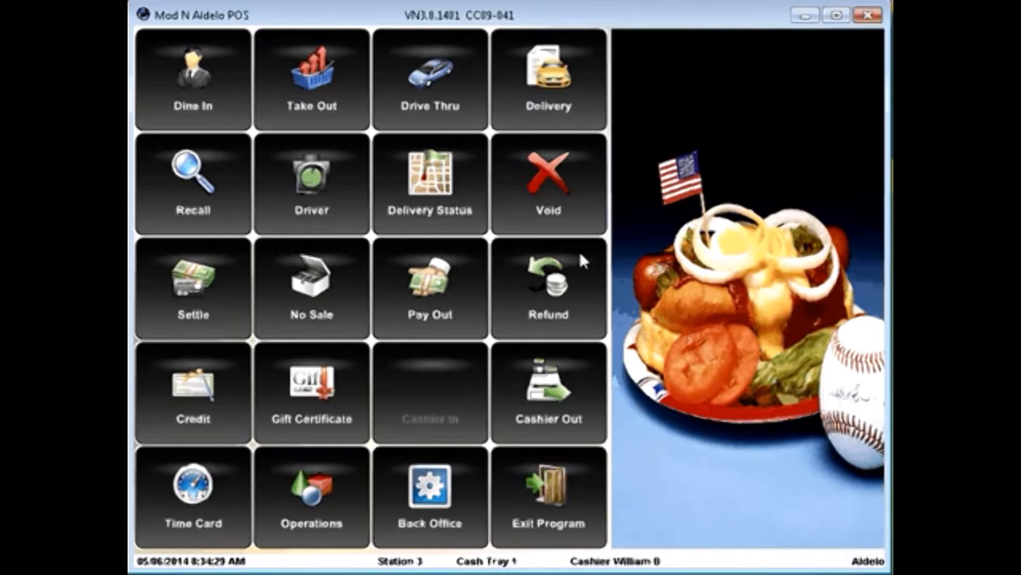
mouse_move(156, 421)
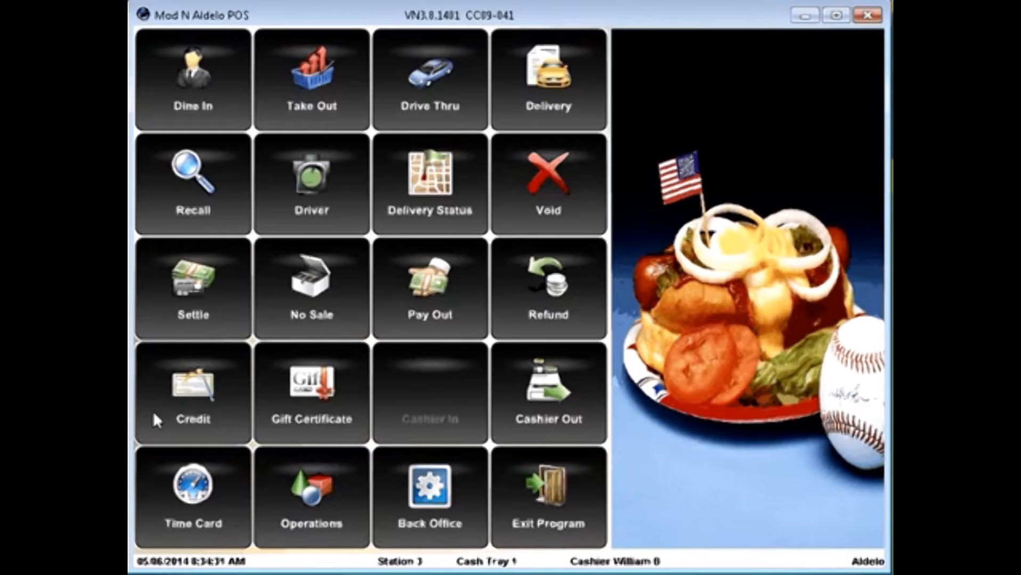
mouse_move(272, 352)
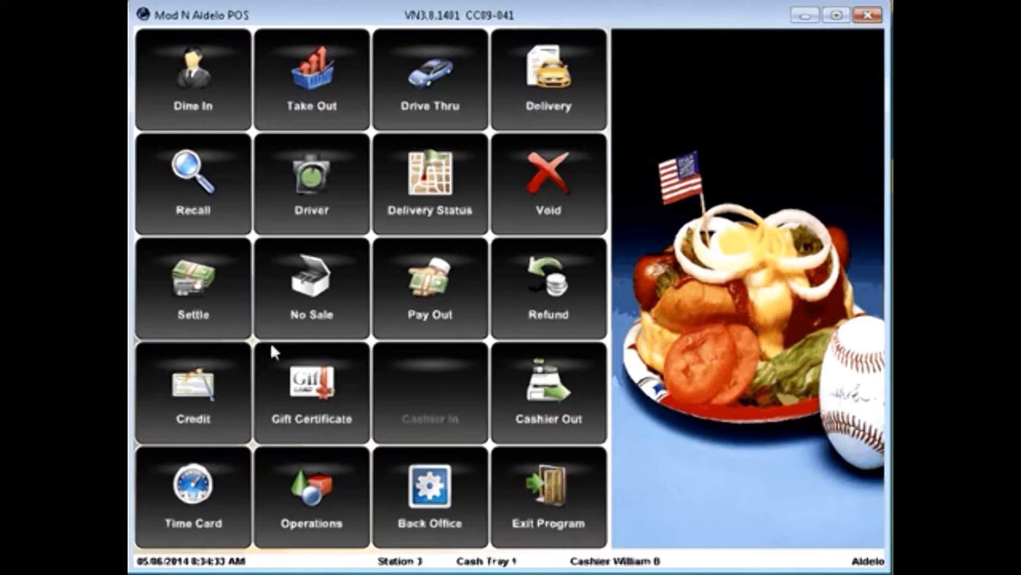
mouse_move(372, 414)
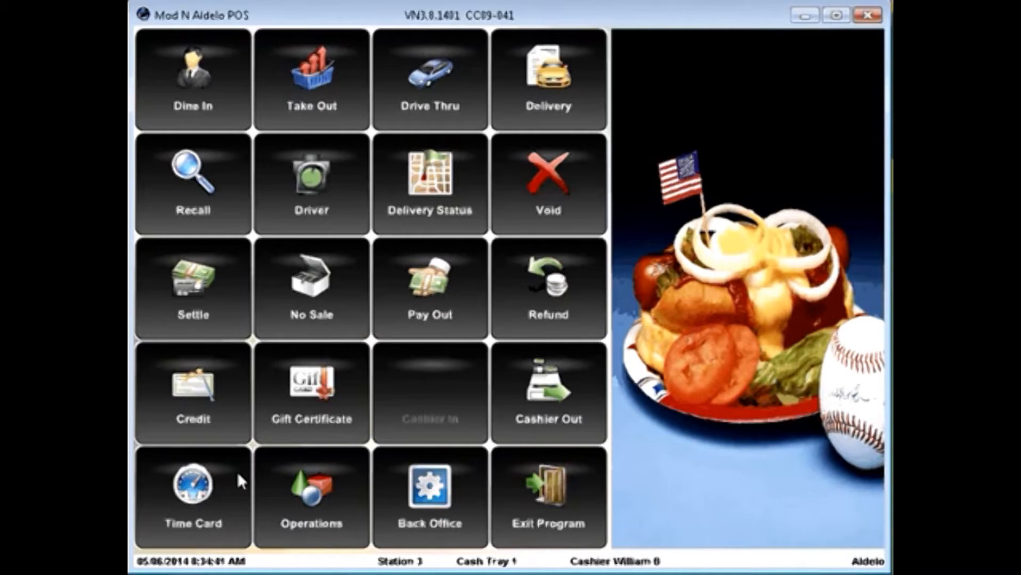
left_click(192, 496)
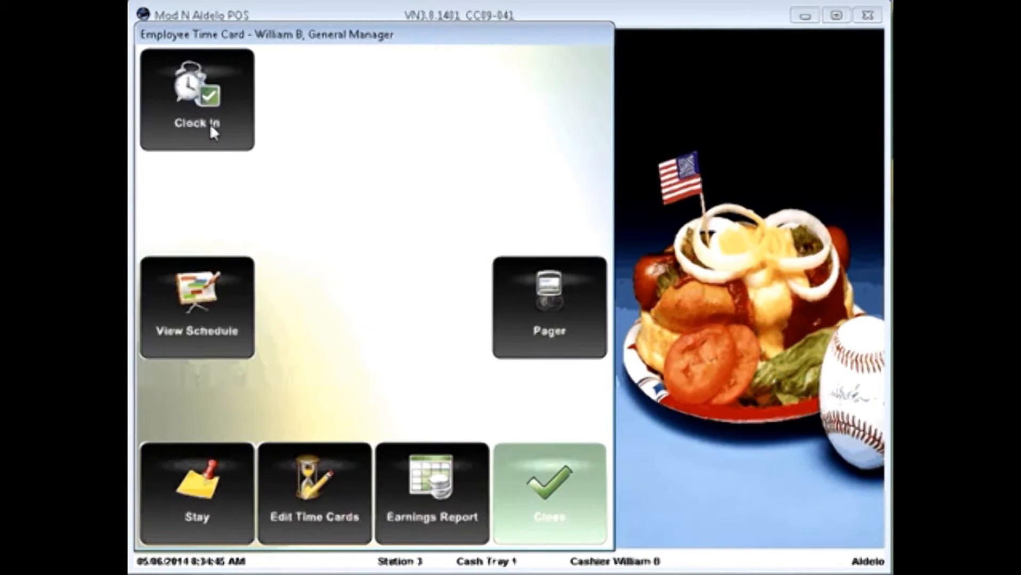
left_click(548, 493)
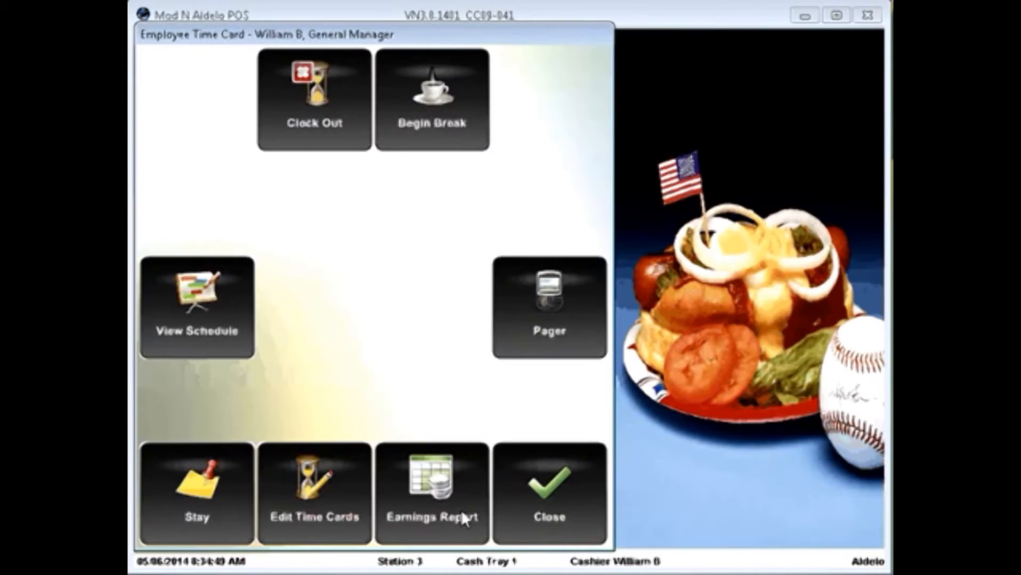
mouse_move(379, 137)
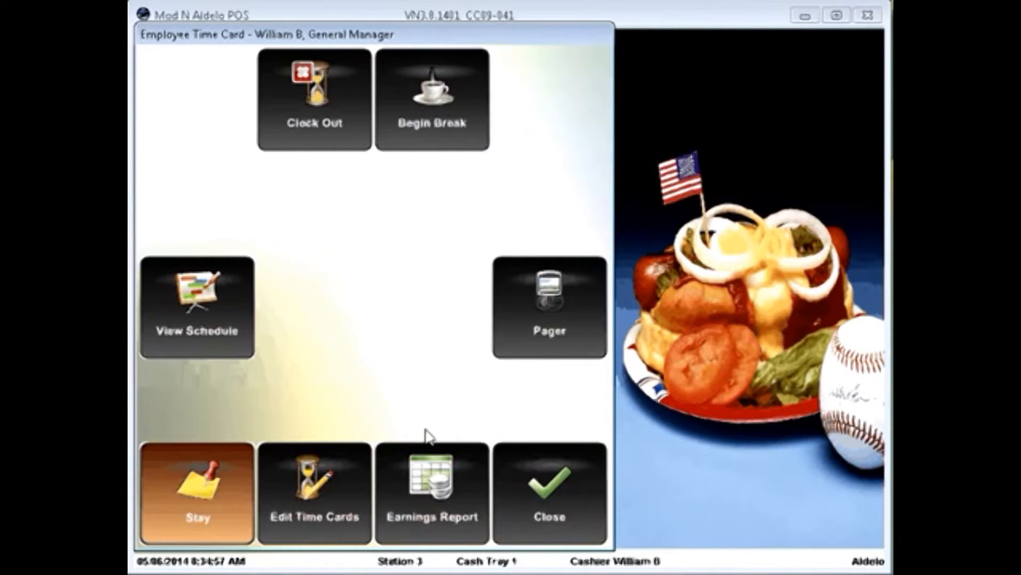
left_click(431, 99)
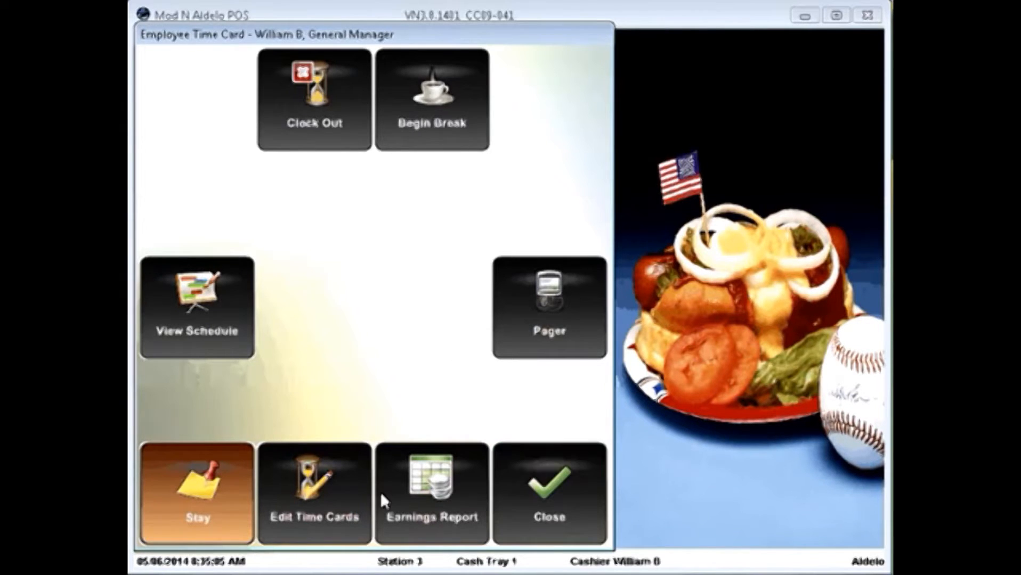
mouse_move(331, 552)
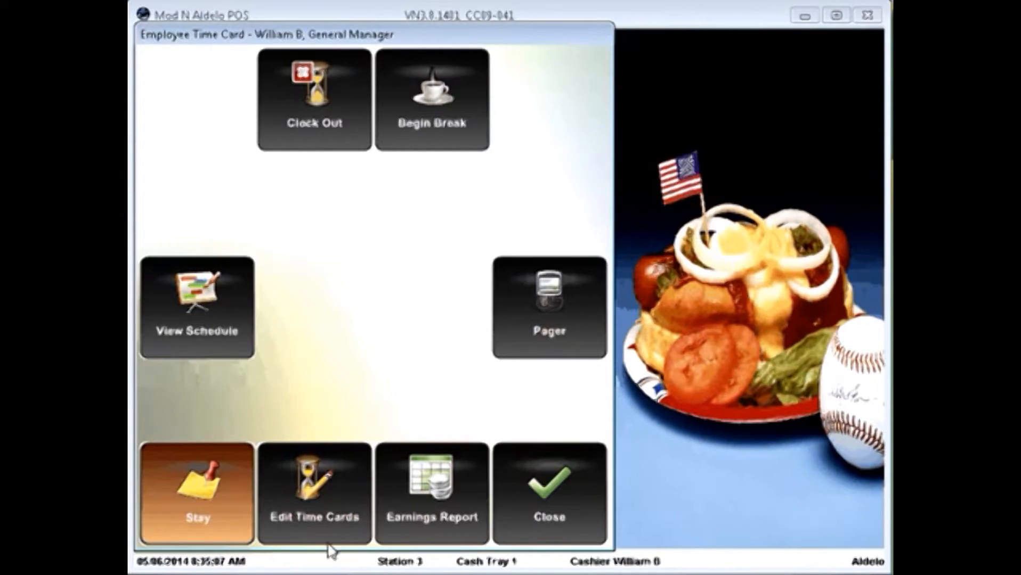
mouse_move(549, 494)
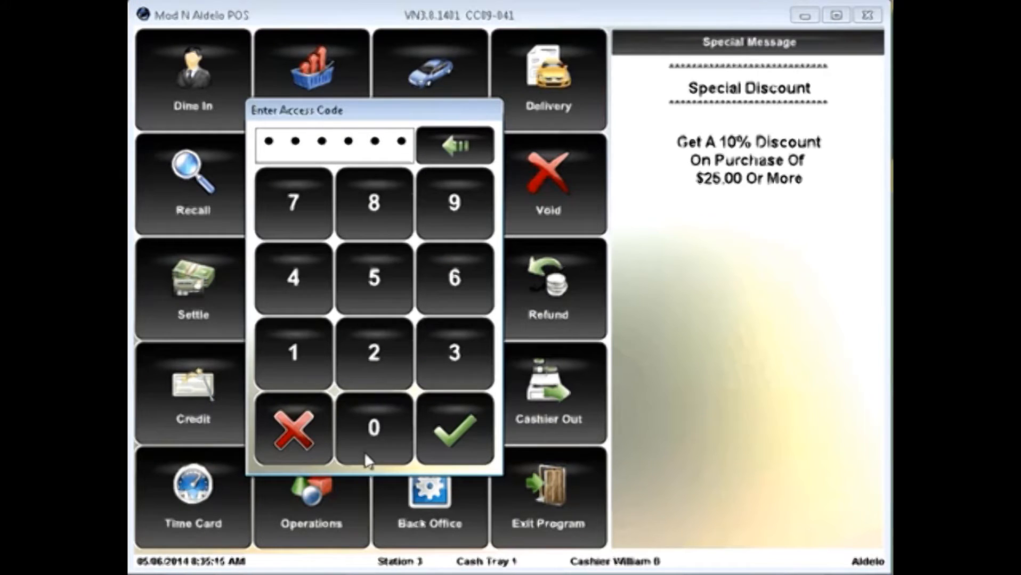
Step: Browse Receive Payments, Revenue Center, Frequent Diners, In House Charge, Inventory and Other Tools, then exit
left_click(454, 428)
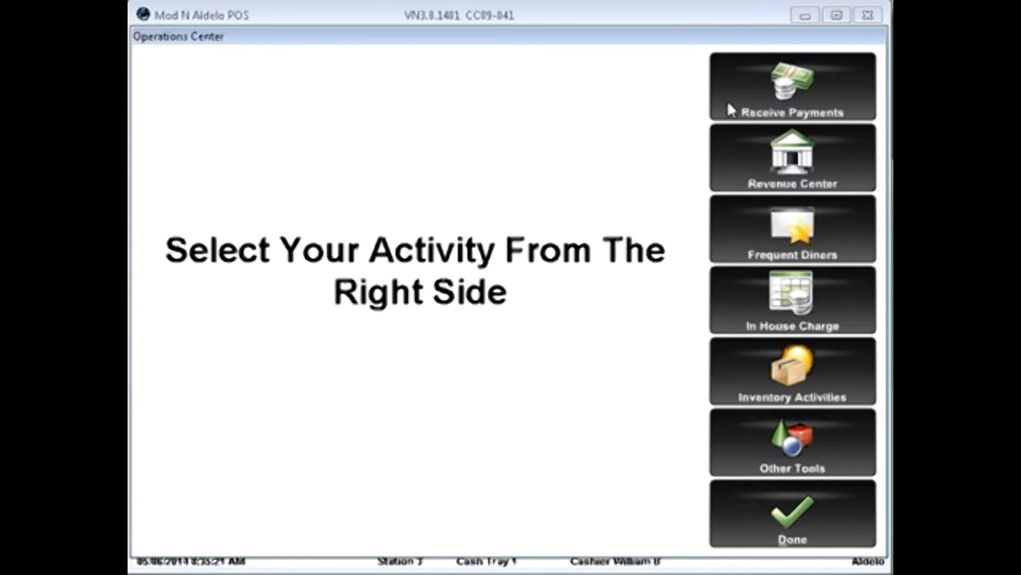
left_click(792, 85)
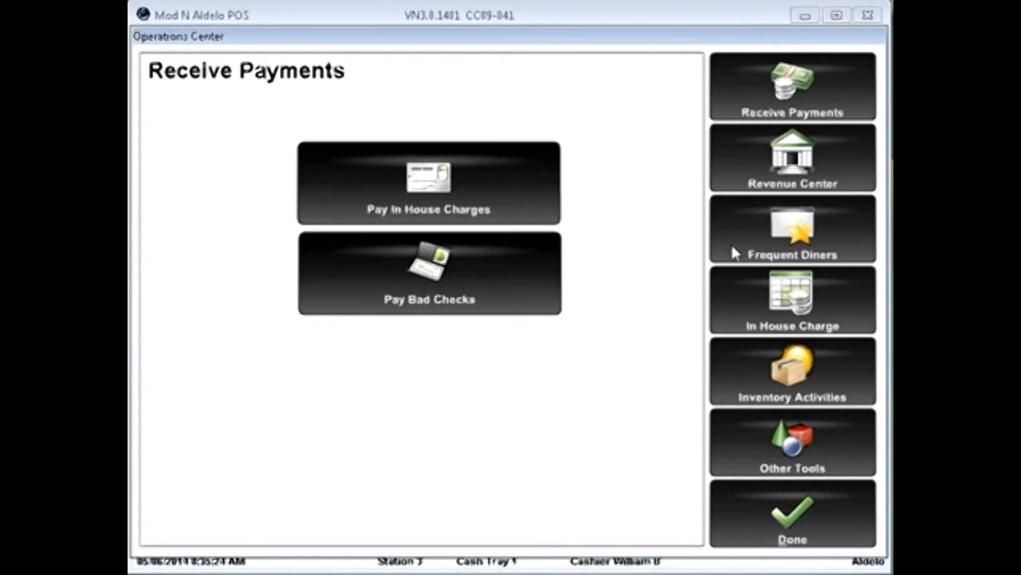
left_click(792, 157)
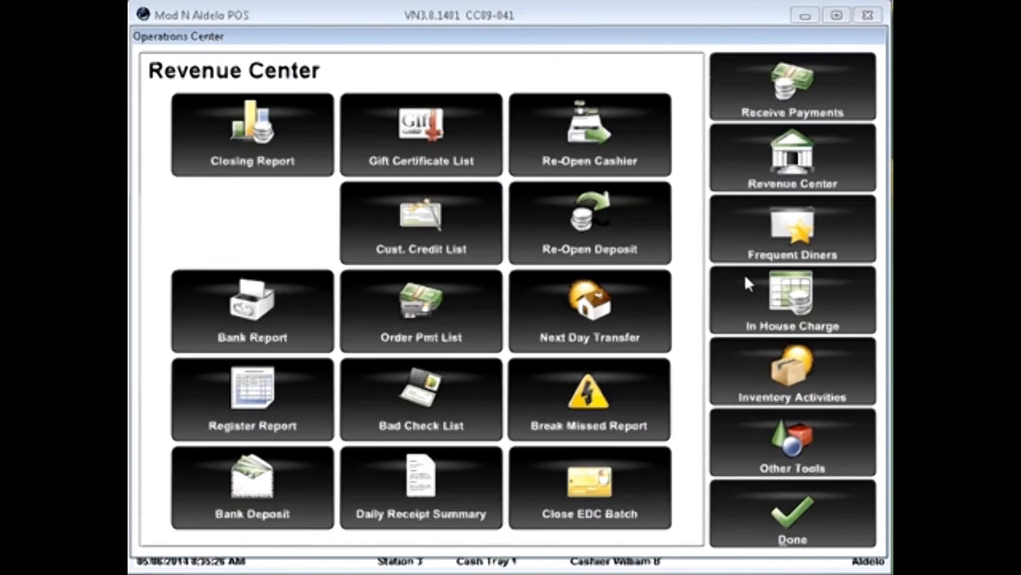
left_click(791, 229)
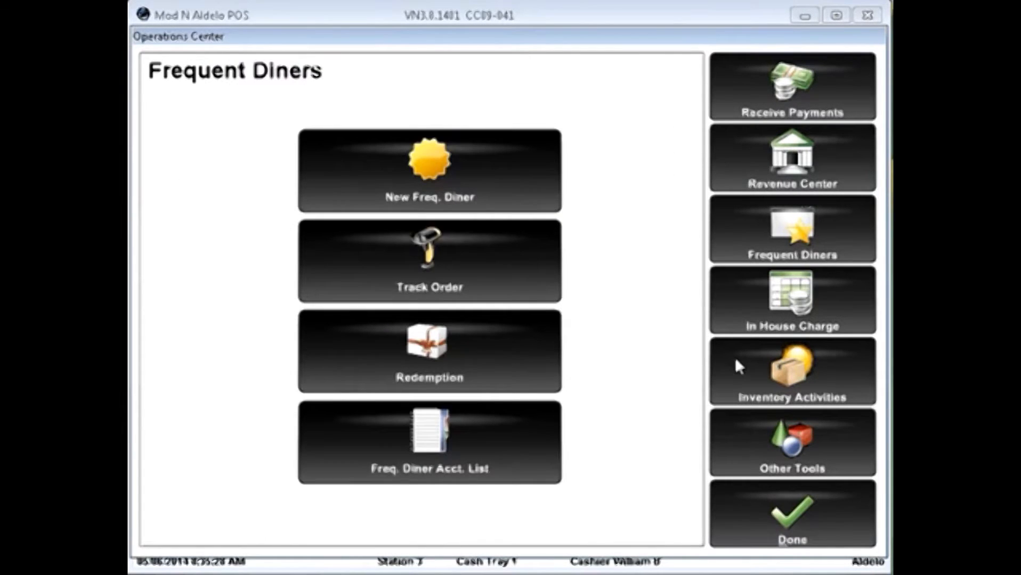
left_click(791, 300)
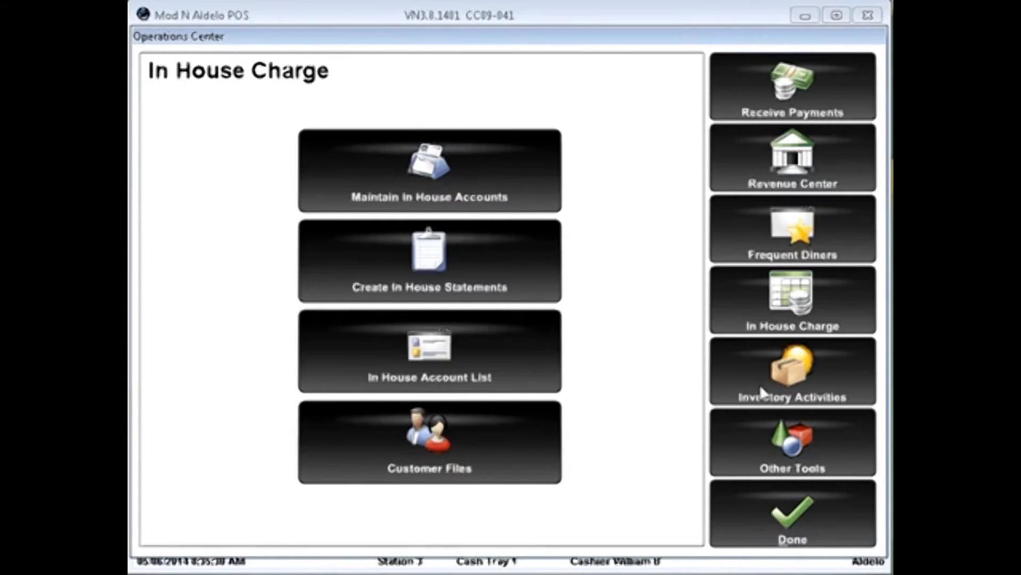
left_click(792, 370)
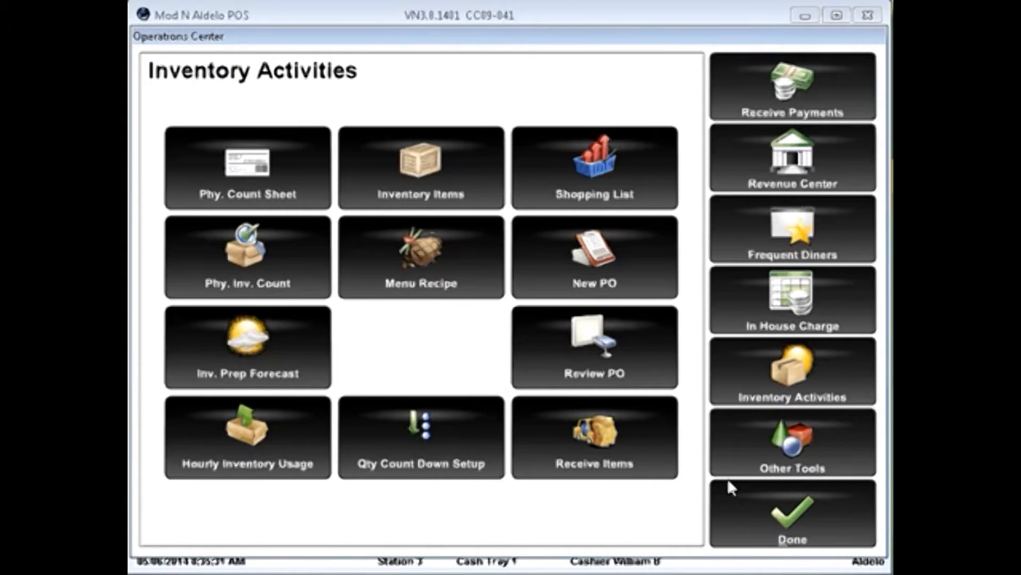
left_click(791, 442)
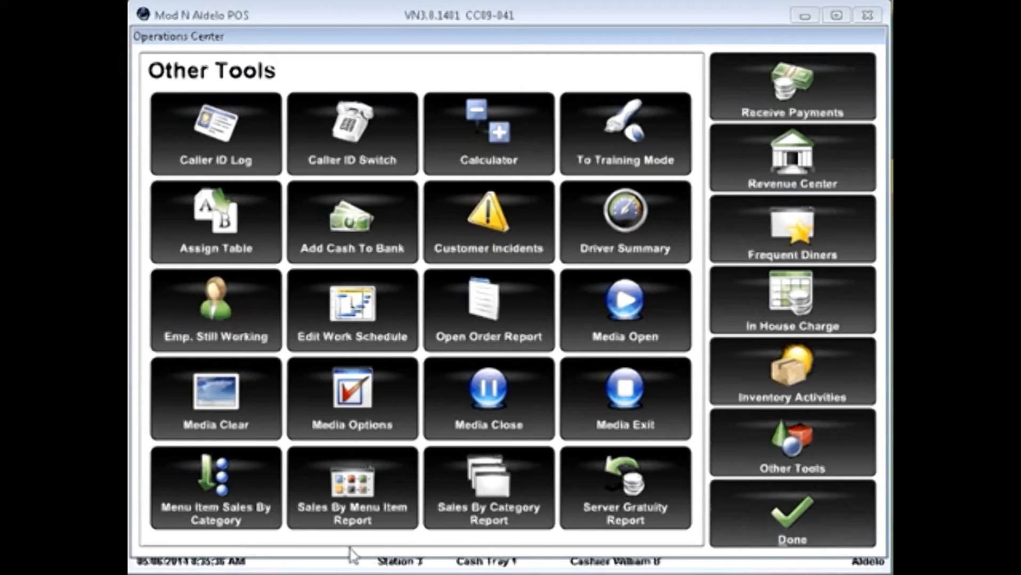
mouse_move(662, 426)
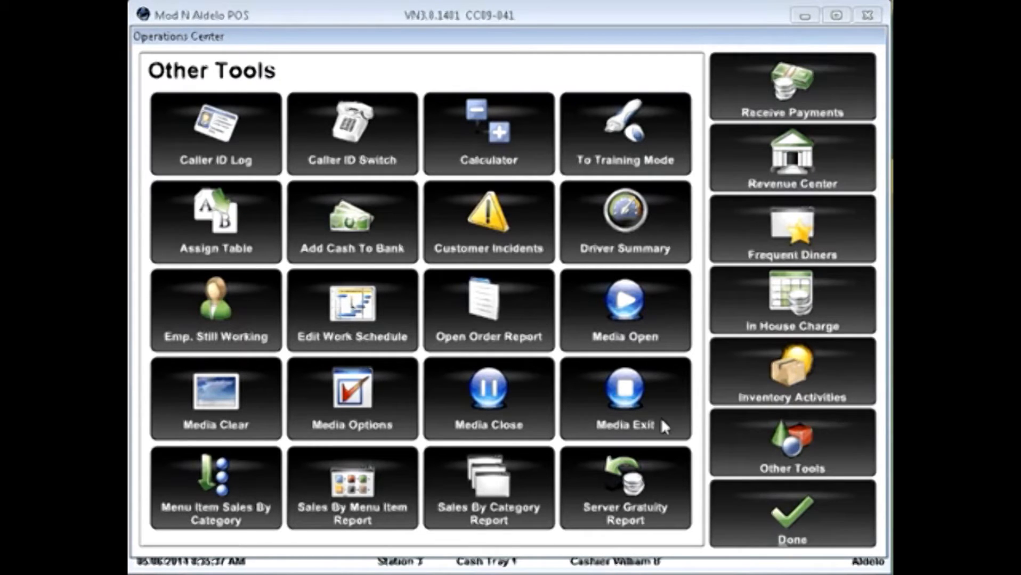
mouse_move(625, 511)
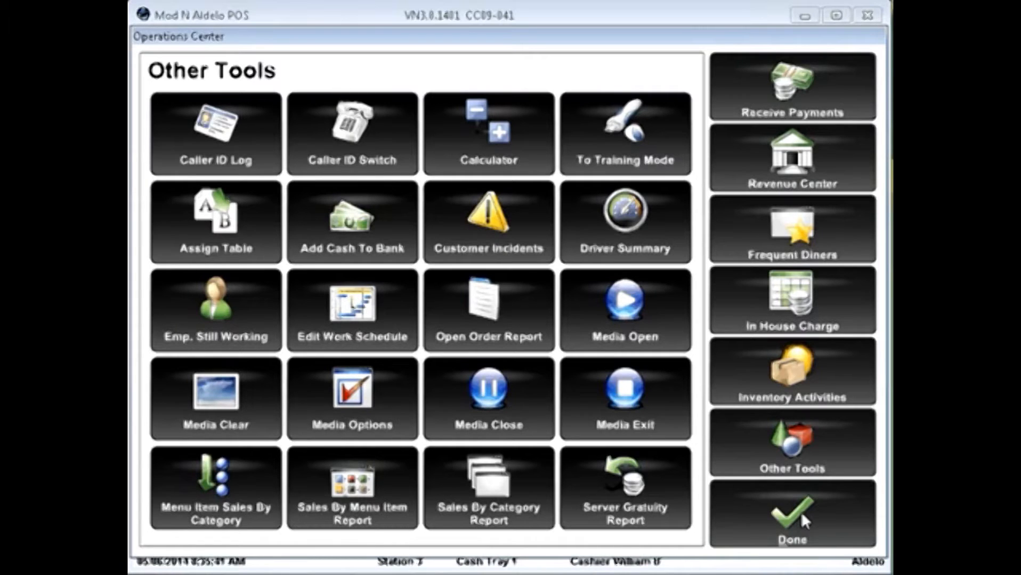
left_click(791, 514)
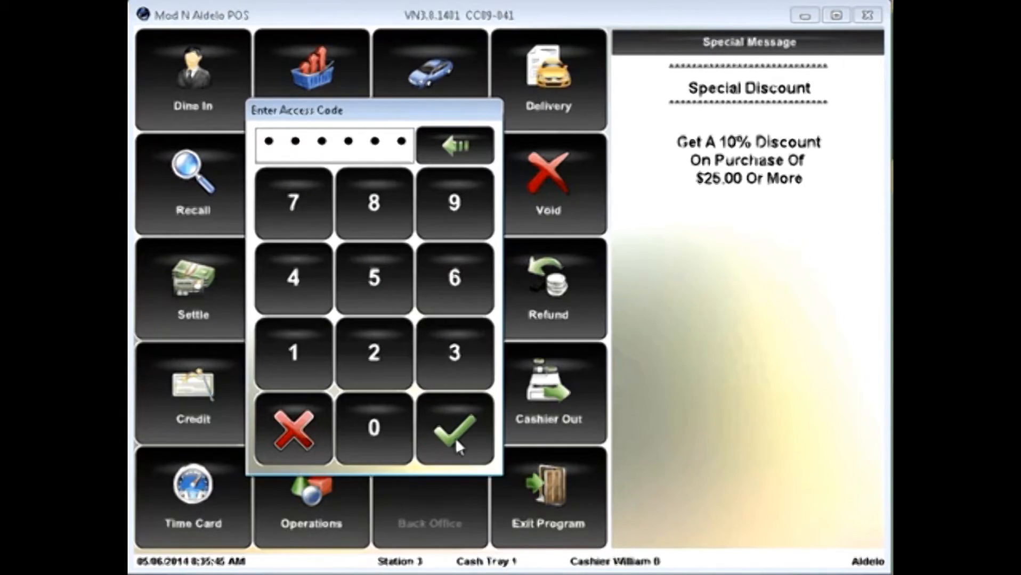
left_click(454, 428)
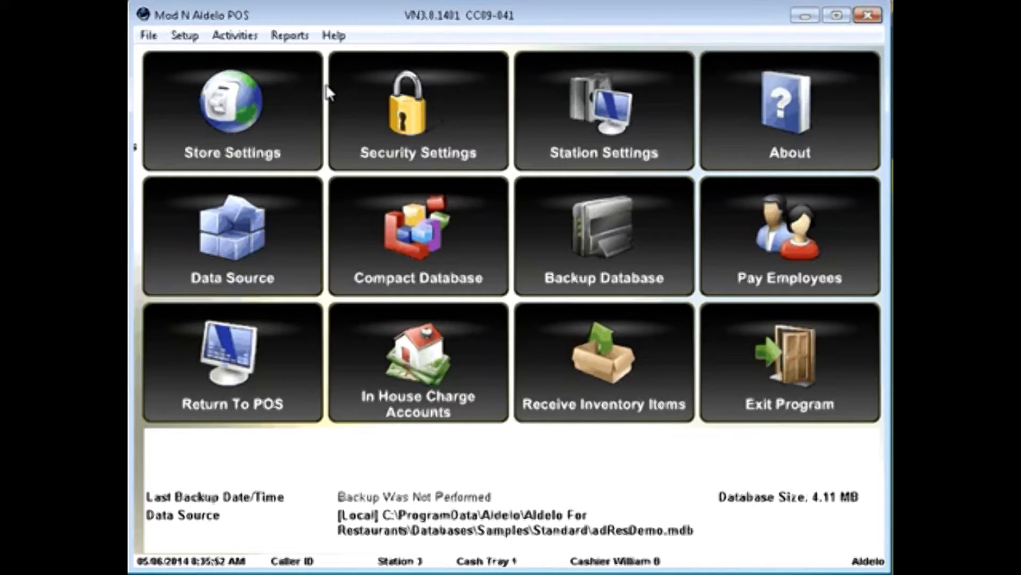
mouse_move(152, 93)
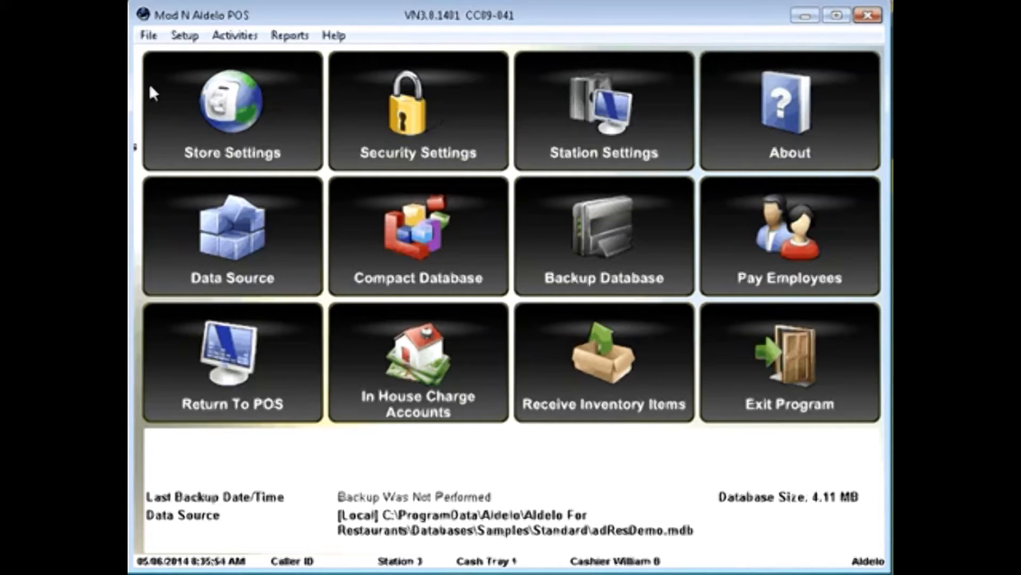
mouse_move(516, 80)
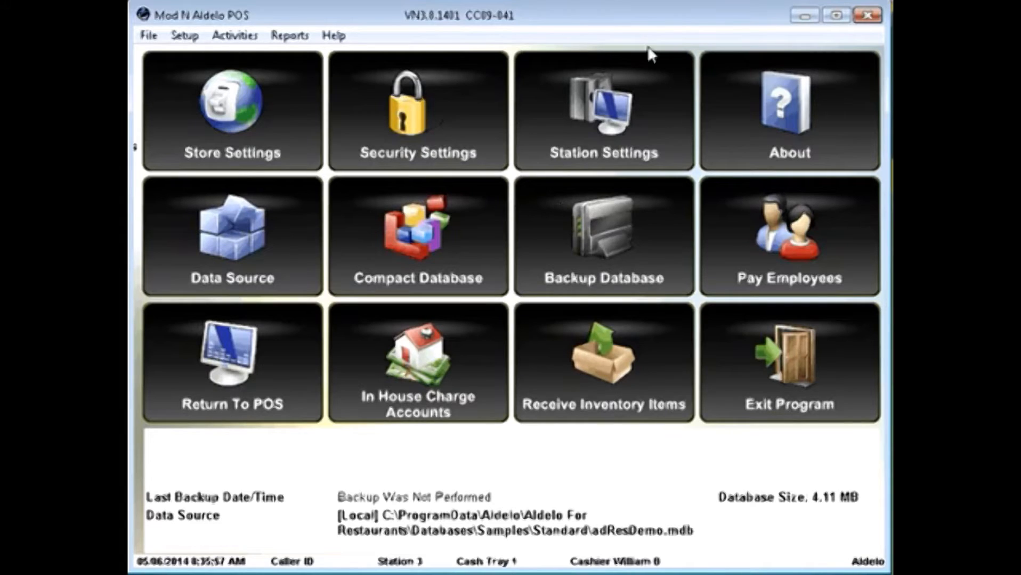
mouse_move(627, 323)
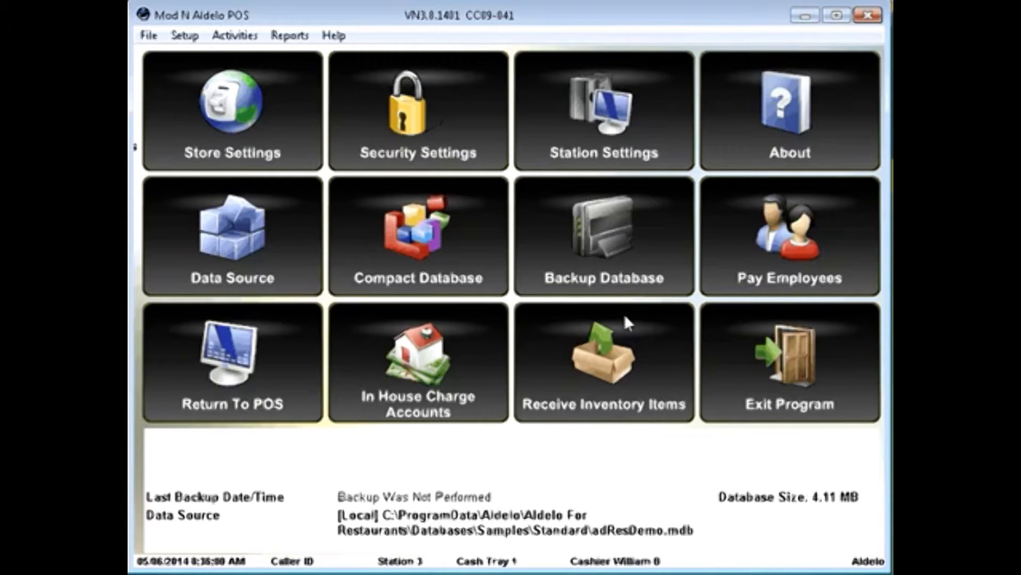
mouse_move(312, 311)
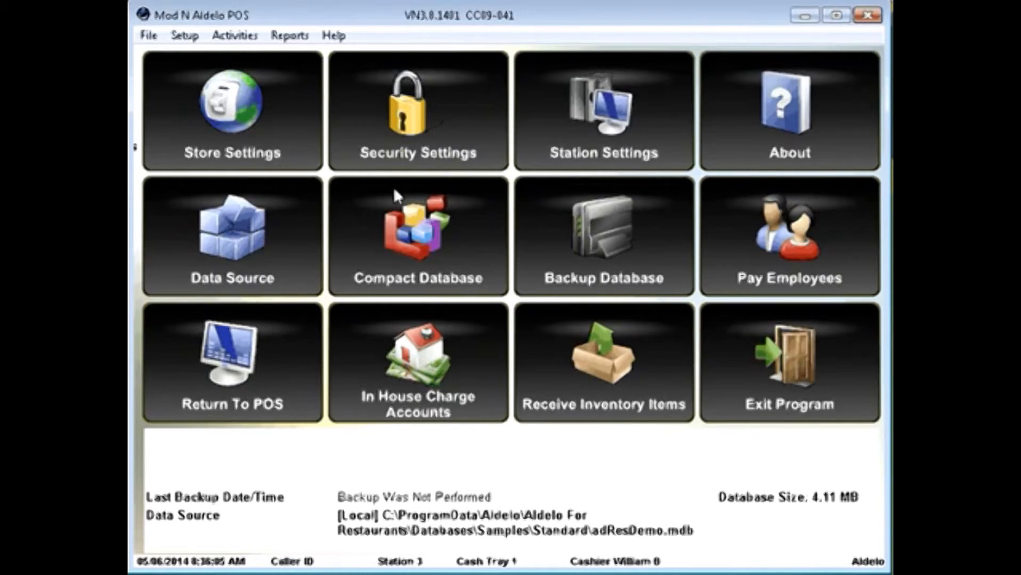
mouse_move(677, 250)
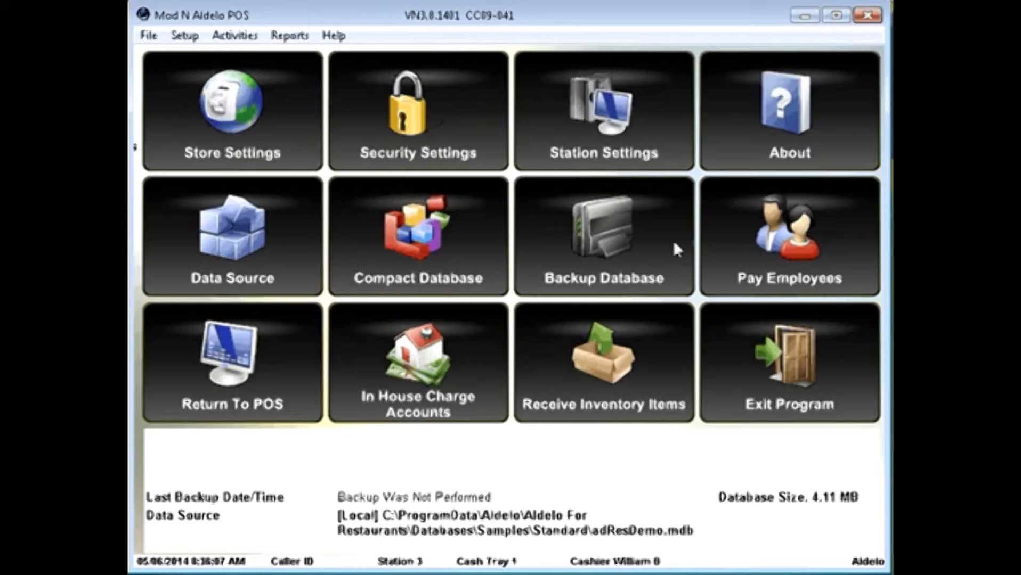
mouse_move(552, 443)
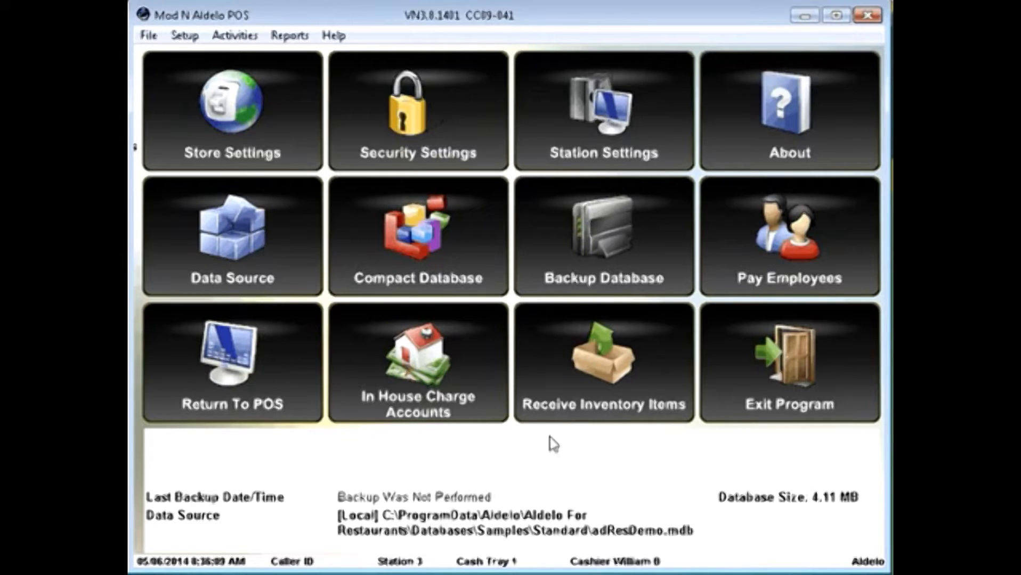
mouse_move(420, 309)
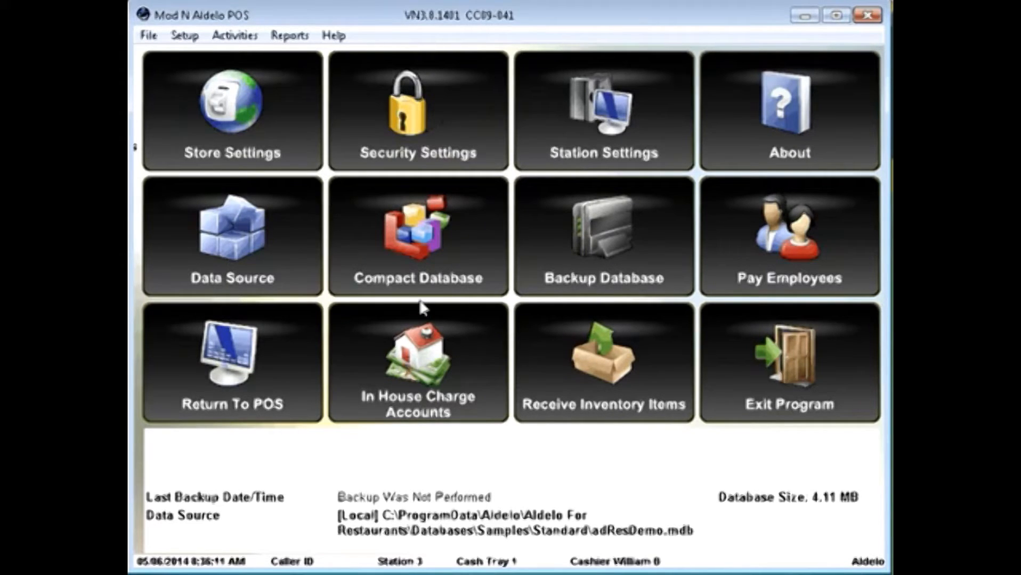
mouse_move(410, 311)
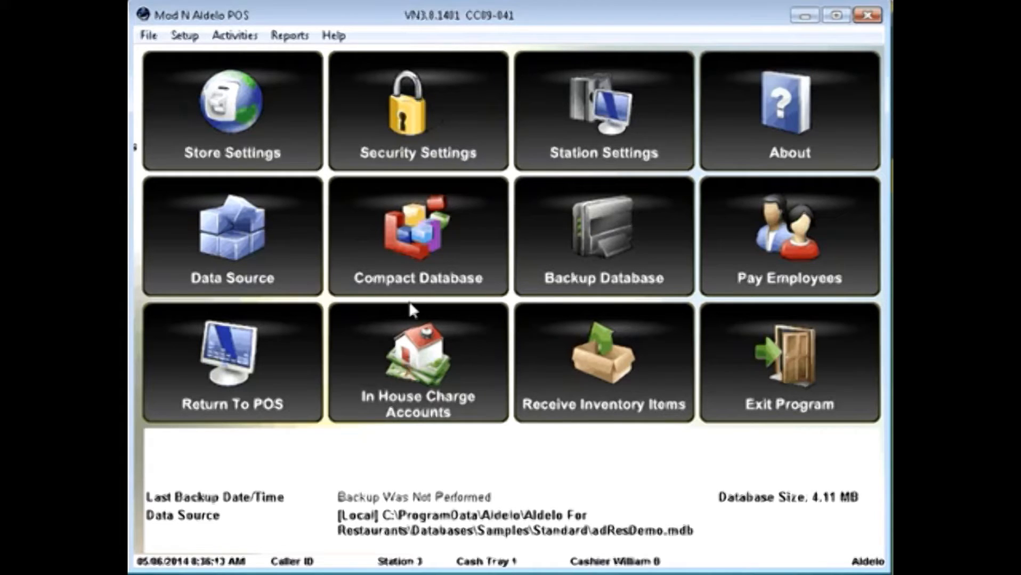
mouse_move(417, 452)
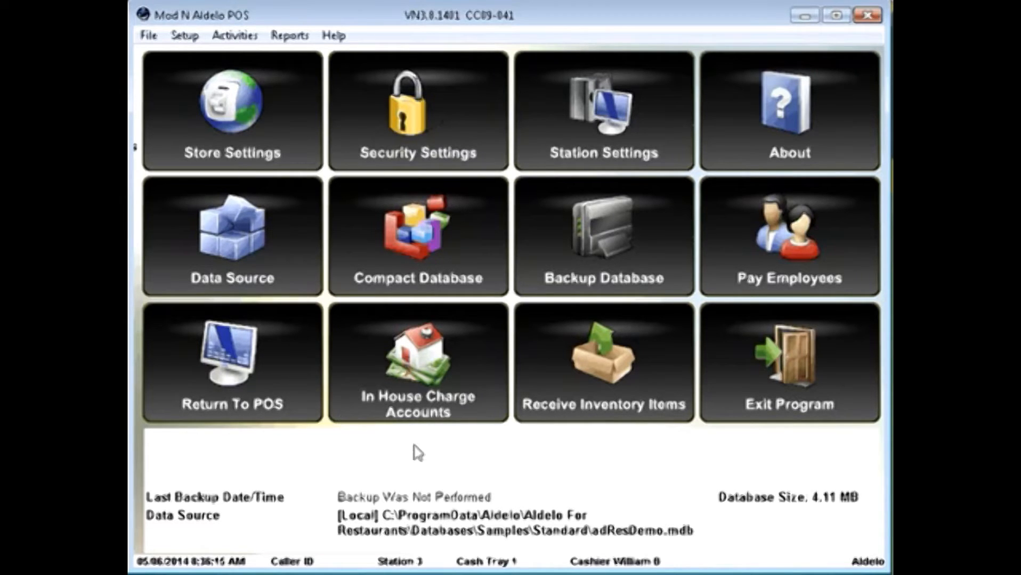
mouse_move(654, 311)
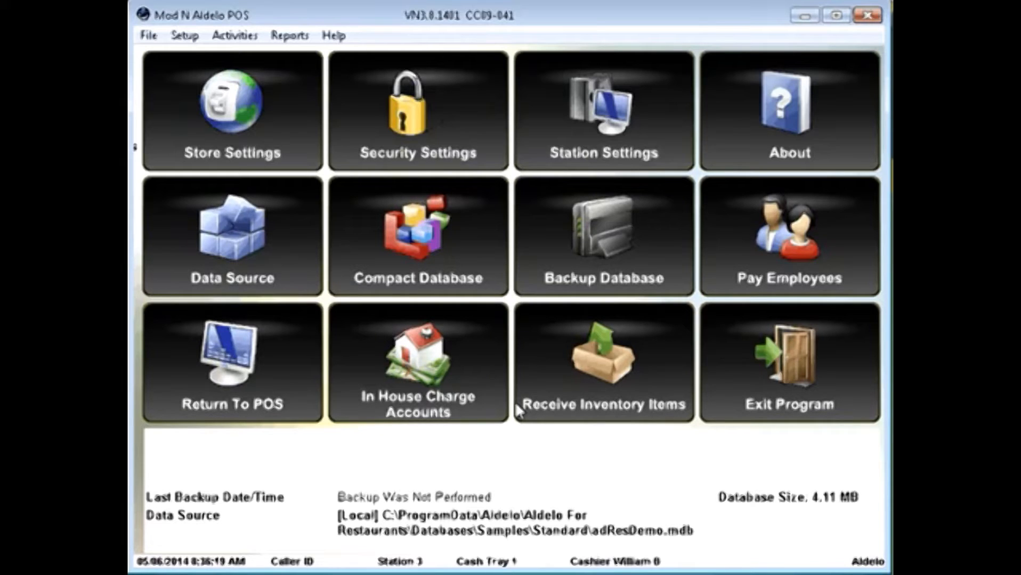
mouse_move(215, 218)
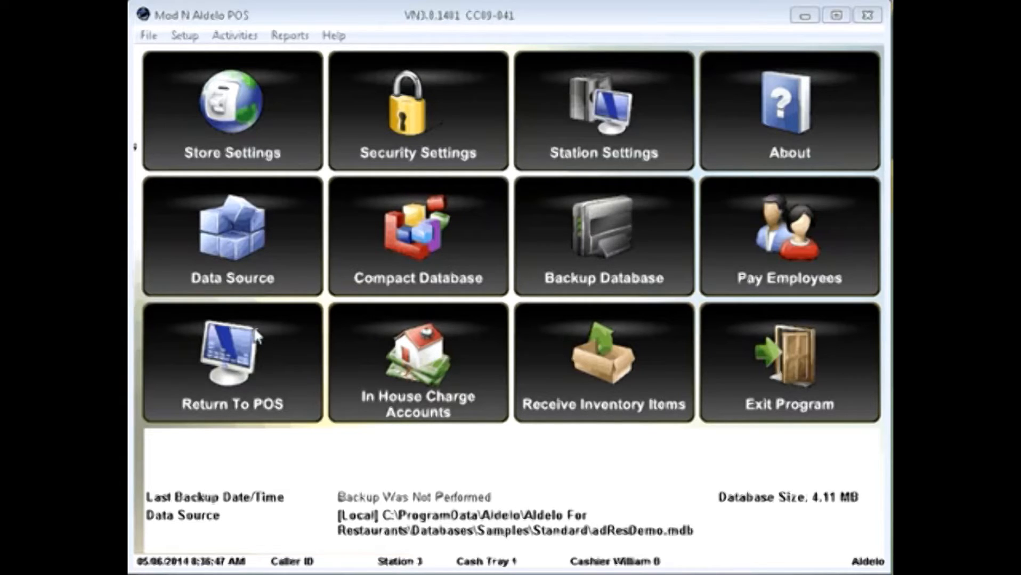
Step: Switch the data source to a new blank database named 'testing'
left_click(232, 235)
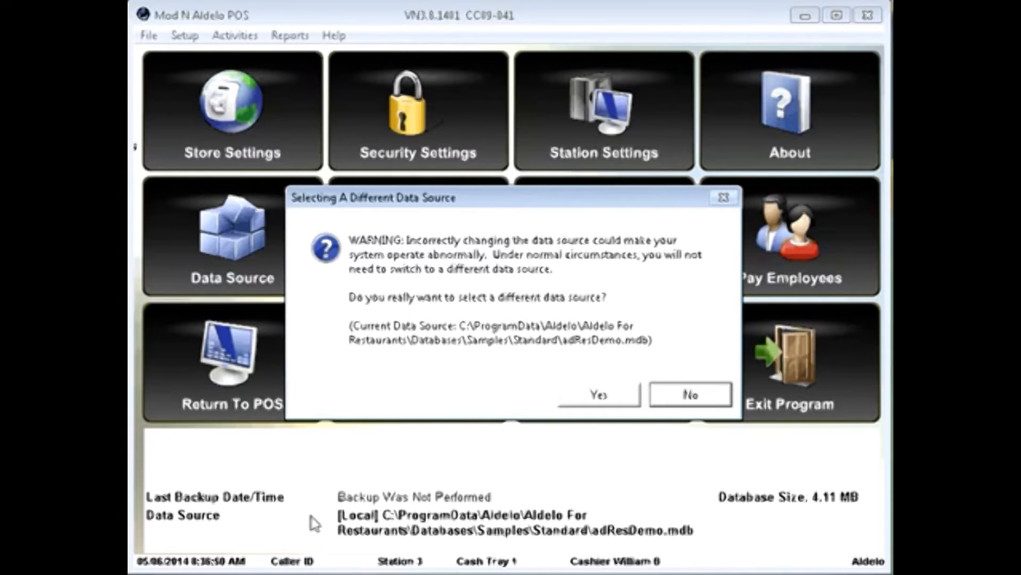
left_click(596, 394)
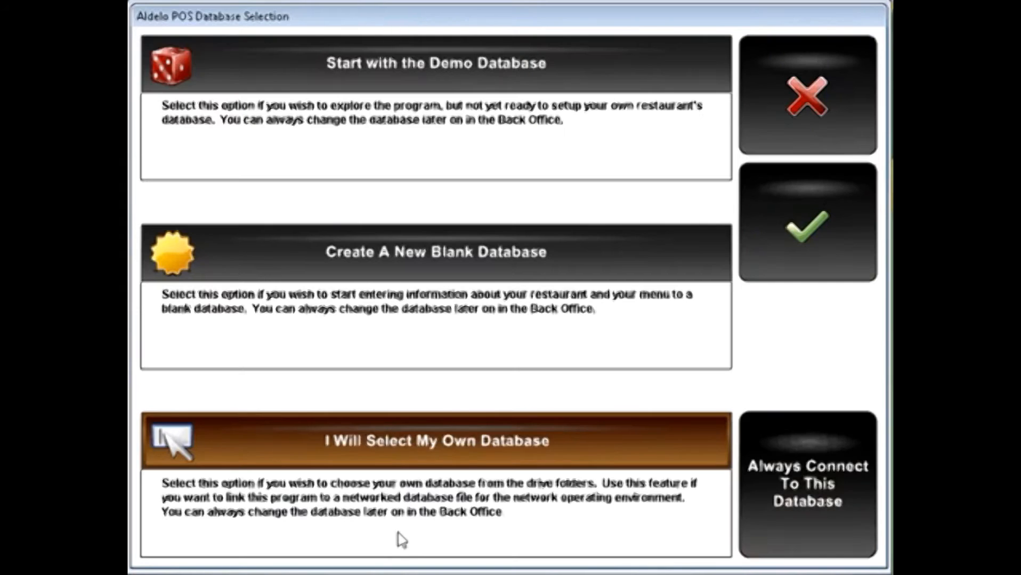
left_click(435, 253)
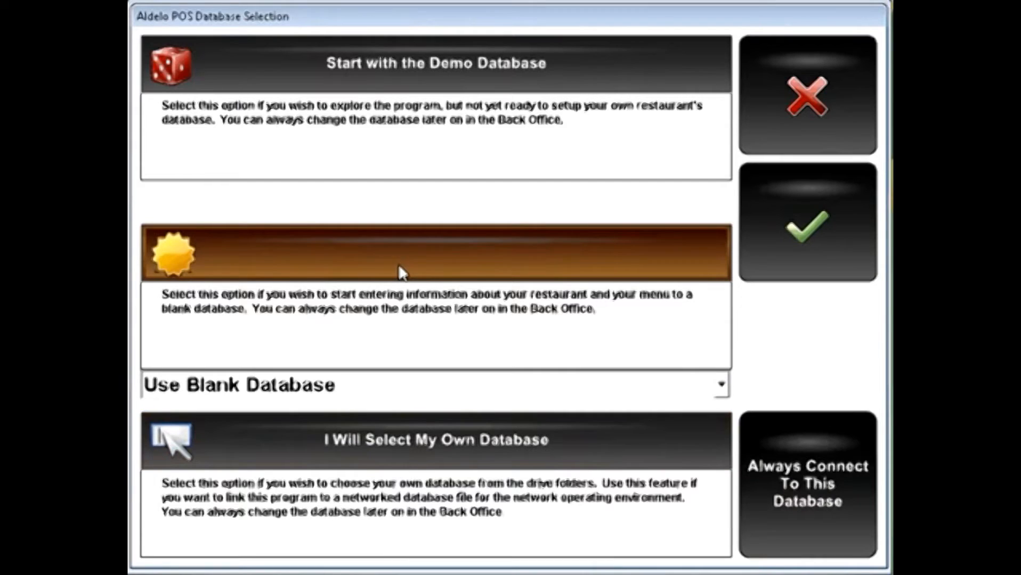
mouse_move(807, 264)
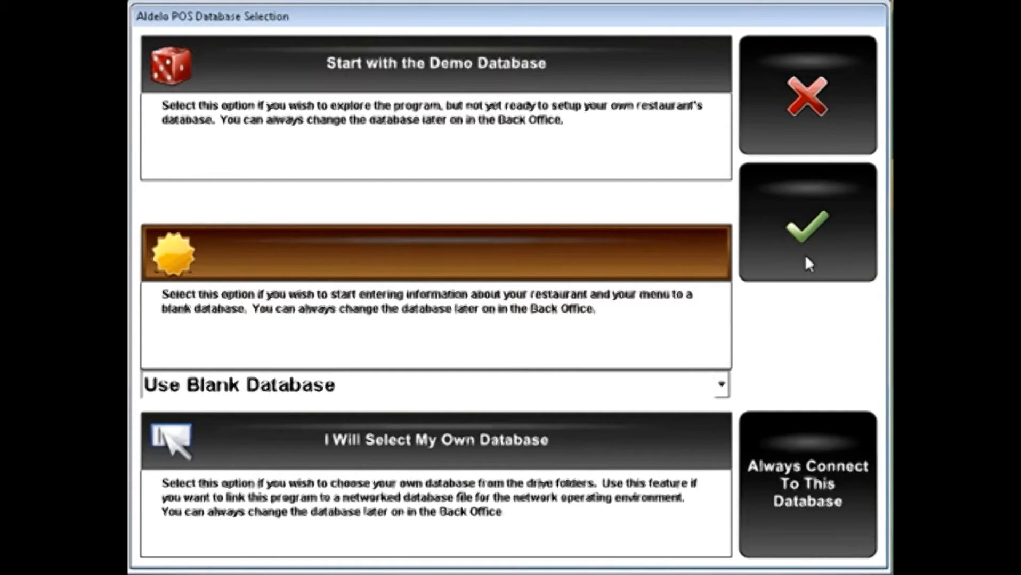
left_click(807, 224)
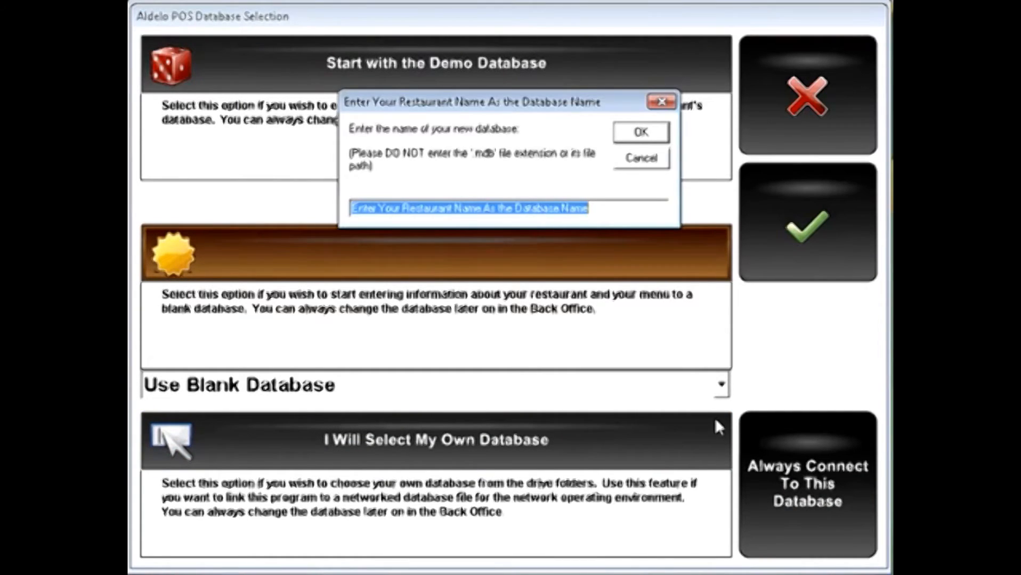
type("testing")
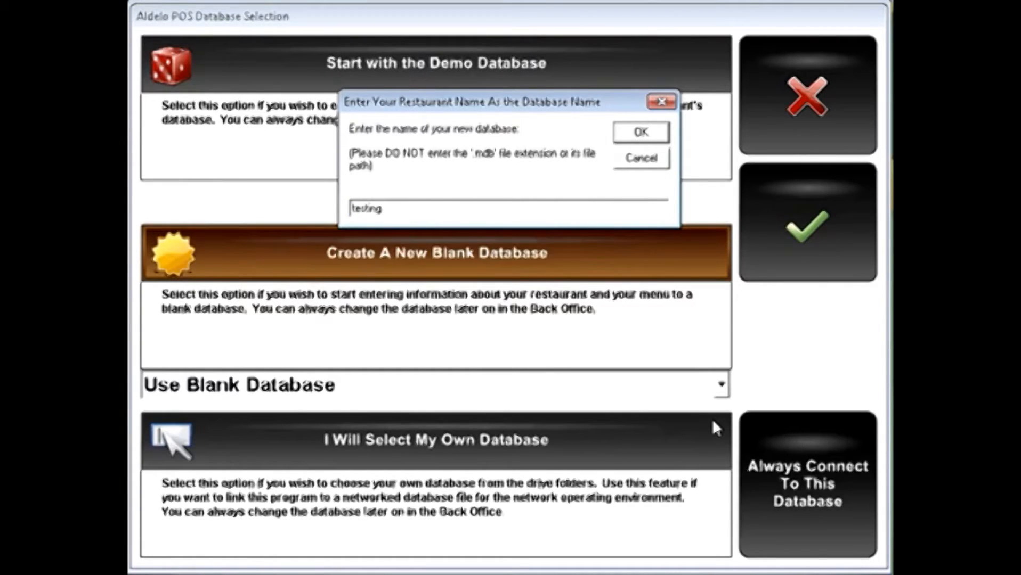
left_click(639, 133)
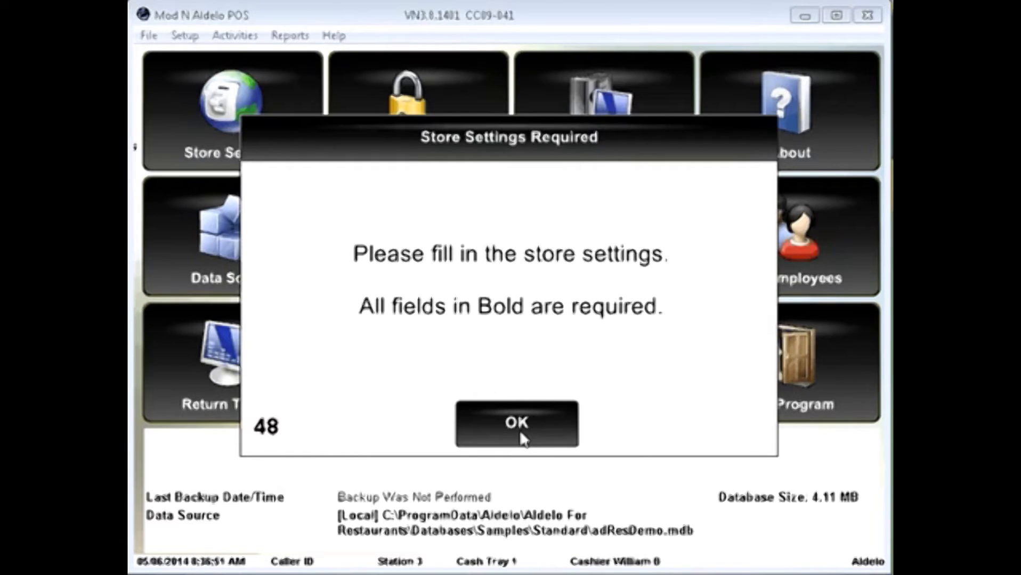
Step: Enter postal code 953566, city Modesto and state California, then finish store settings
left_click(516, 424)
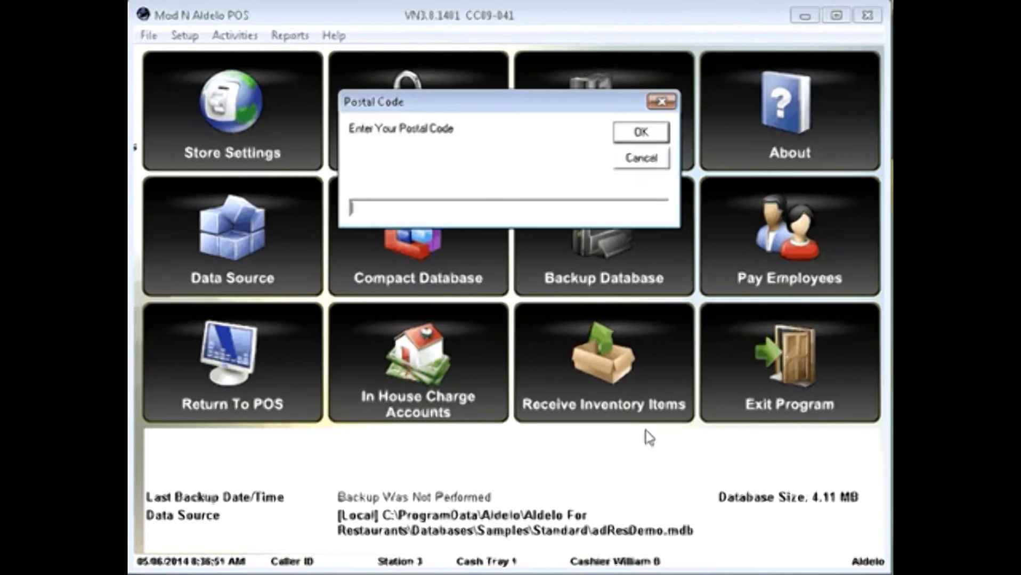
mouse_move(597, 269)
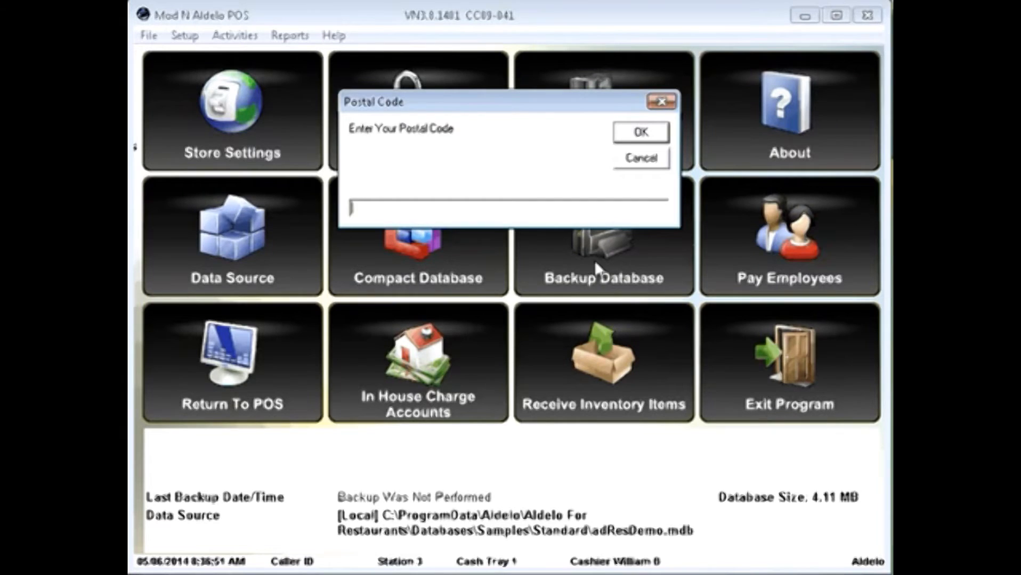
type("953566")
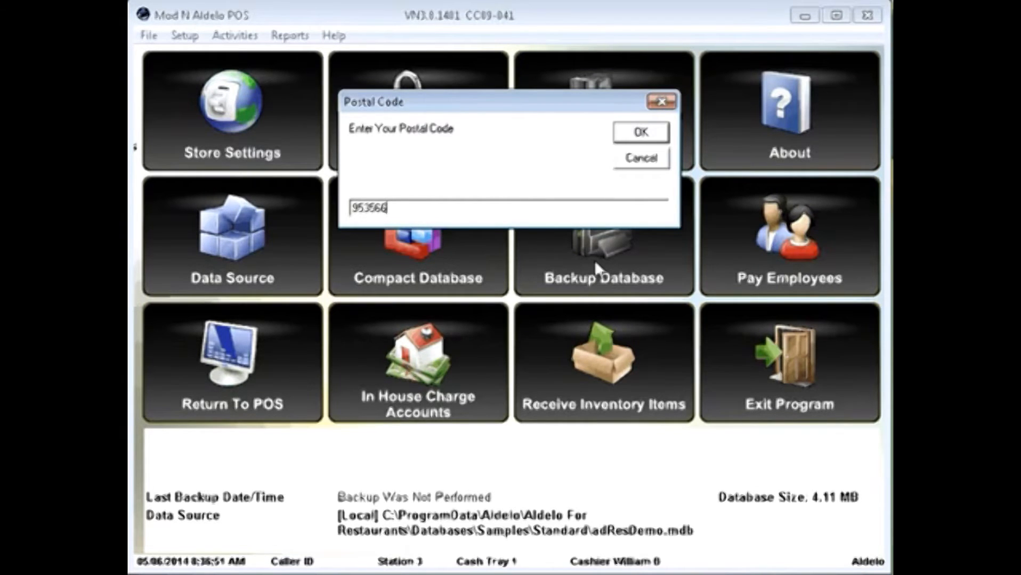
left_click(639, 132)
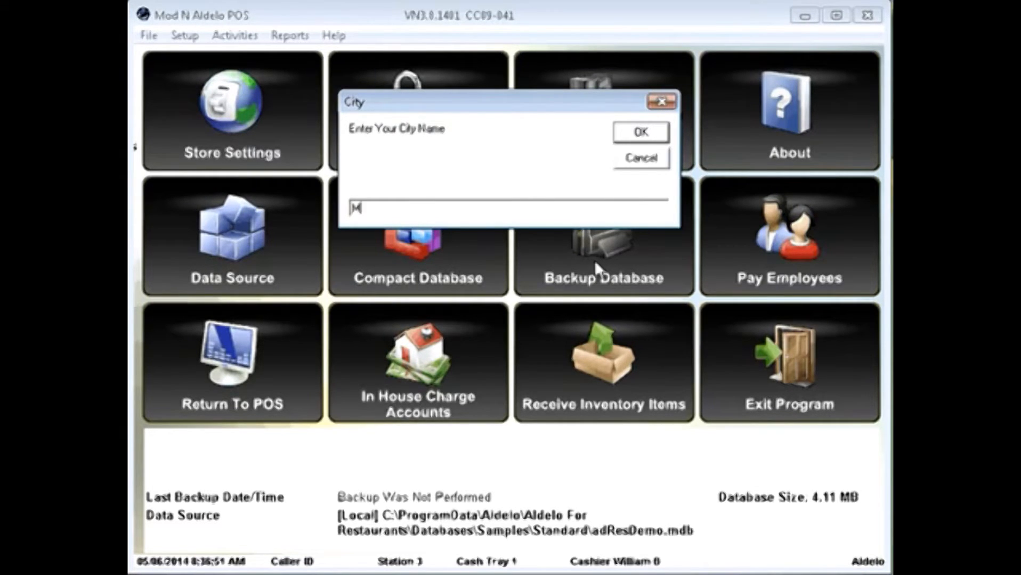
type("odesto")
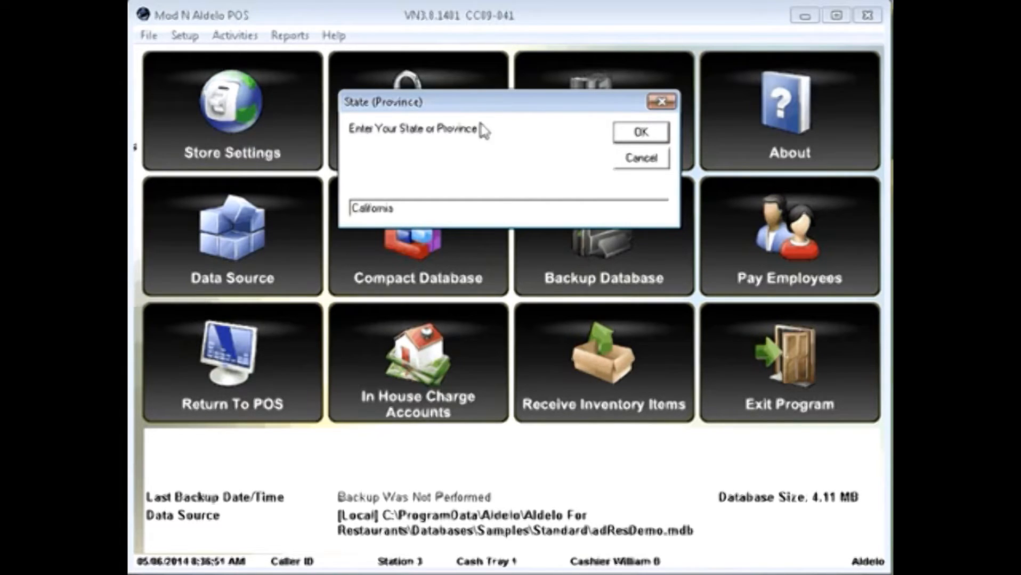
left_click(640, 132)
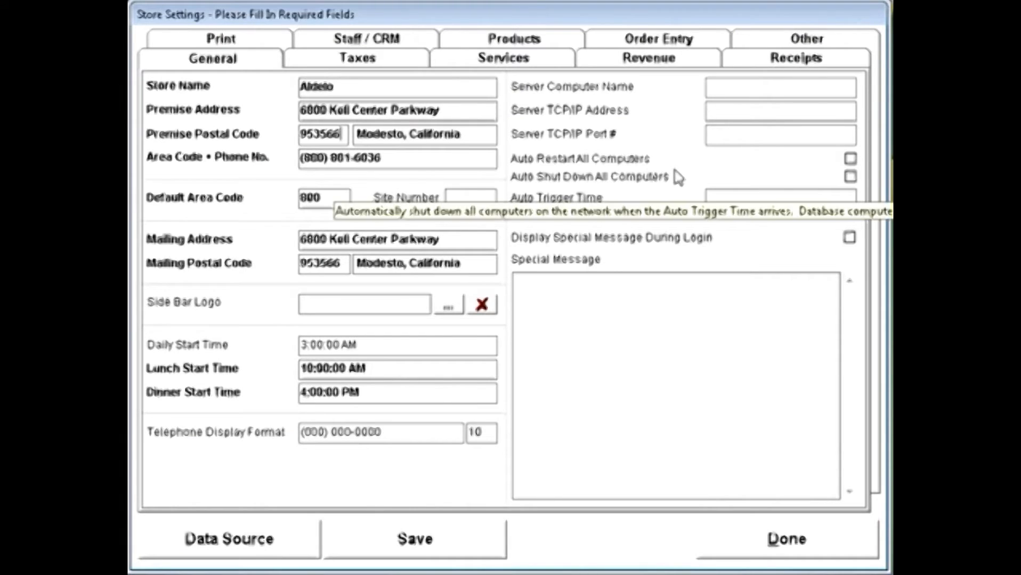
mouse_move(145, 294)
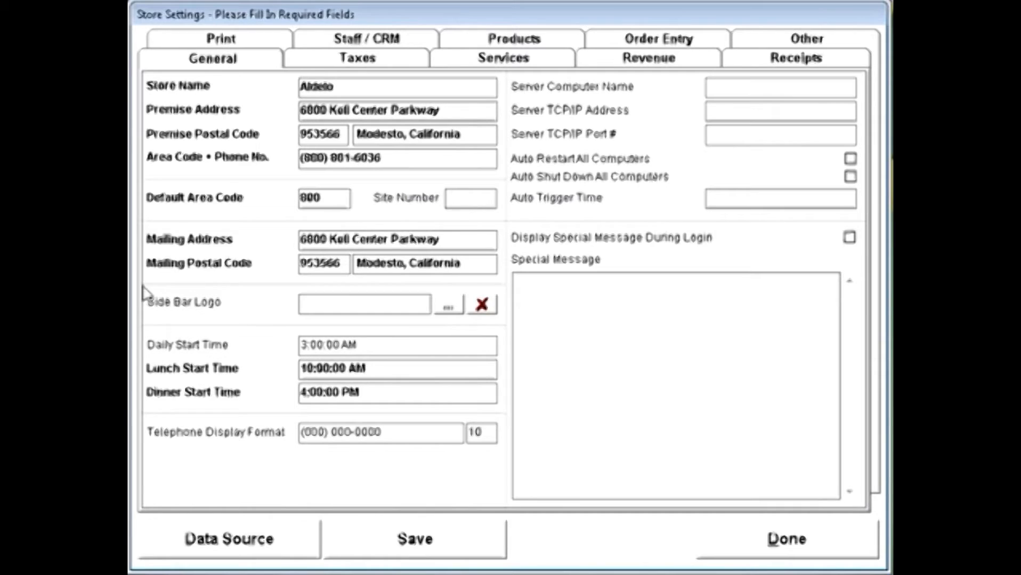
mouse_move(323, 14)
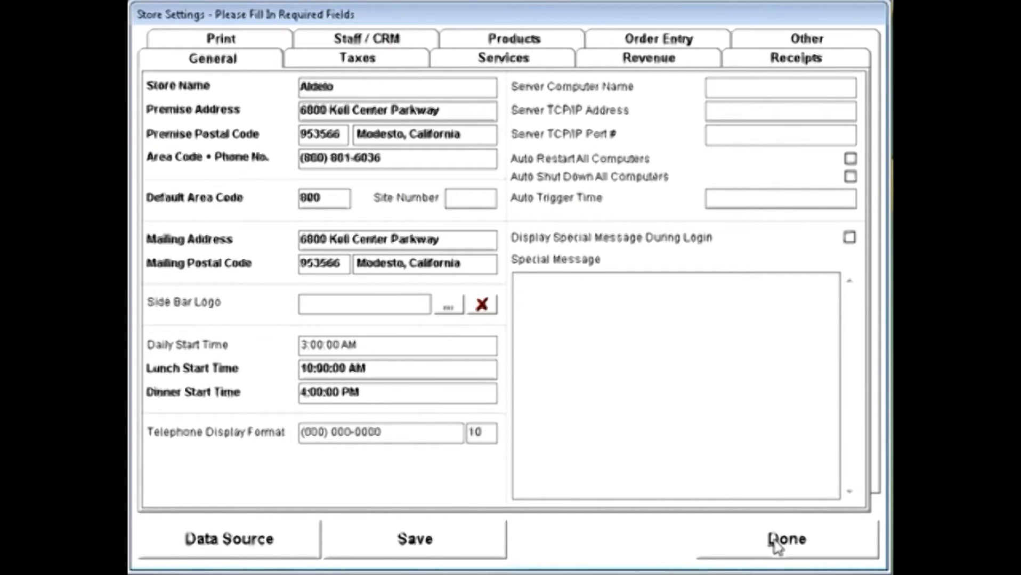
left_click(786, 540)
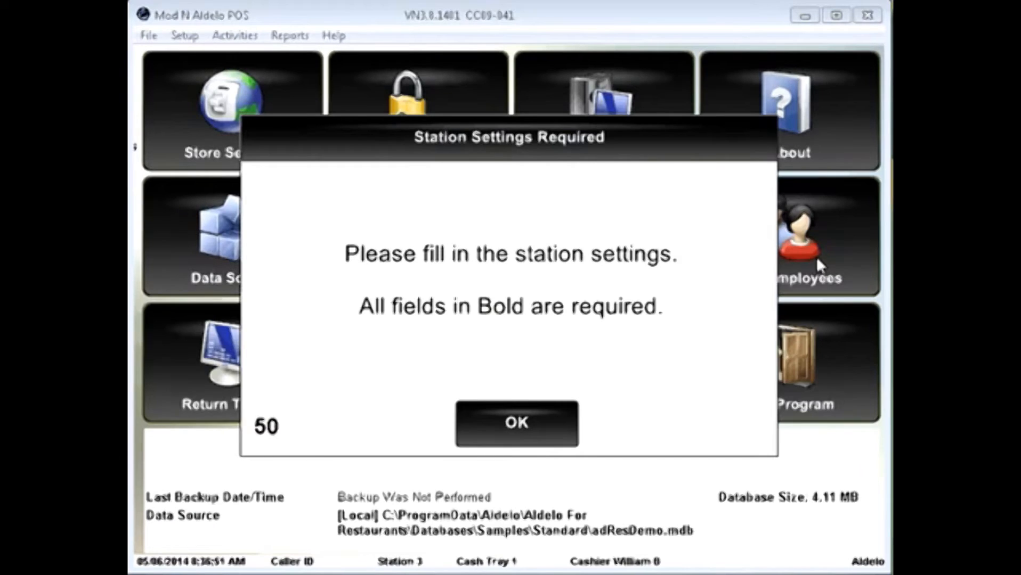
Step: Acknowledge the station settings notice, review the General tab and finish station settings
left_click(516, 423)
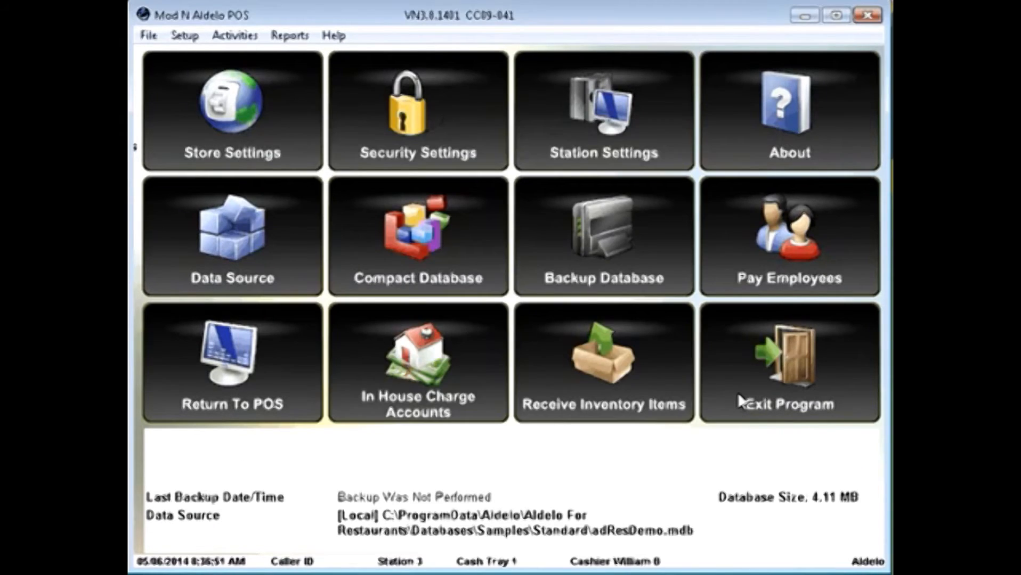
left_click(603, 111)
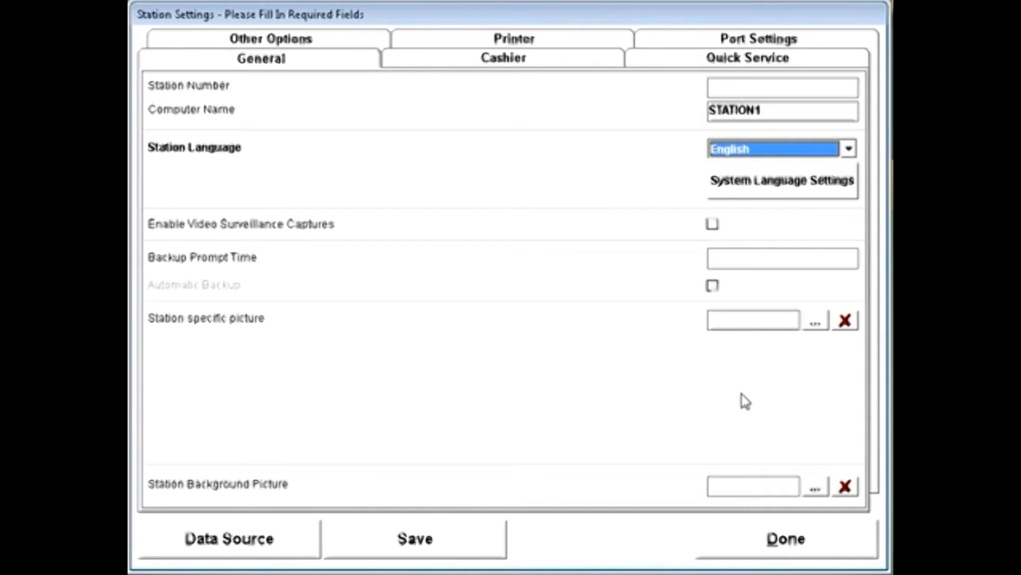
mouse_move(784, 361)
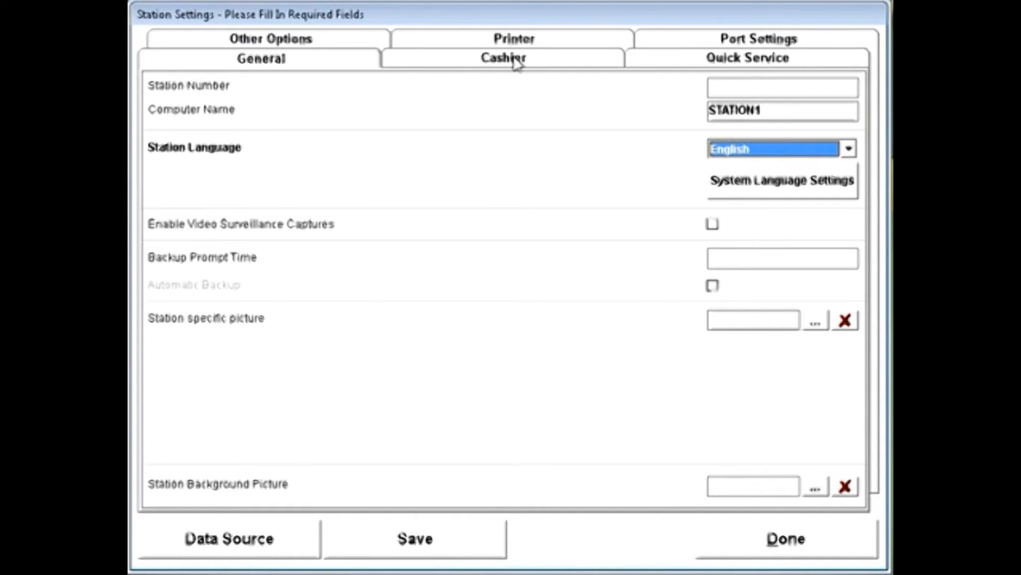
mouse_move(508, 29)
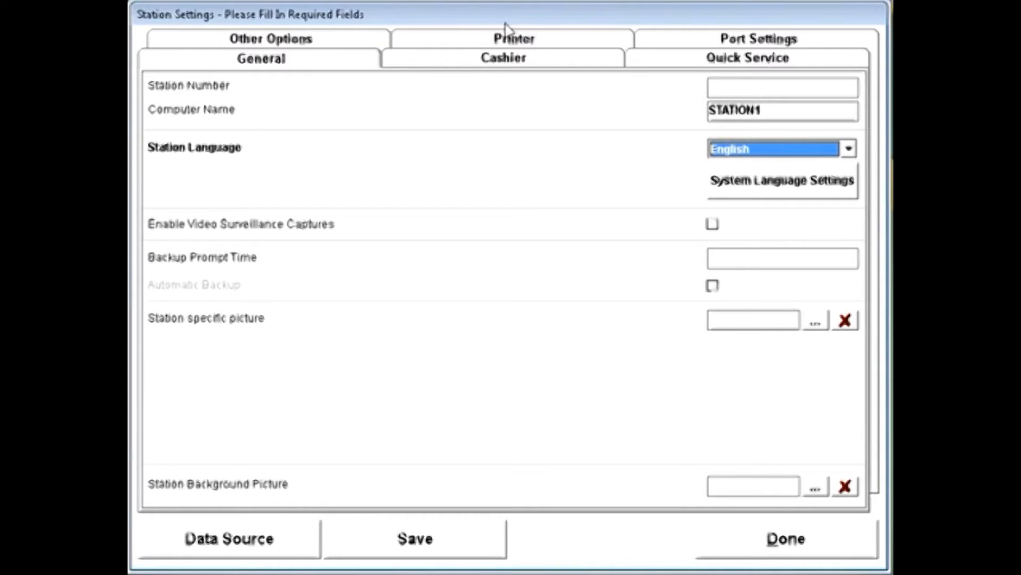
mouse_move(631, 545)
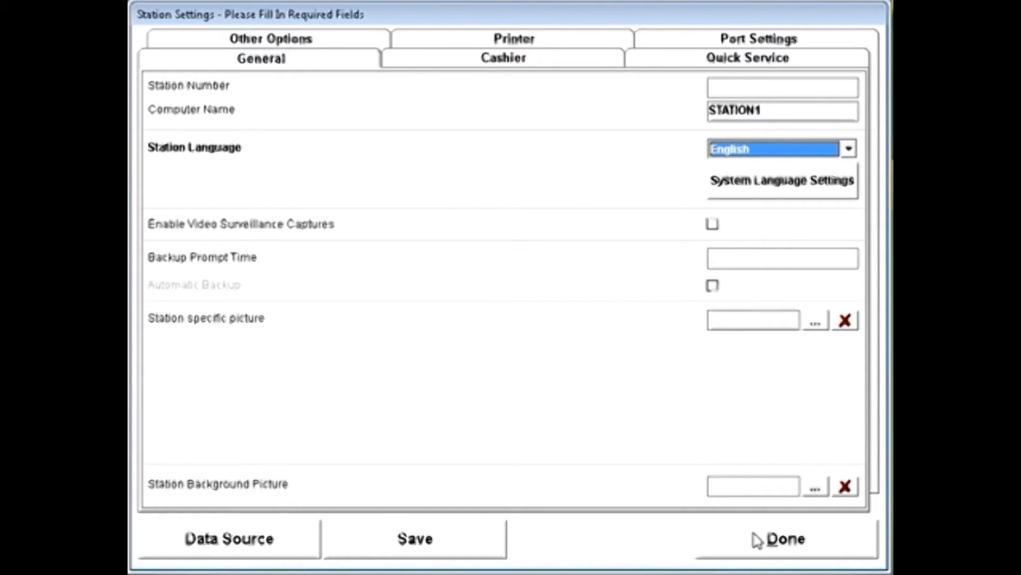
left_click(783, 539)
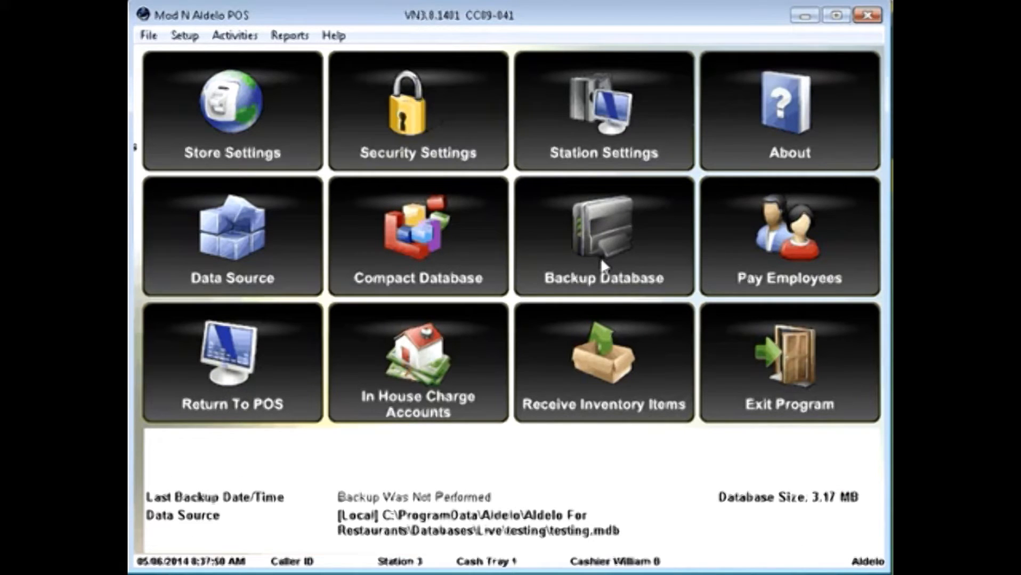
mouse_move(583, 116)
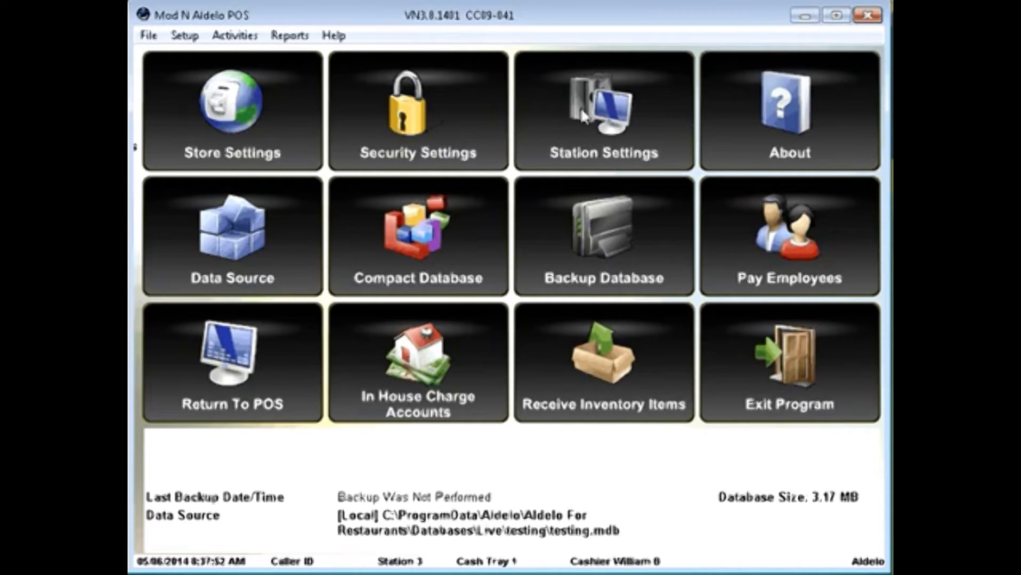
Step: Add the Food and Bev menu categories and close the categories editor
left_click(184, 35)
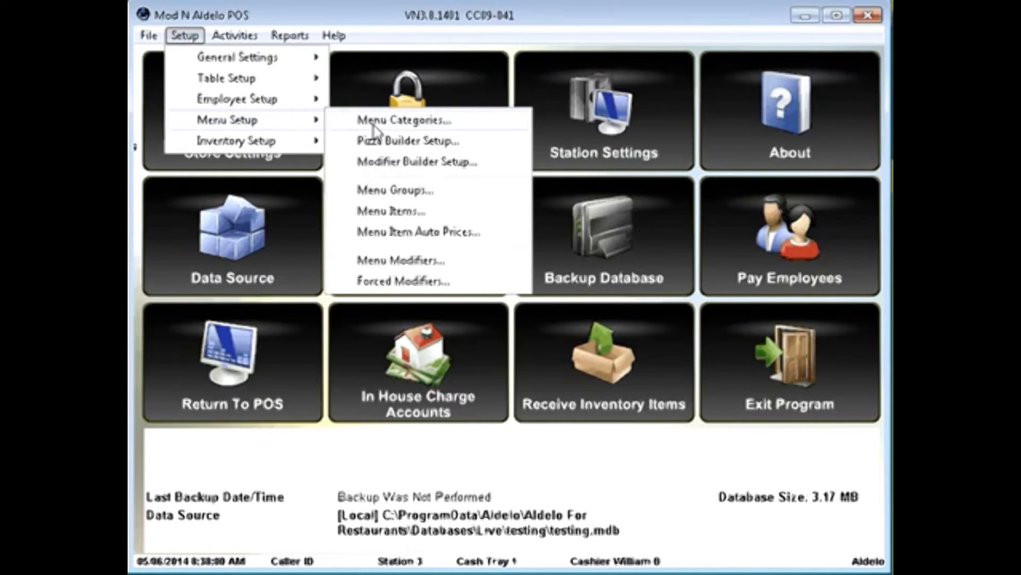
left_click(403, 120)
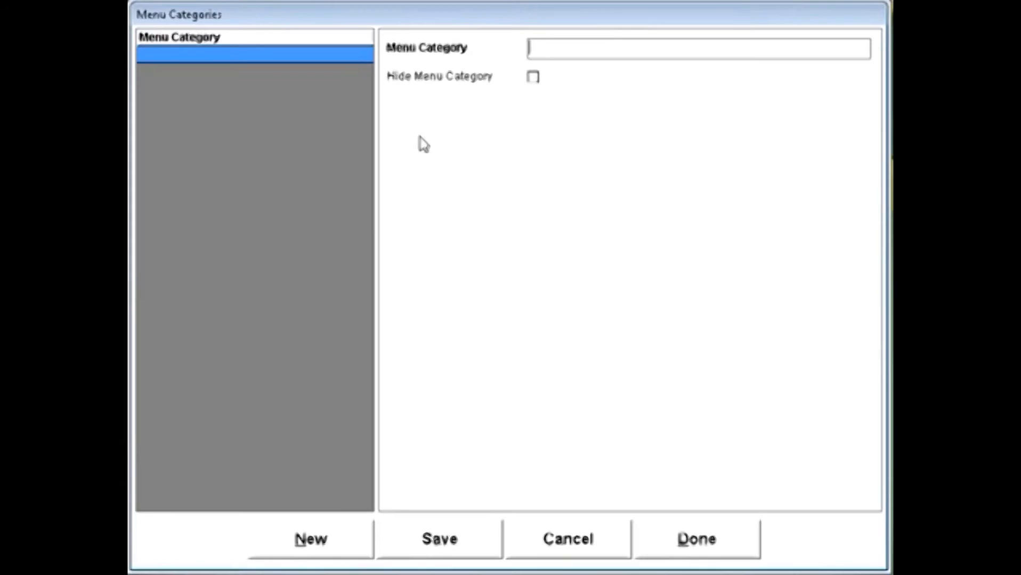
mouse_move(681, 281)
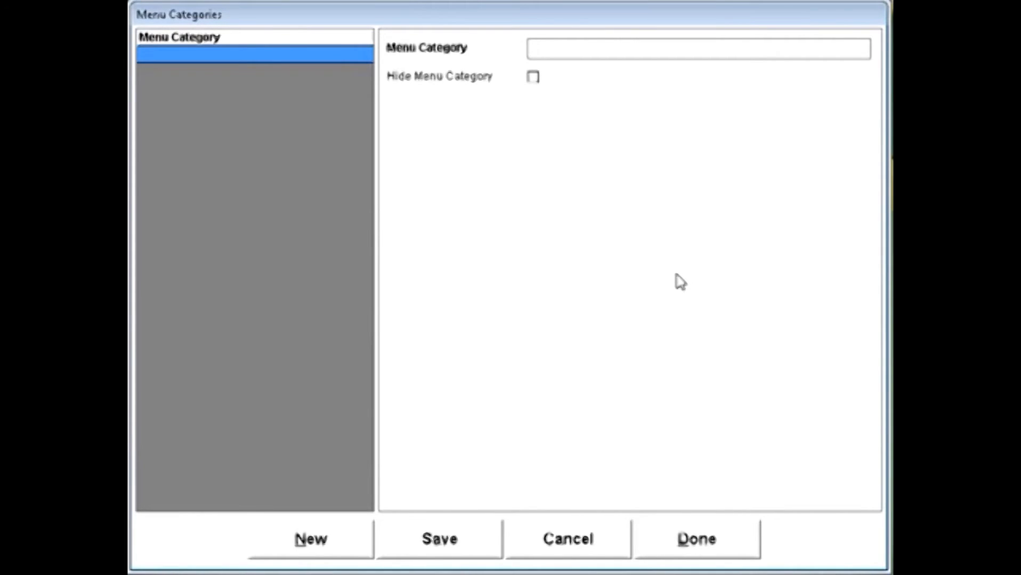
type("Food")
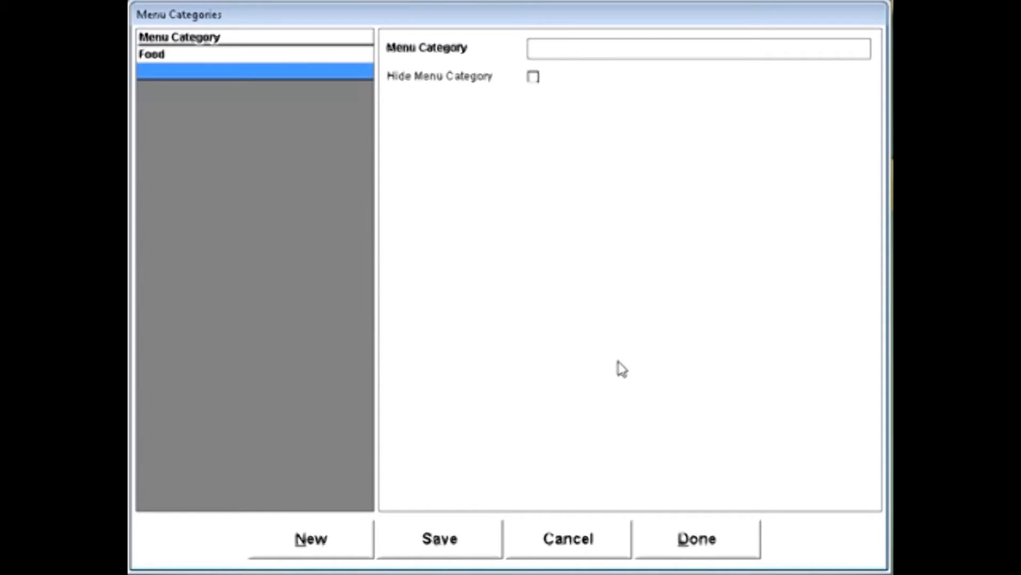
type("Bev")
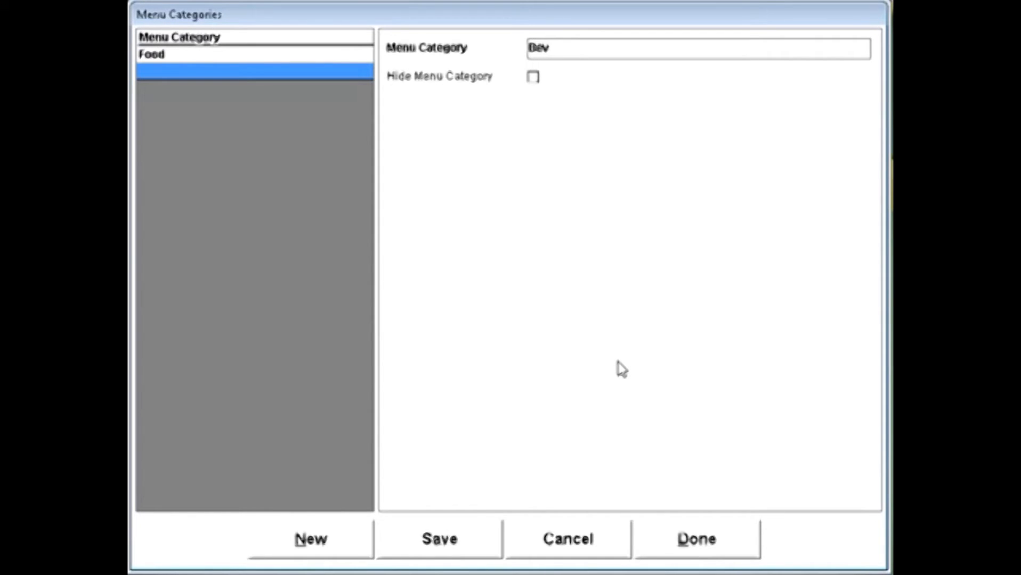
left_click(439, 539)
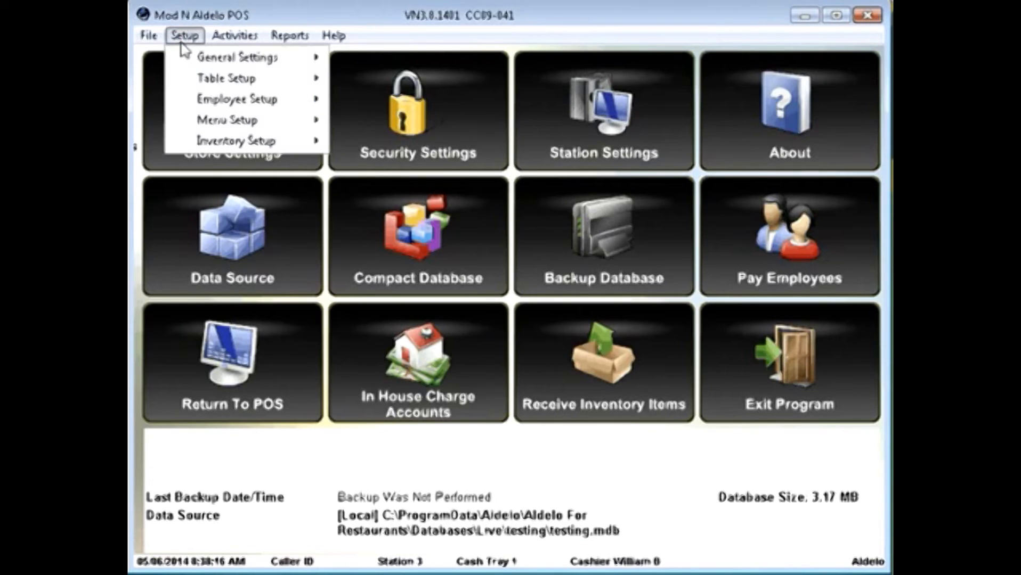
mouse_move(227, 120)
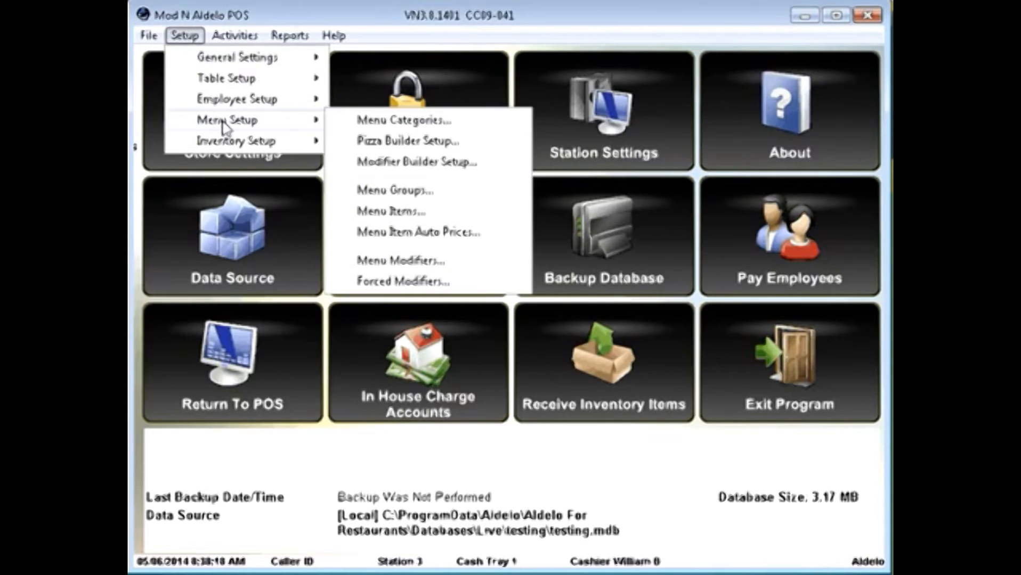
Step: Open Menu Groups and name the first group 'App'
left_click(393, 190)
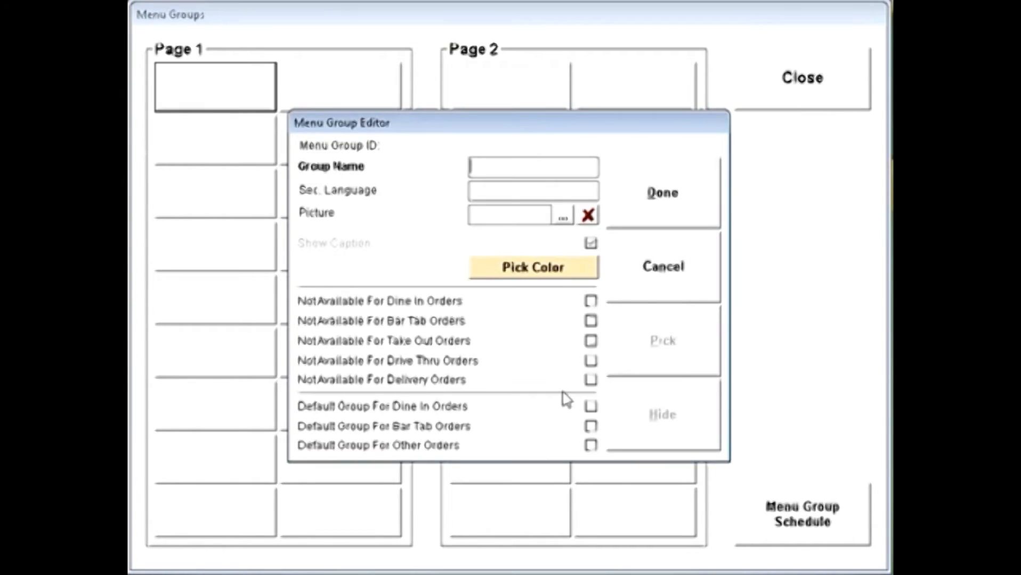
mouse_move(726, 401)
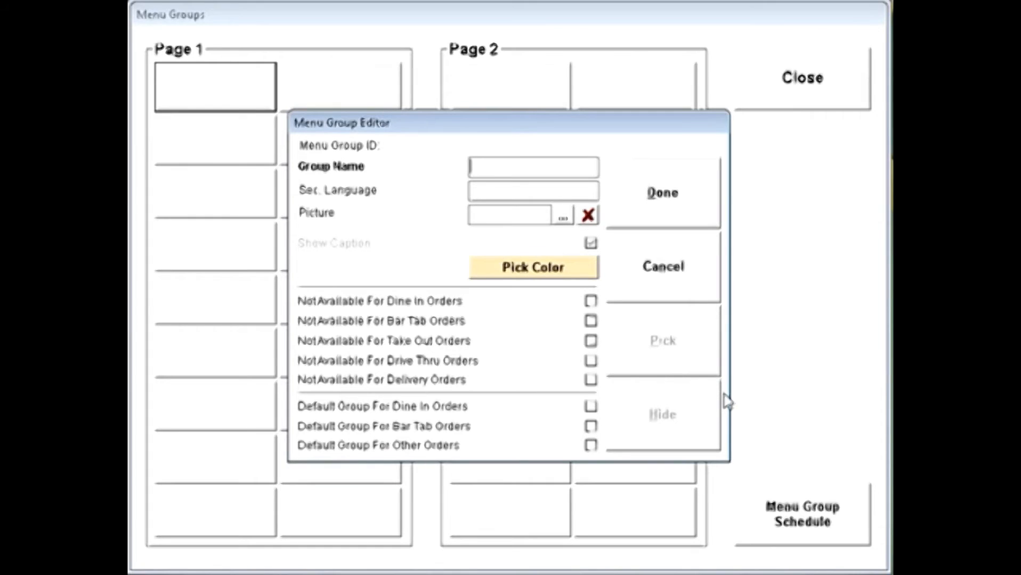
type("App")
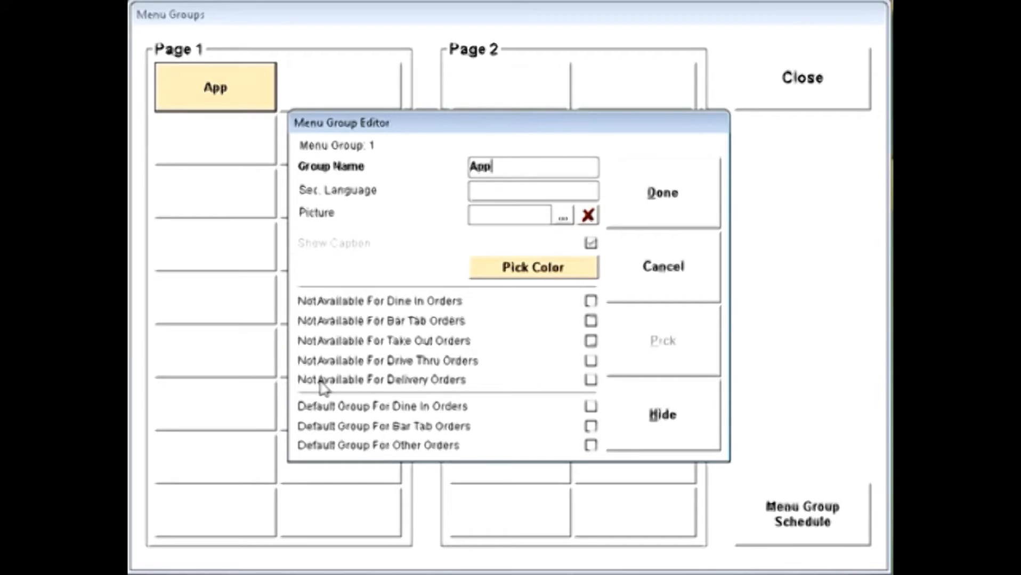
mouse_move(400, 396)
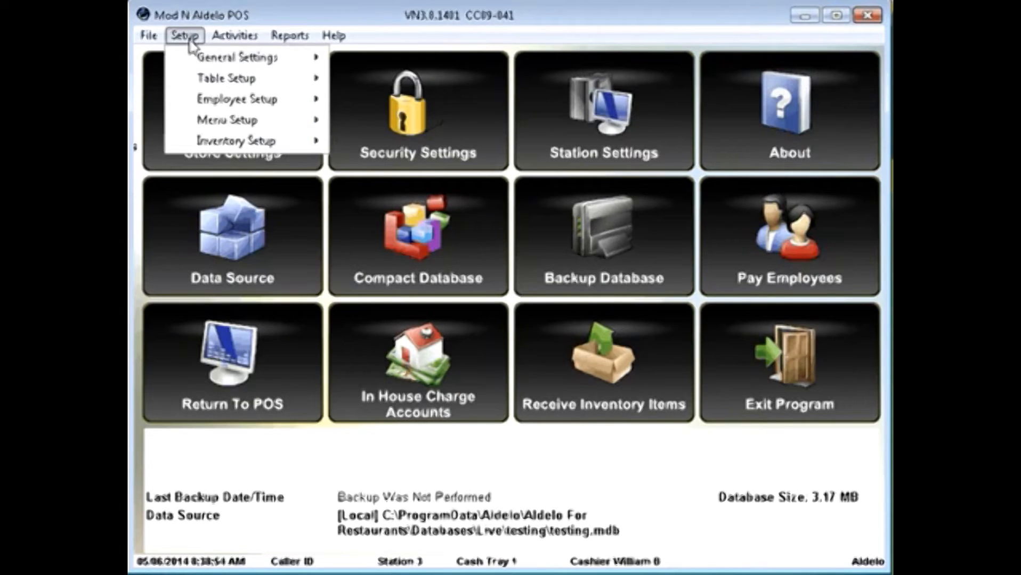
mouse_move(226, 120)
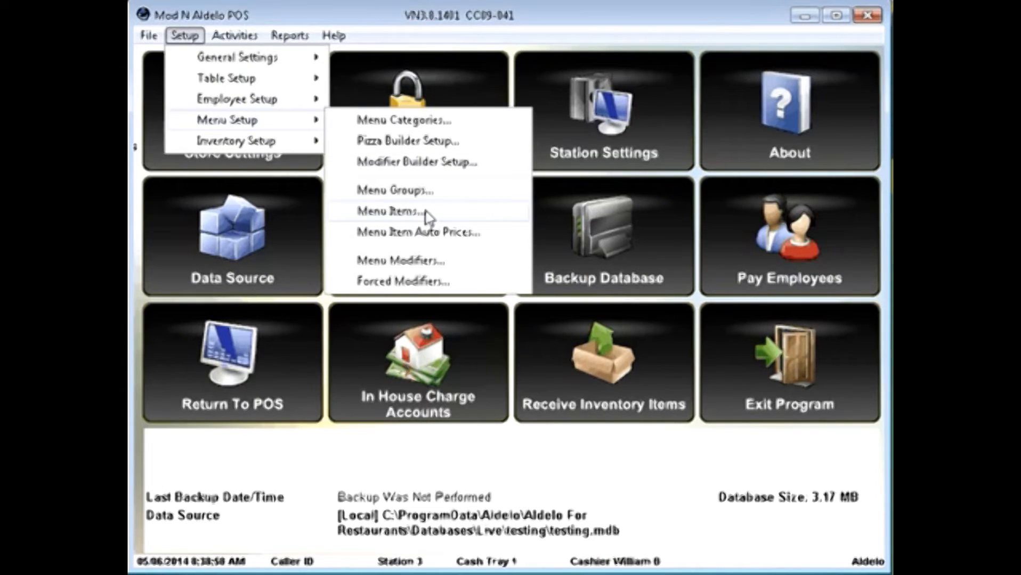
Step: Open the Menu Items setup screen
left_click(385, 211)
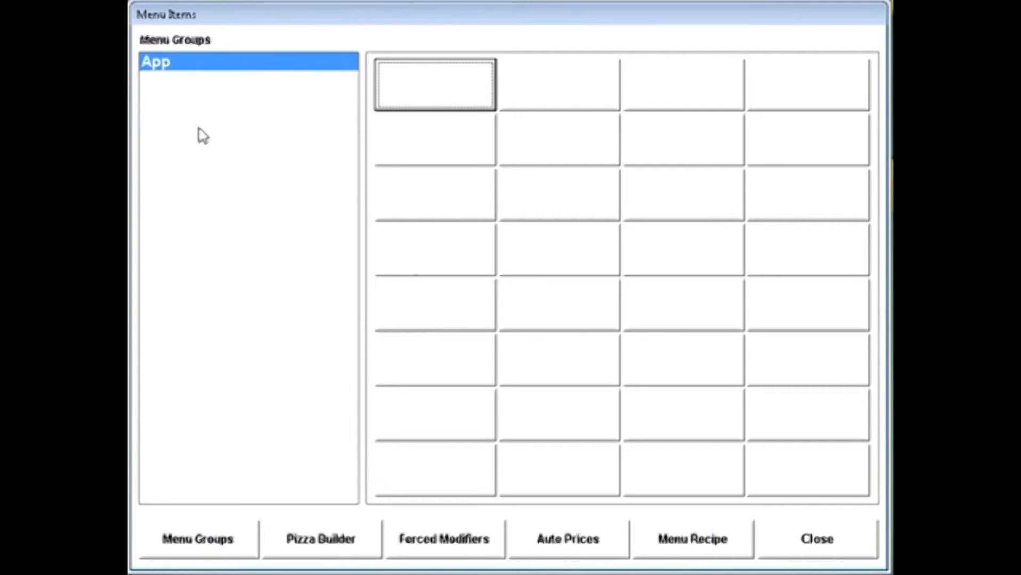
mouse_move(560, 108)
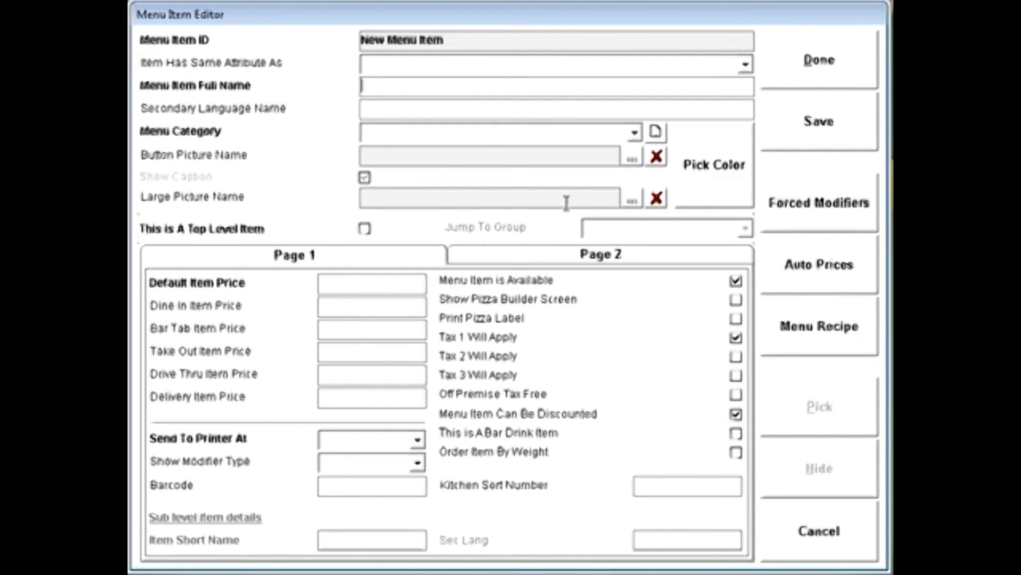
Step: Name the item BBQ Beef in the Food category, priced 1.99, printing to Kitchen
type("BBQ B")
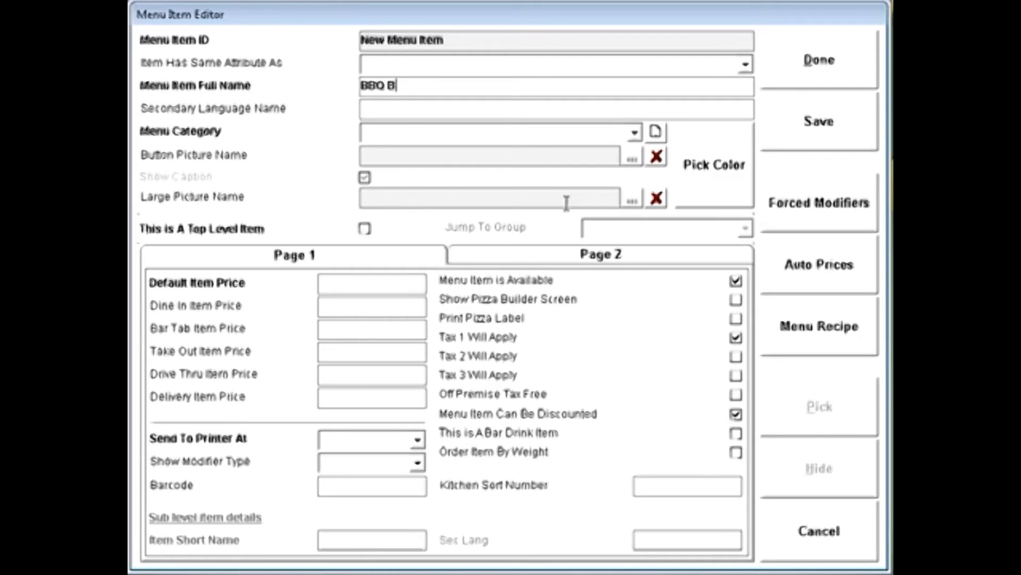
type("eef")
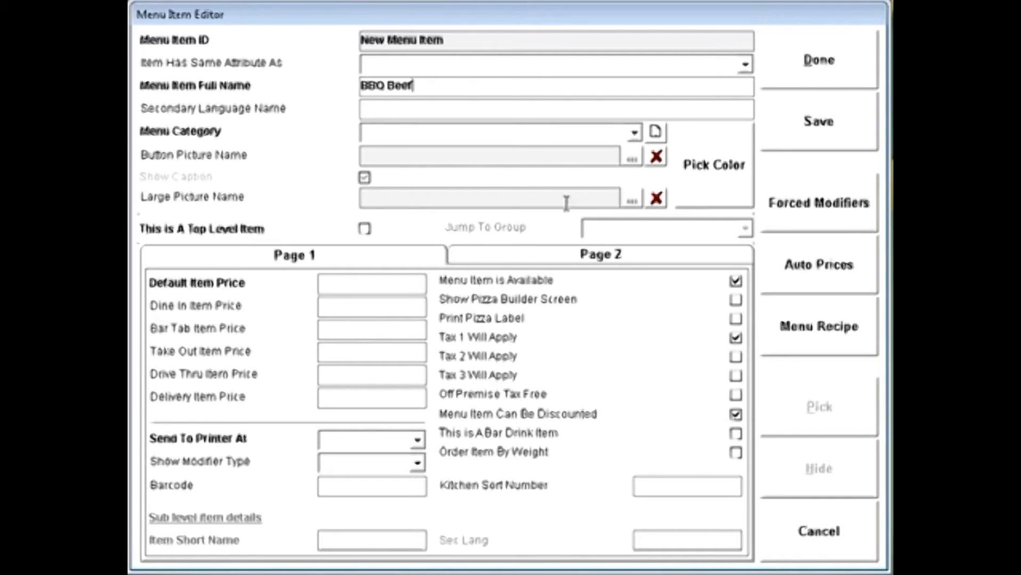
left_click(649, 132)
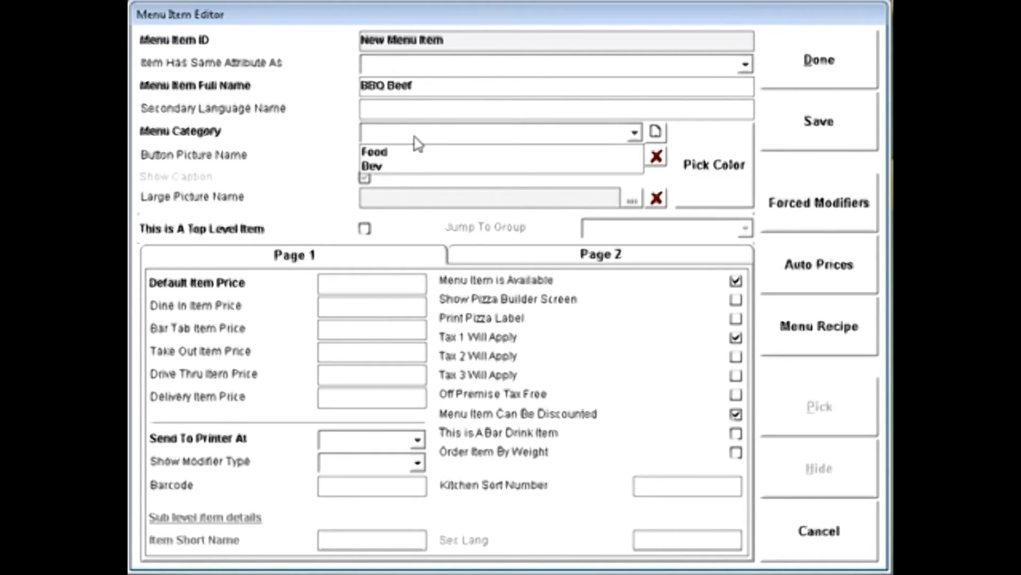
left_click(373, 152)
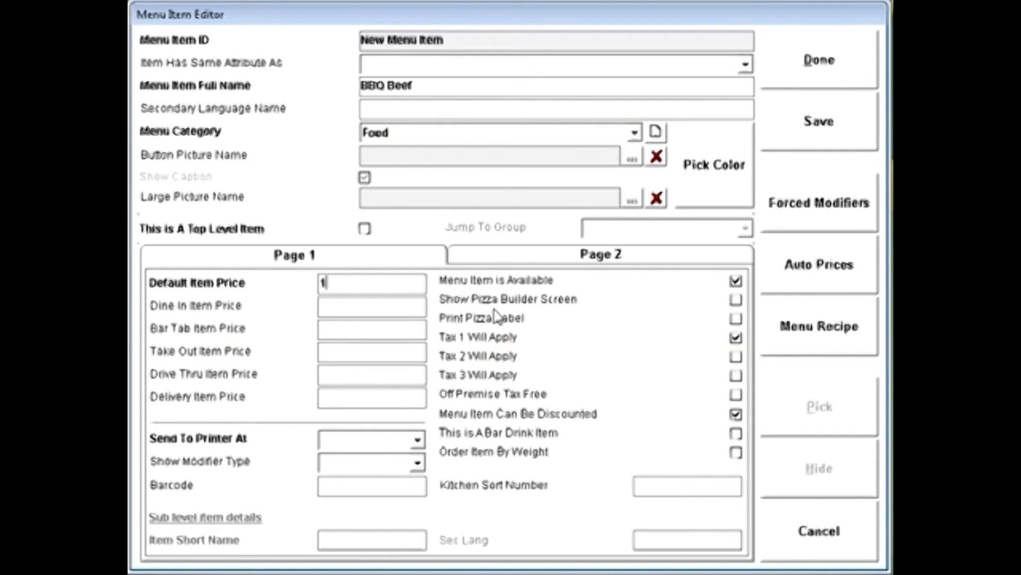
type(".99")
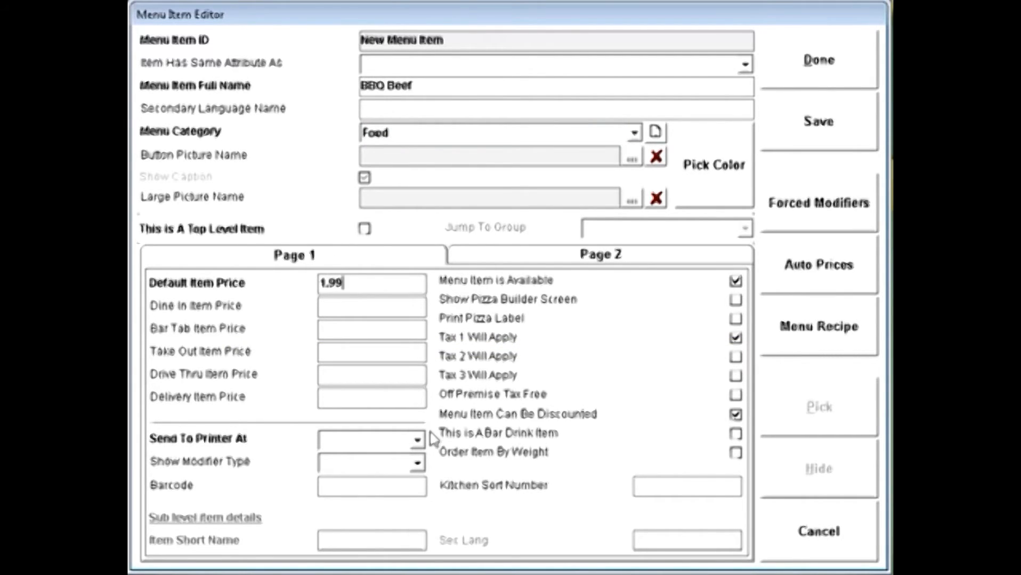
left_click(416, 440)
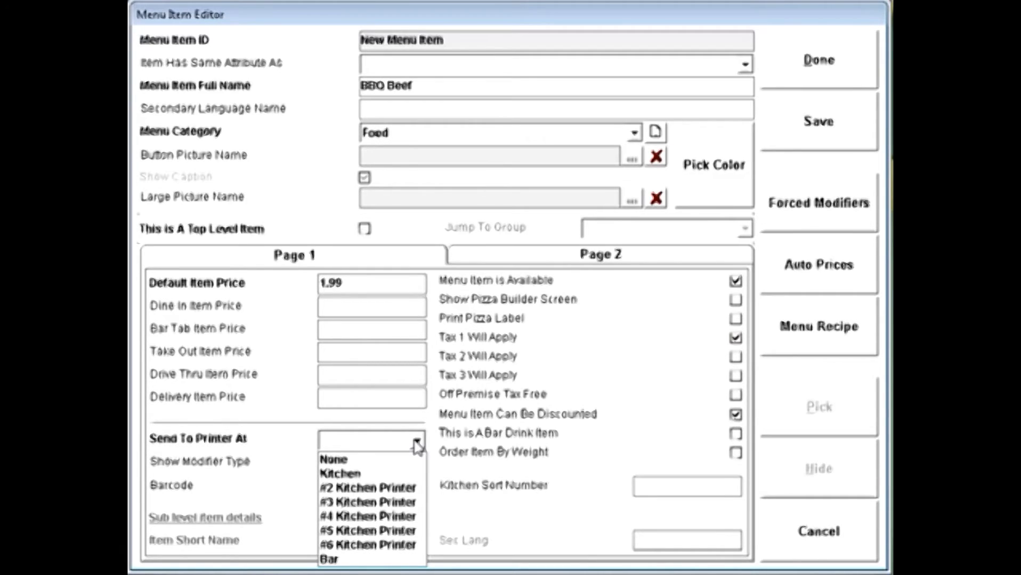
left_click(339, 473)
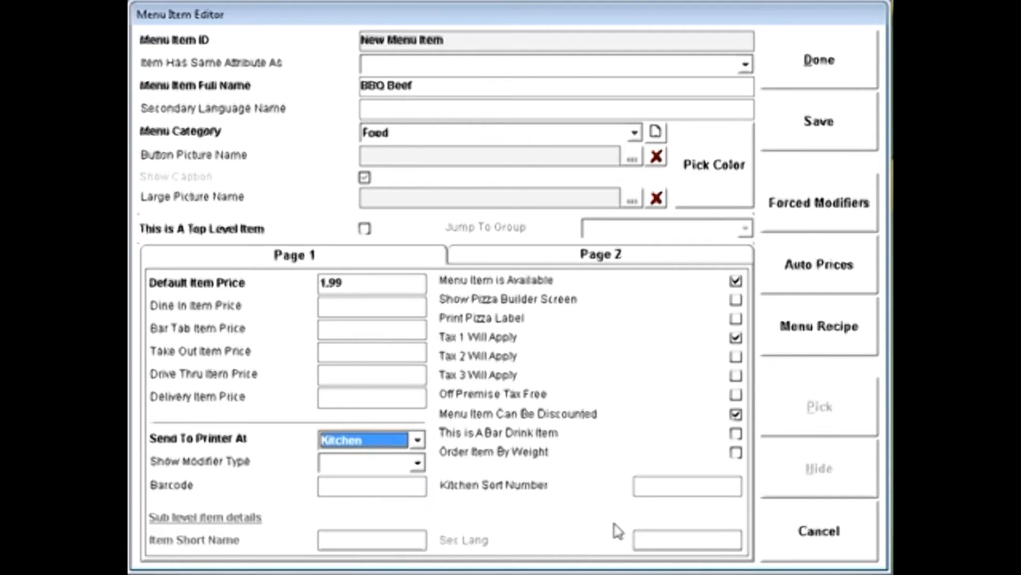
mouse_move(611, 483)
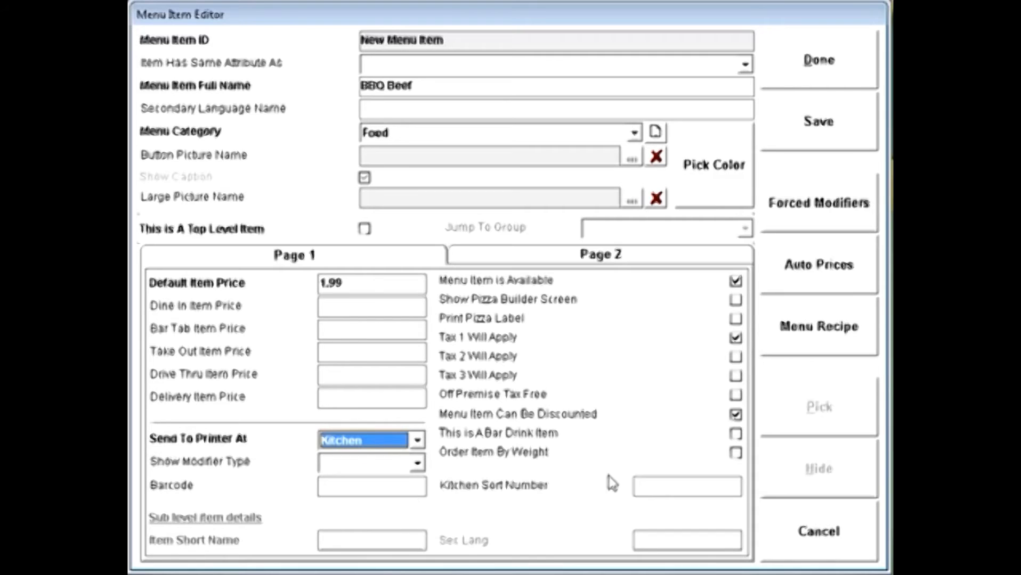
mouse_move(560, 350)
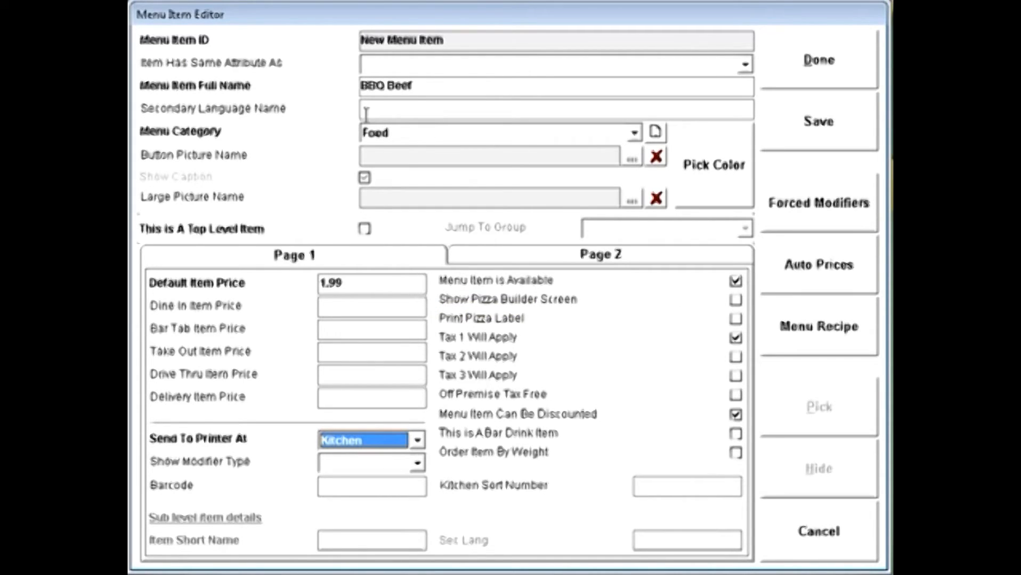
Step: Review Page 2, then save BBQ Beef and close the item editor
left_click(600, 254)
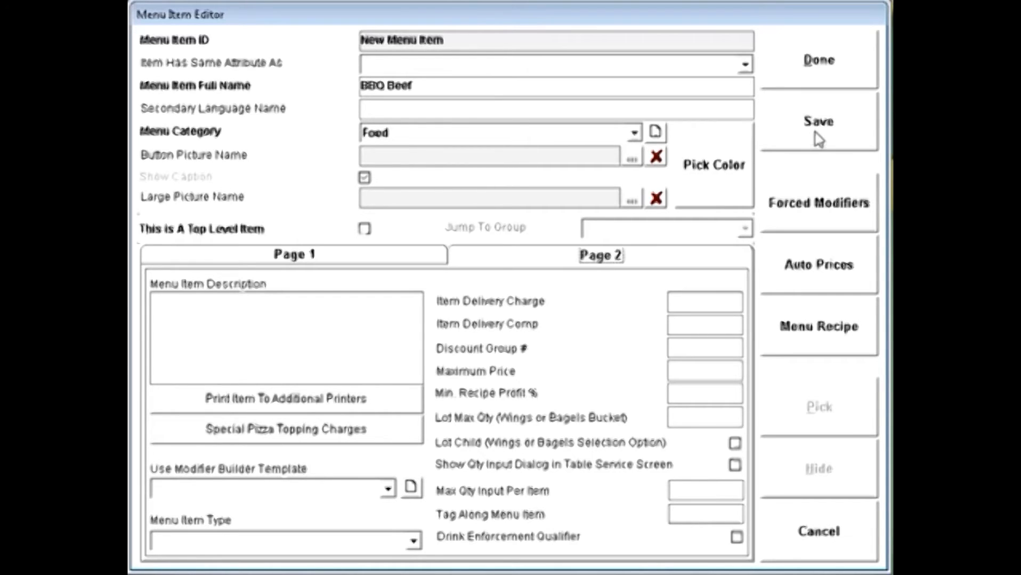
left_click(818, 123)
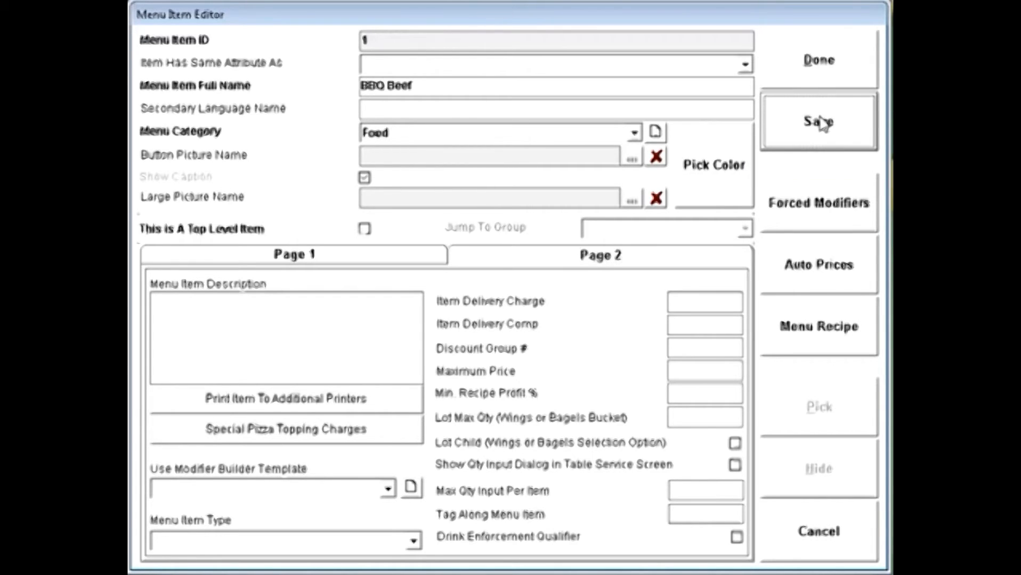
left_click(818, 122)
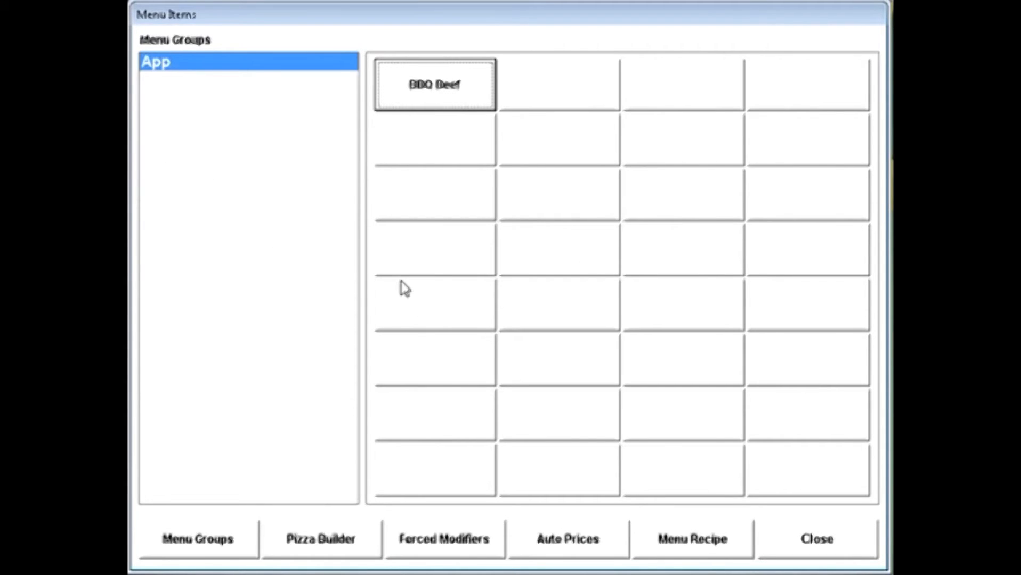
Step: Reopen BBQ Beef (ID 1) in the Menu Item Editor on its Page 2 settings
left_click(816, 538)
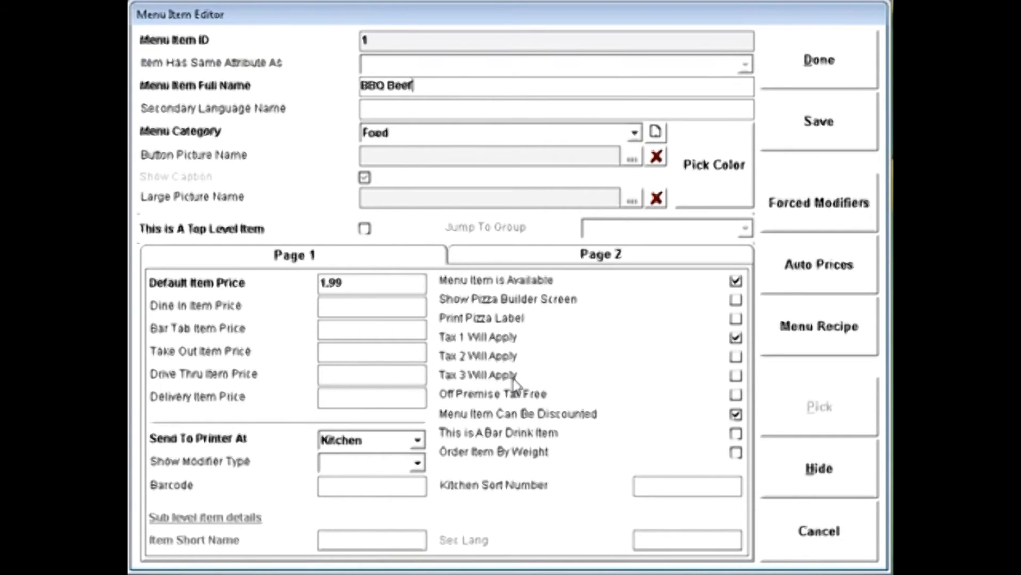
mouse_move(677, 338)
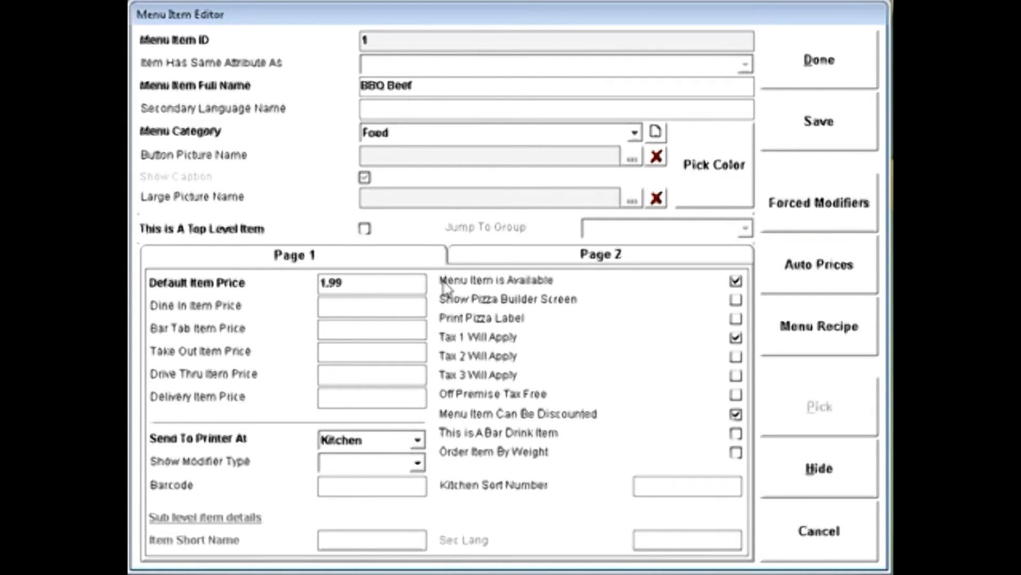
left_click(599, 255)
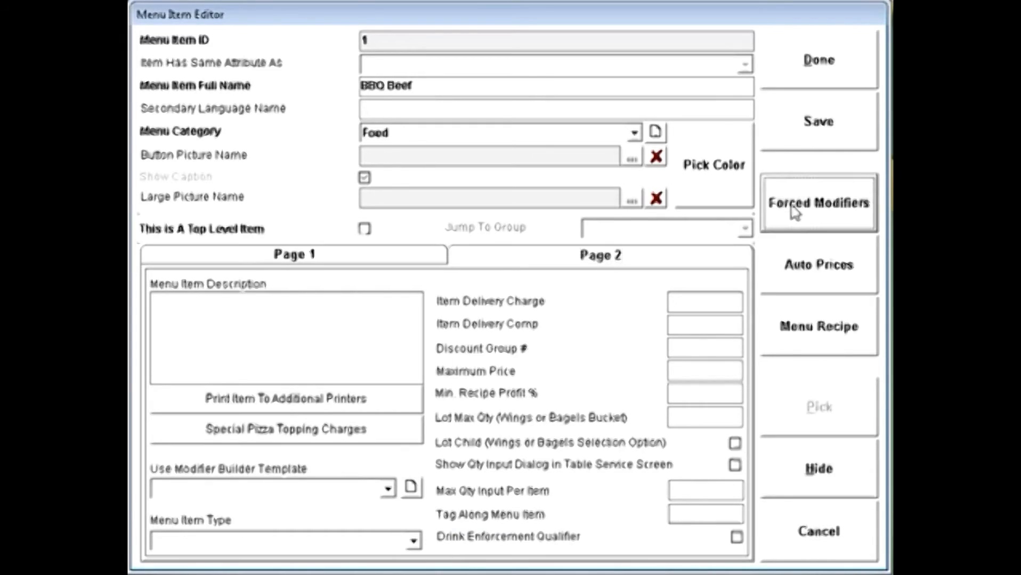
Step: Open BBQ Beef's forced modifiers and the still-empty first-level item picker
left_click(817, 202)
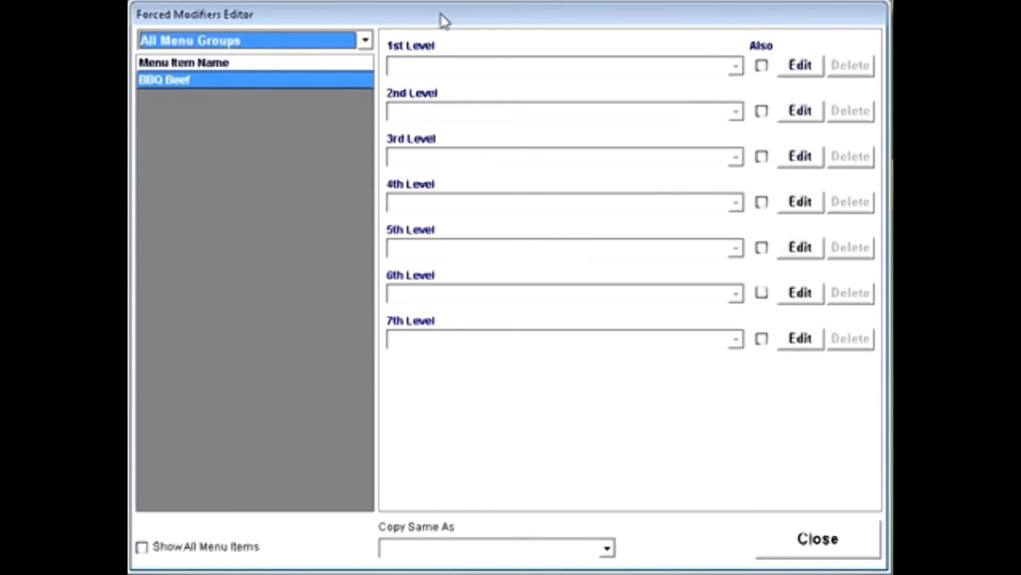
mouse_move(461, 378)
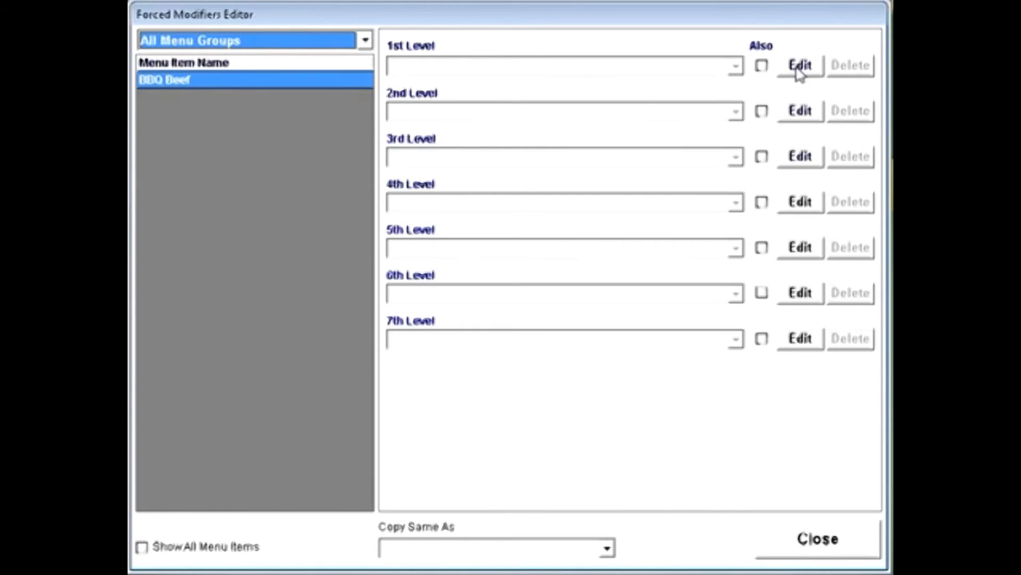
left_click(799, 65)
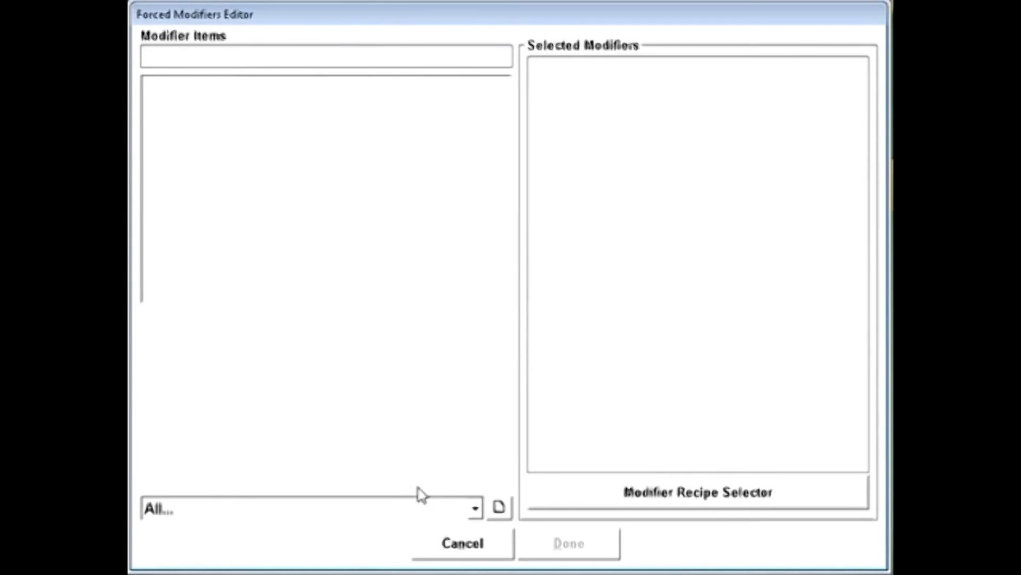
mouse_move(474, 452)
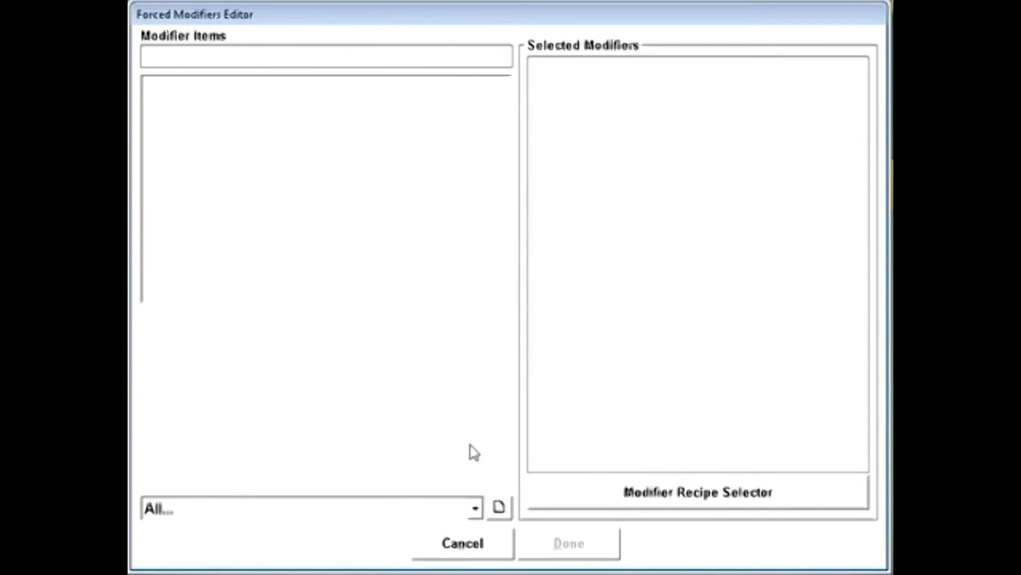
mouse_move(499, 508)
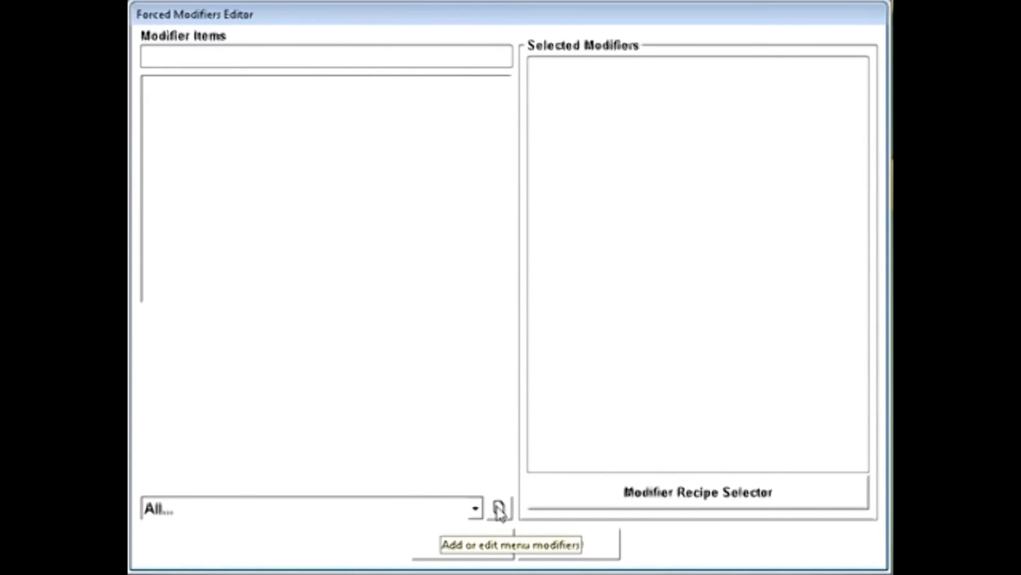
Step: Create the Medium, Medium Rare and Well done modifiers in the menu modifiers editor
left_click(499, 510)
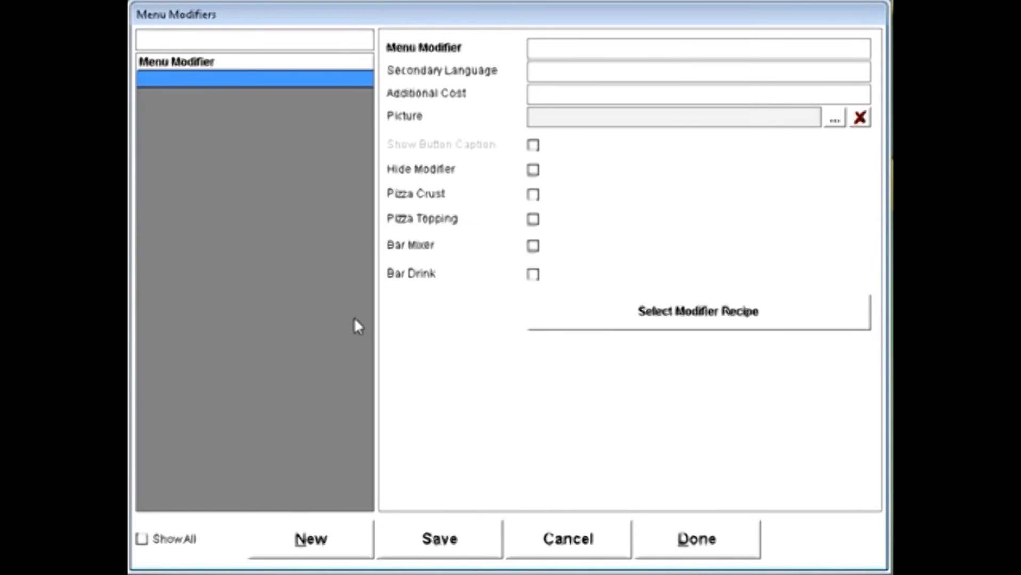
mouse_move(680, 214)
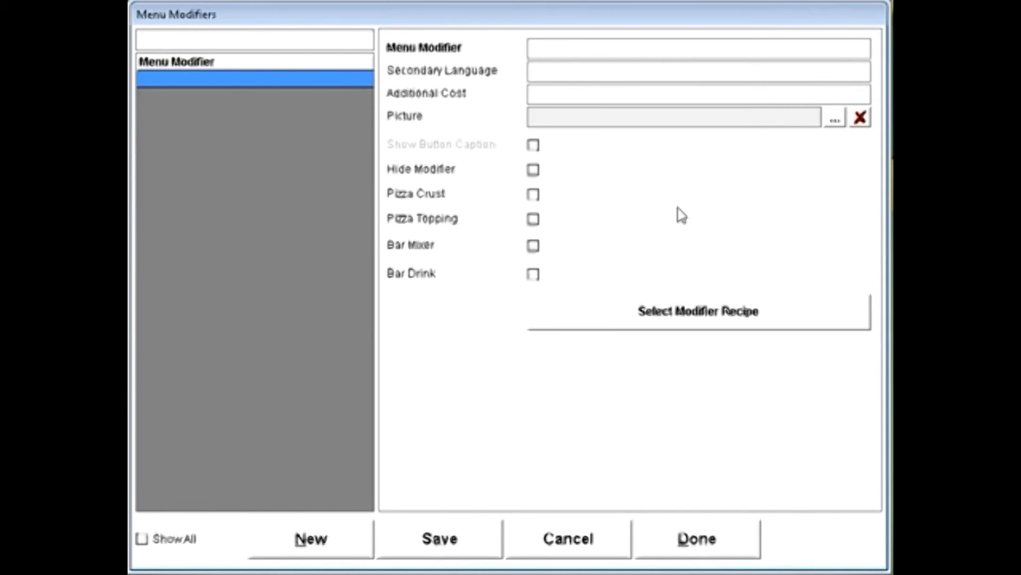
type("Medium")
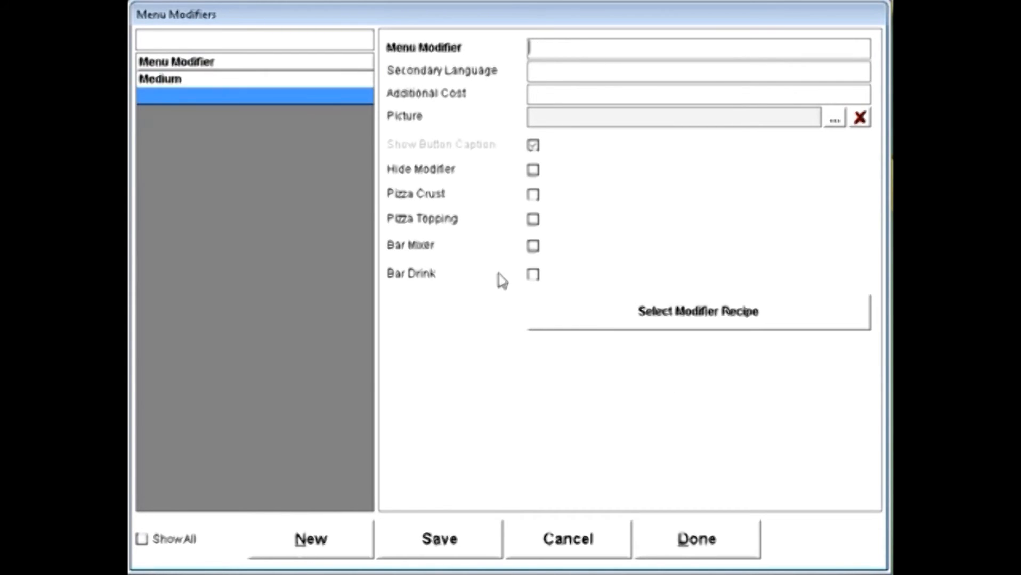
type("Medium R")
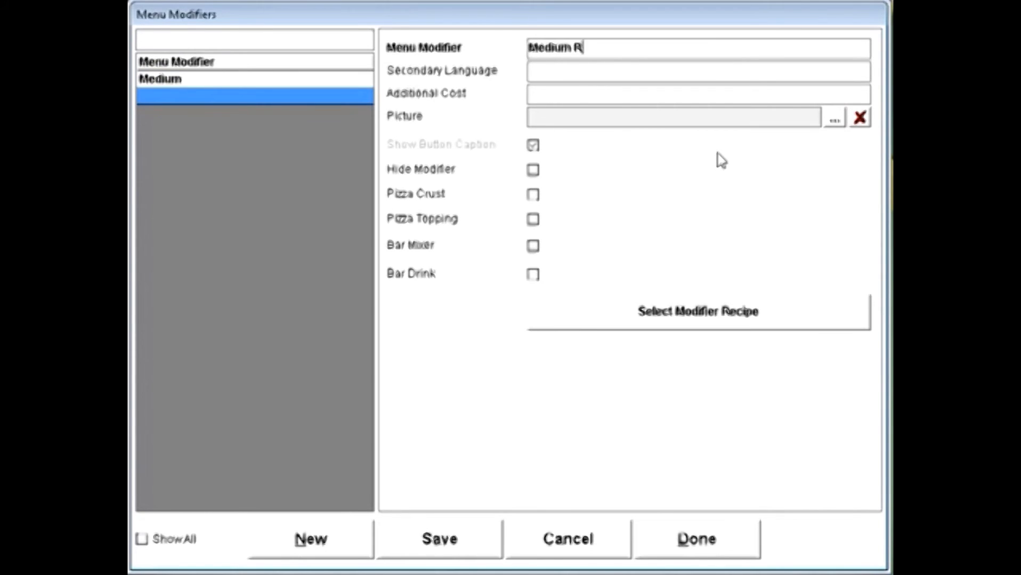
type("are")
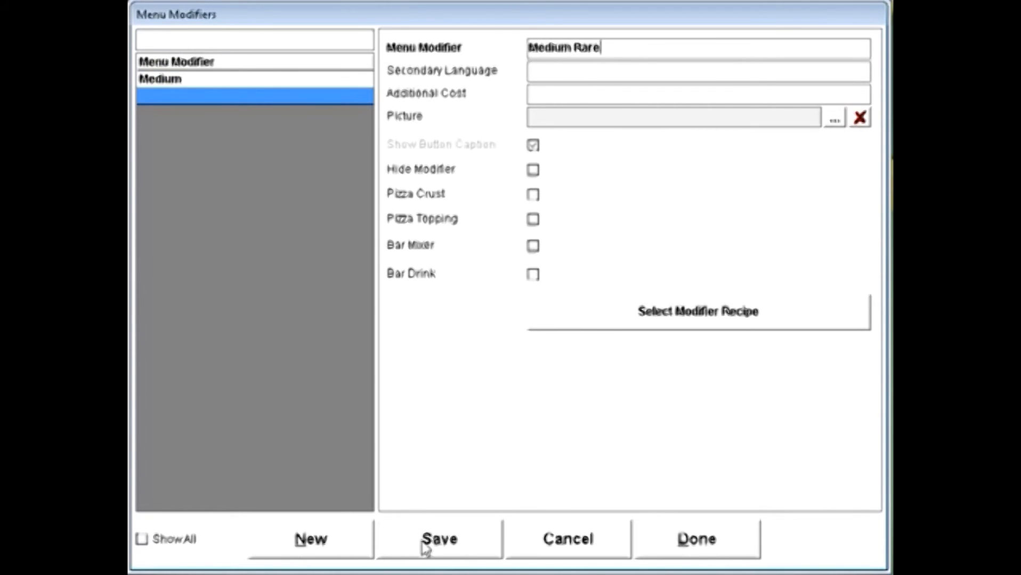
left_click(438, 539)
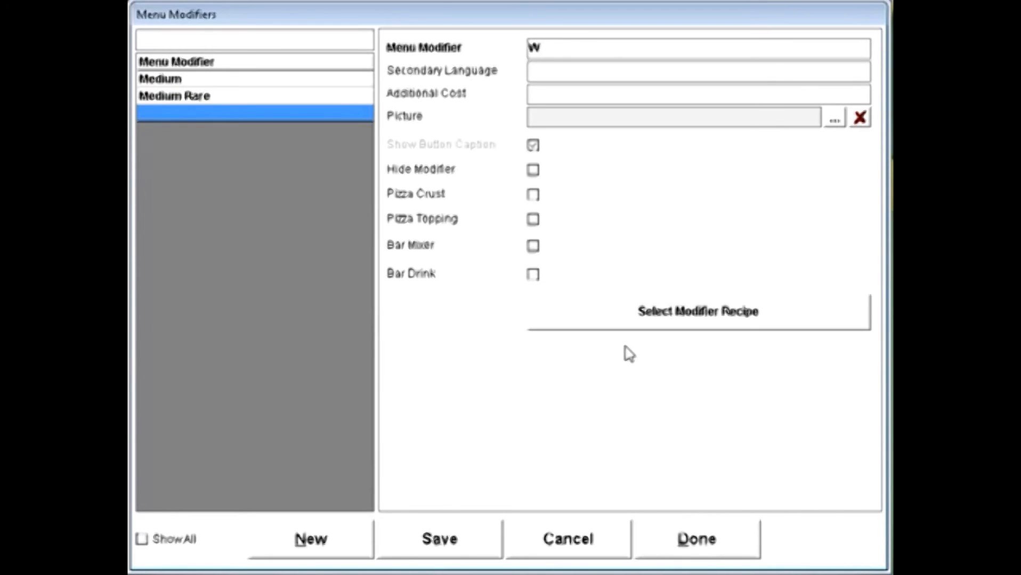
type("ell done")
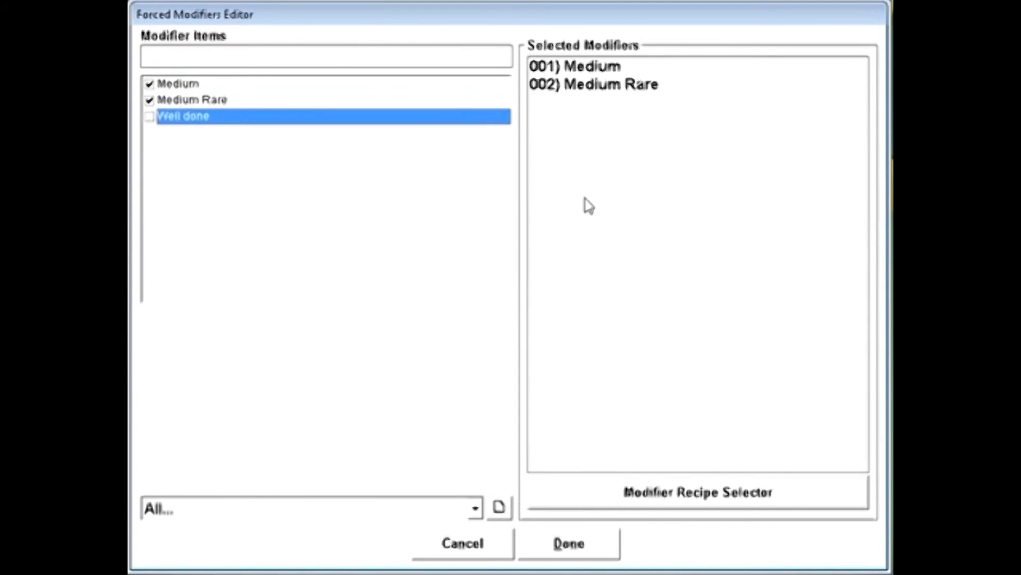
Step: Confirm the picked modifiers and set the first forced modifier level to Medium
left_click(149, 116)
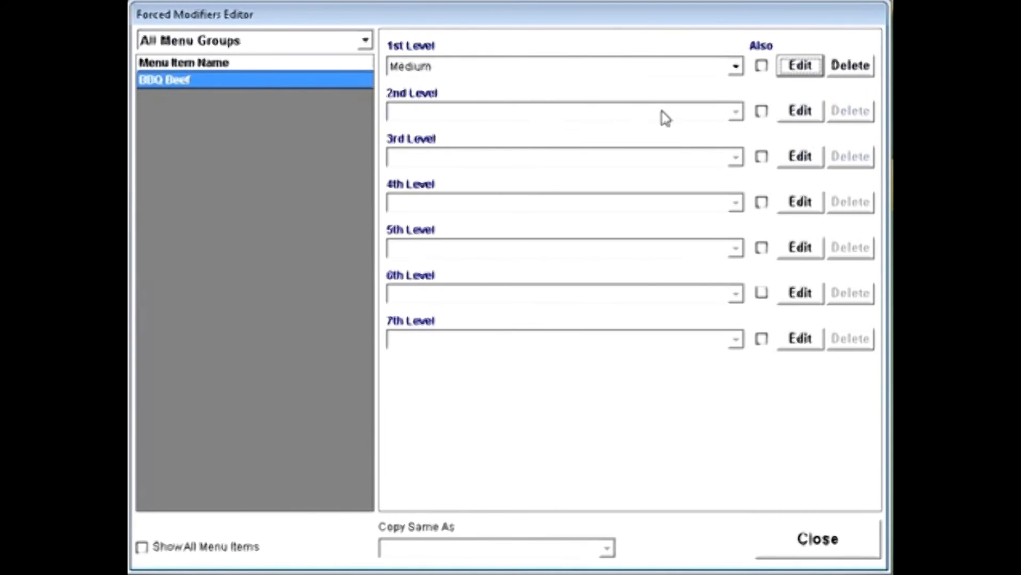
left_click(735, 67)
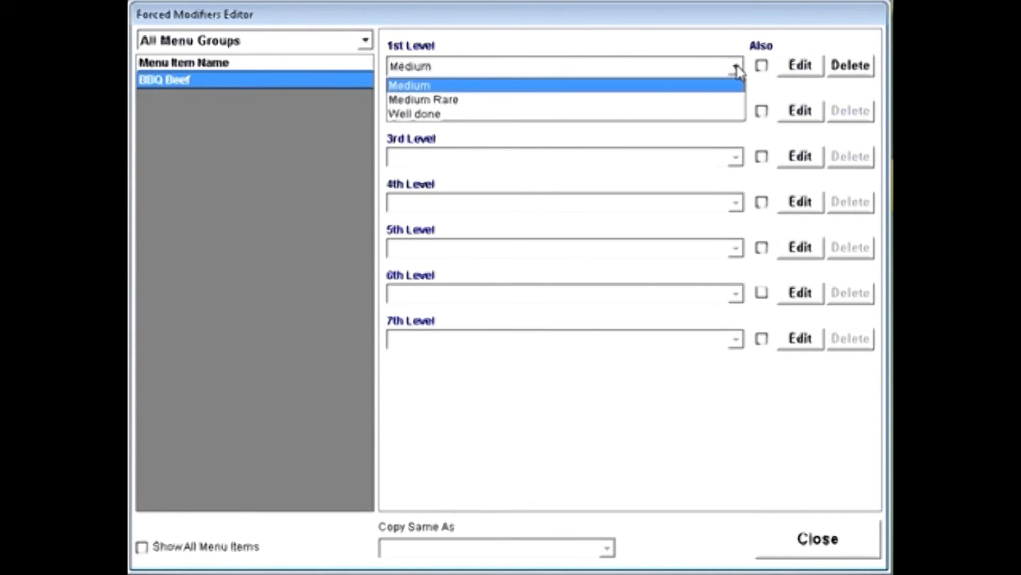
mouse_move(533, 59)
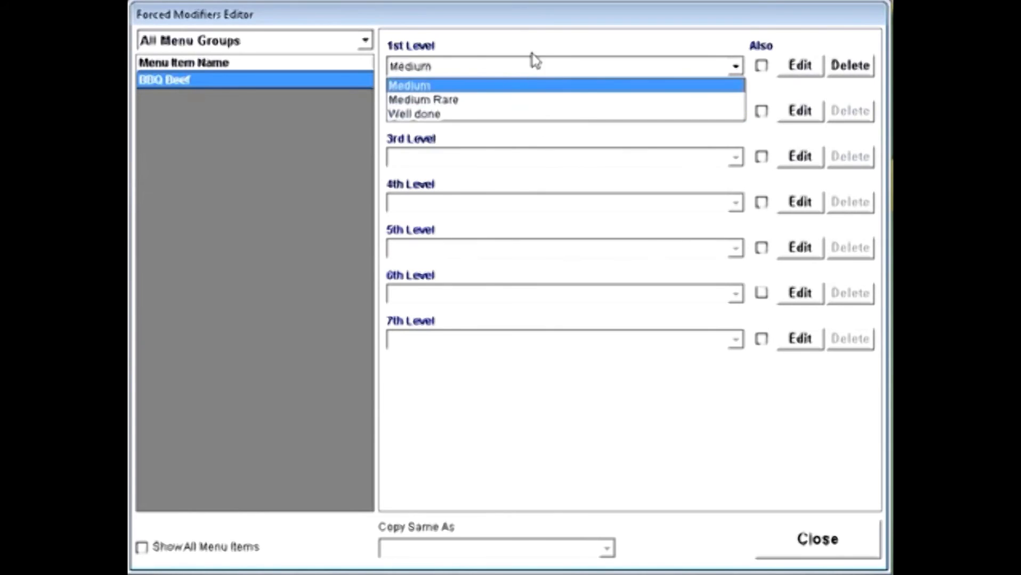
left_click(410, 85)
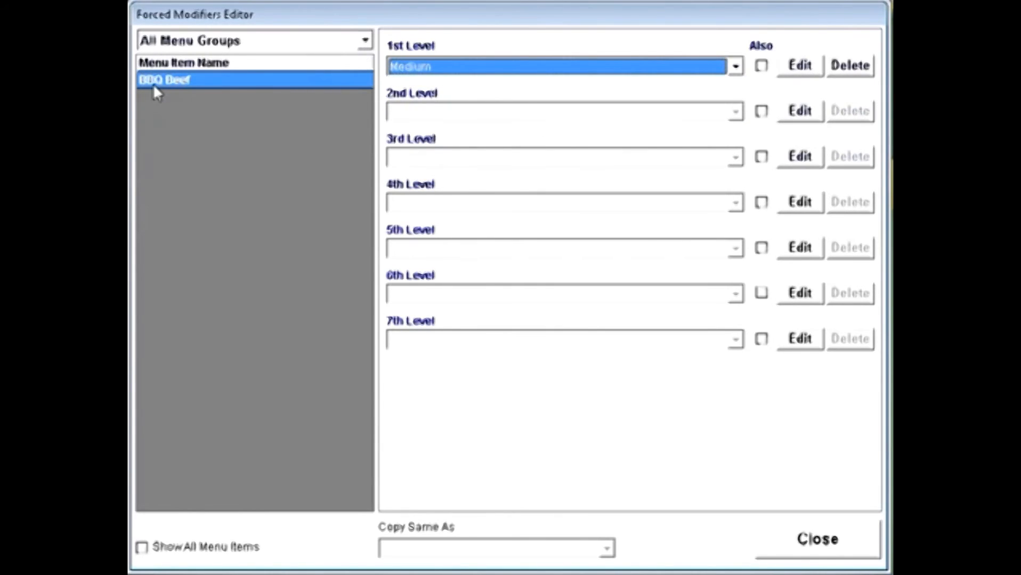
mouse_move(414, 86)
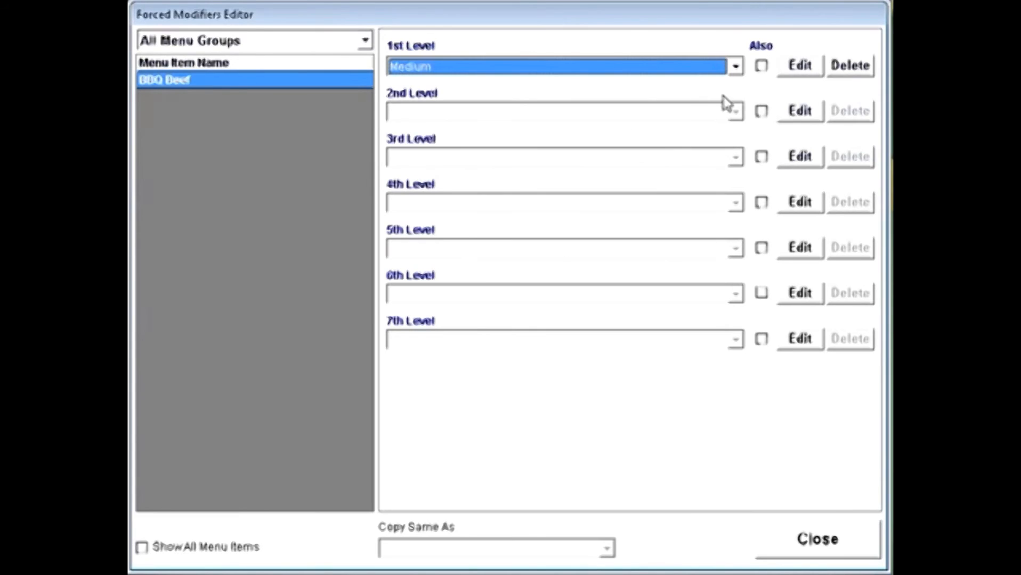
mouse_move(715, 349)
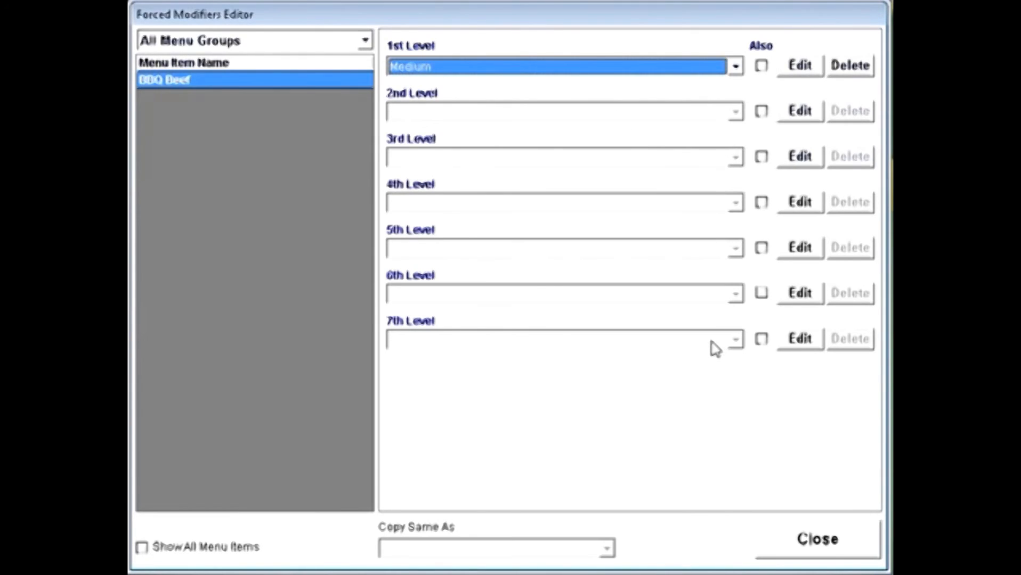
mouse_move(372, 85)
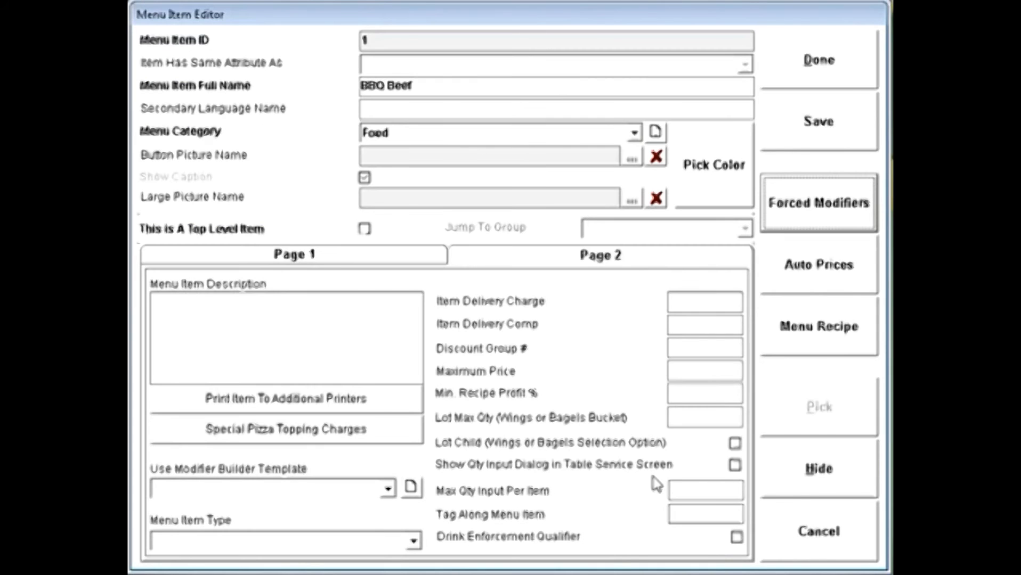
mouse_move(456, 430)
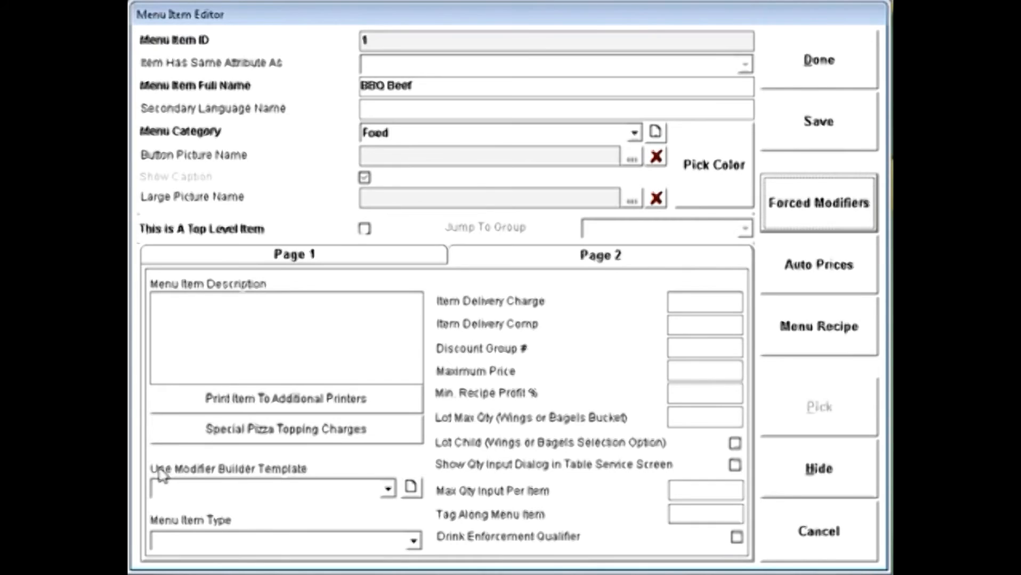
mouse_move(313, 473)
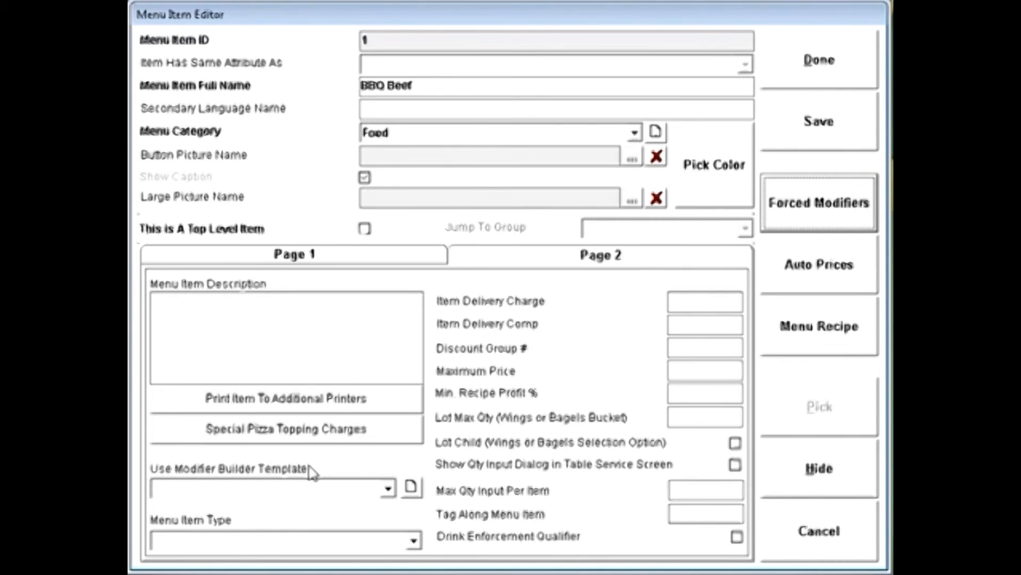
mouse_move(408, 500)
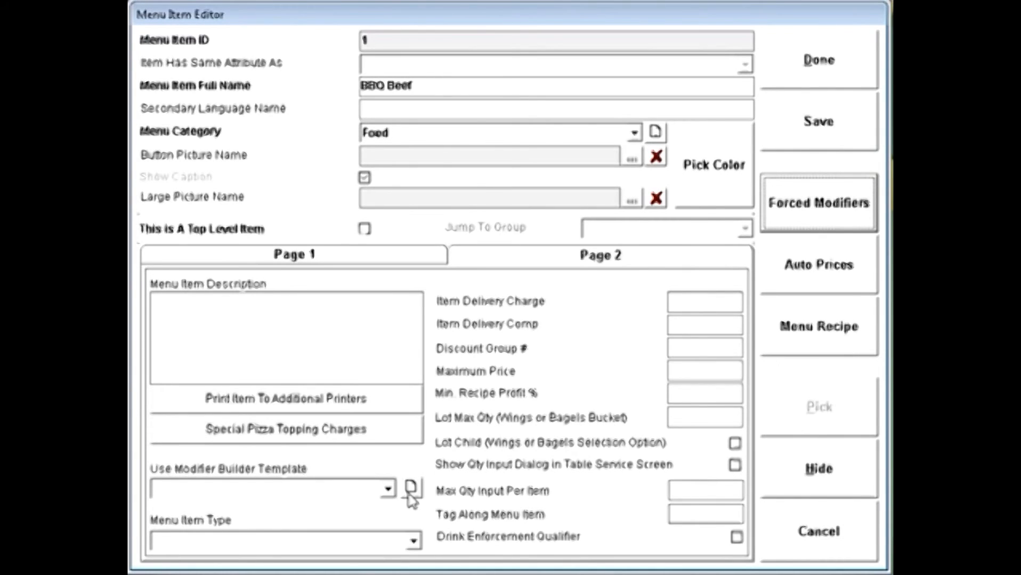
Step: Start a new modifier builder template named Test and rename its Taste type to Beef
left_click(410, 489)
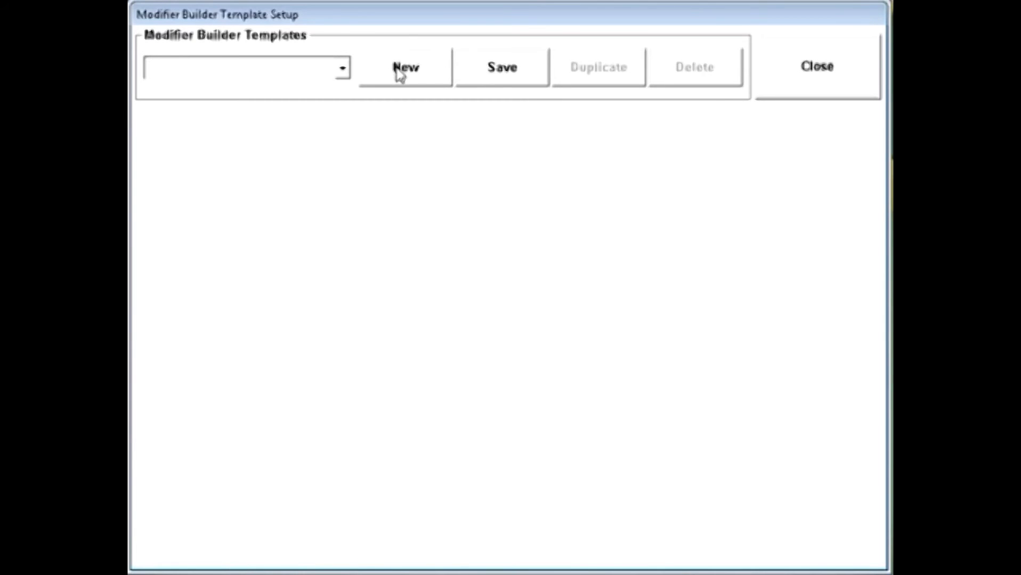
mouse_move(271, 282)
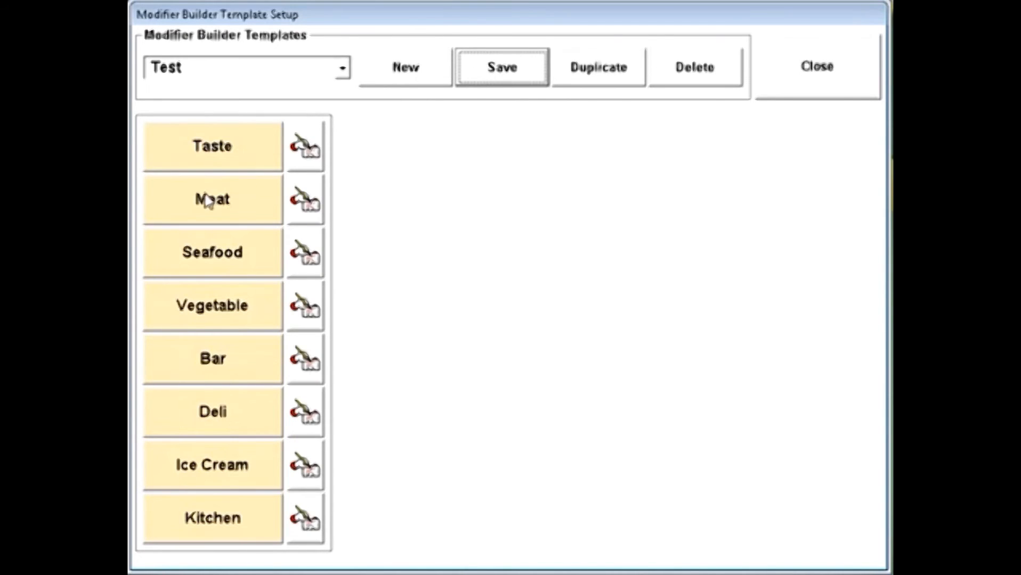
mouse_move(290, 115)
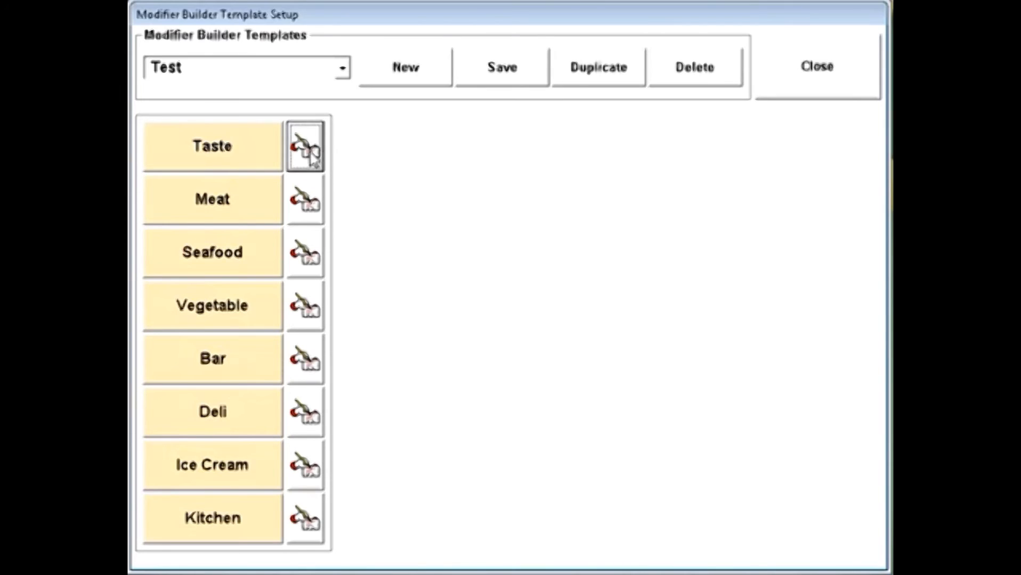
left_click(305, 146)
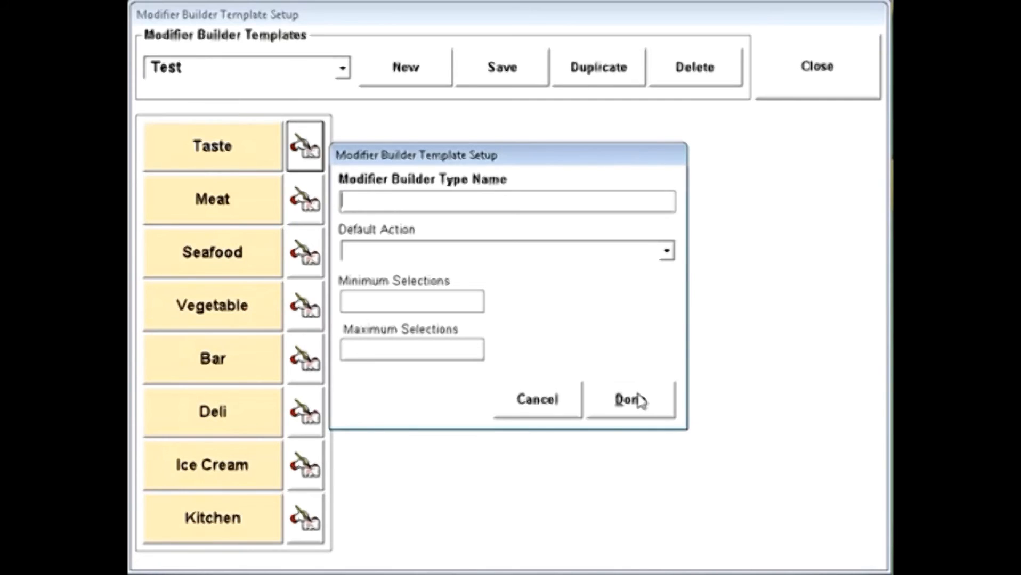
type("Bee")
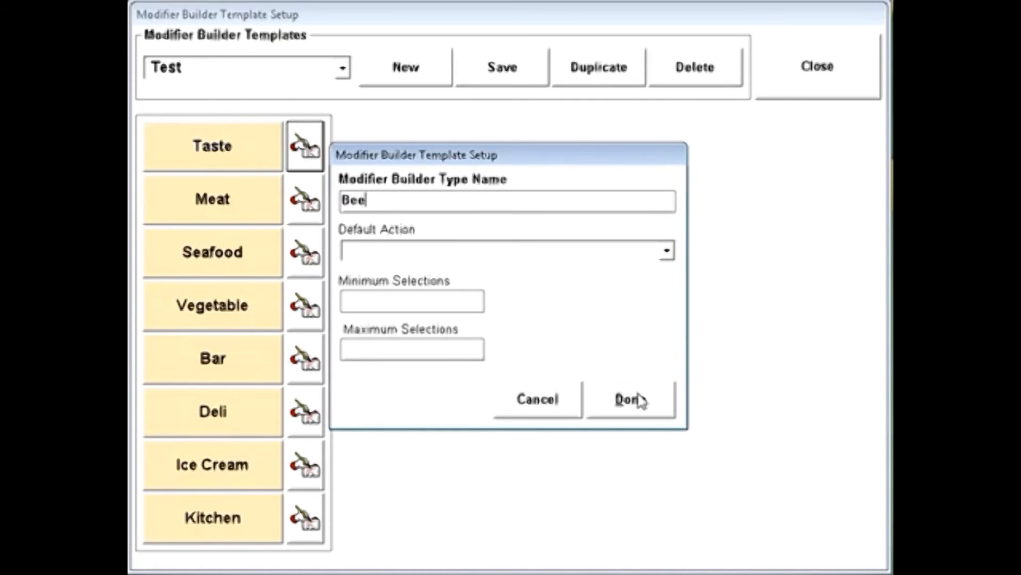
left_click(628, 399)
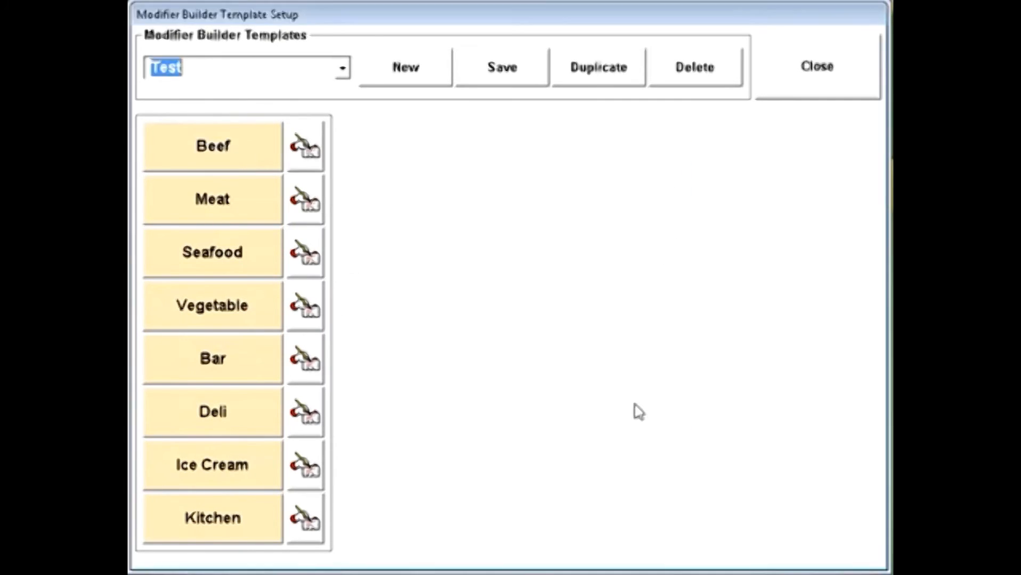
Step: View the empty Beef modifier grid, then close the Modifier Builder Template Setup
left_click(211, 146)
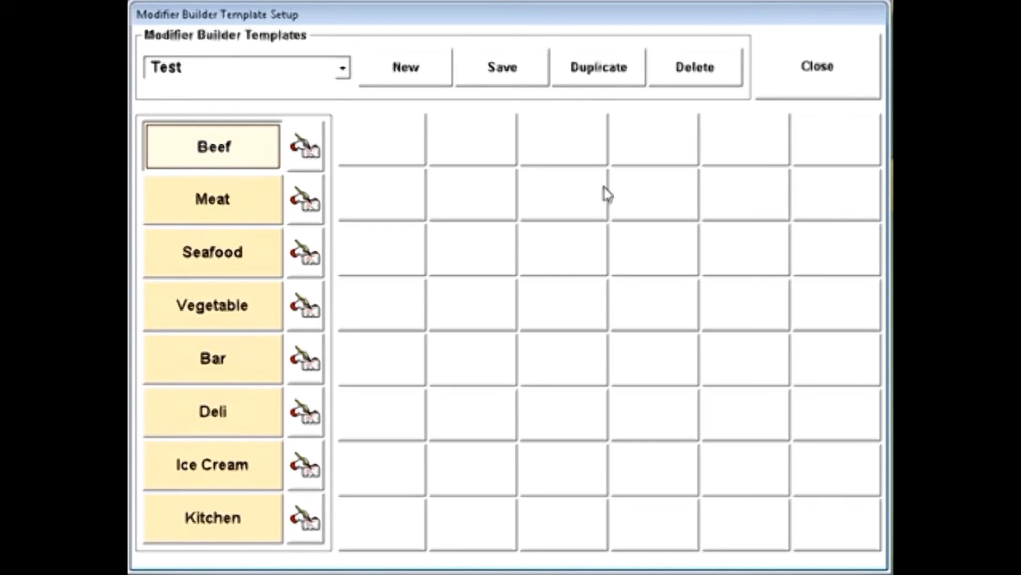
mouse_move(371, 161)
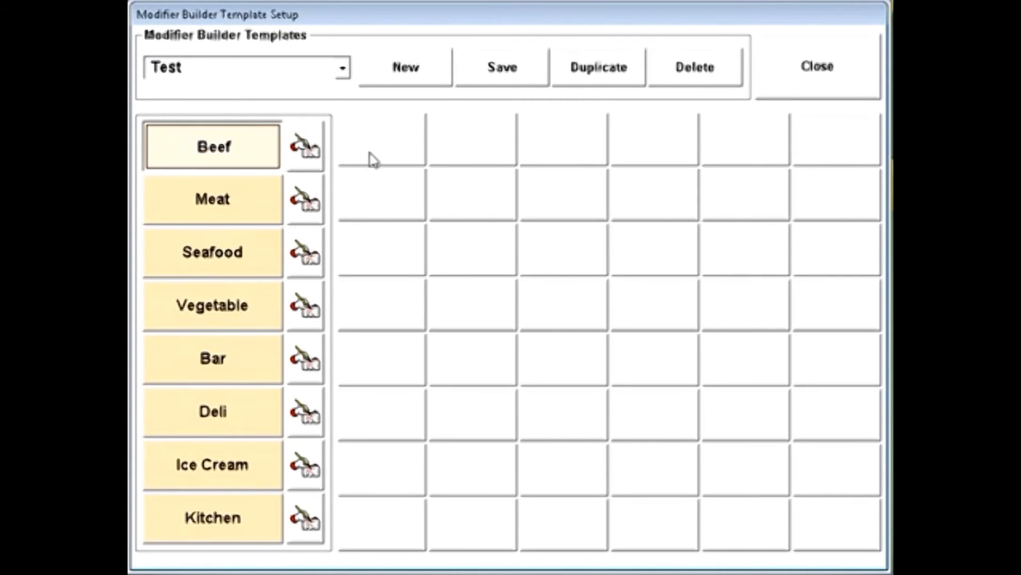
mouse_move(376, 151)
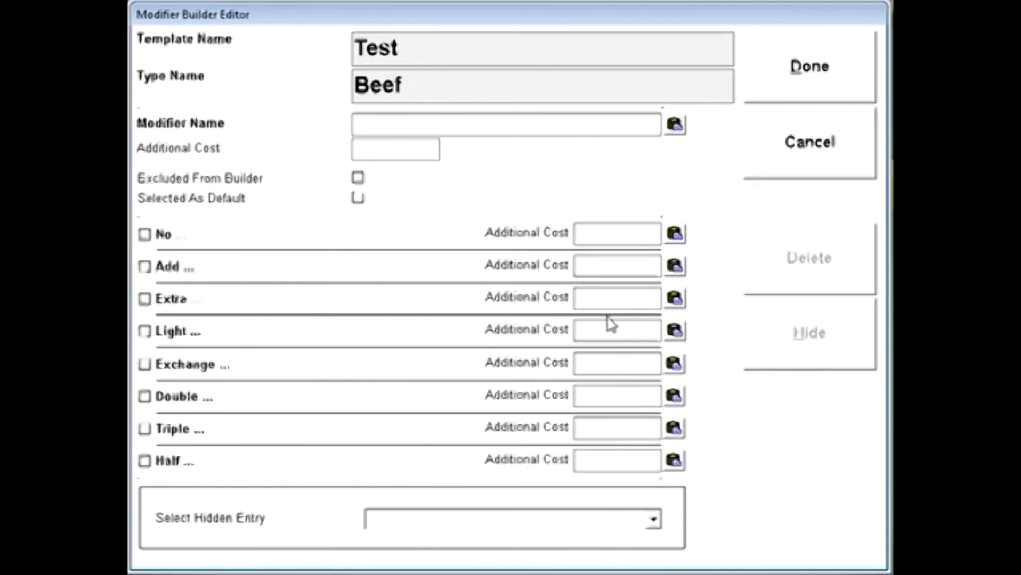
mouse_move(347, 388)
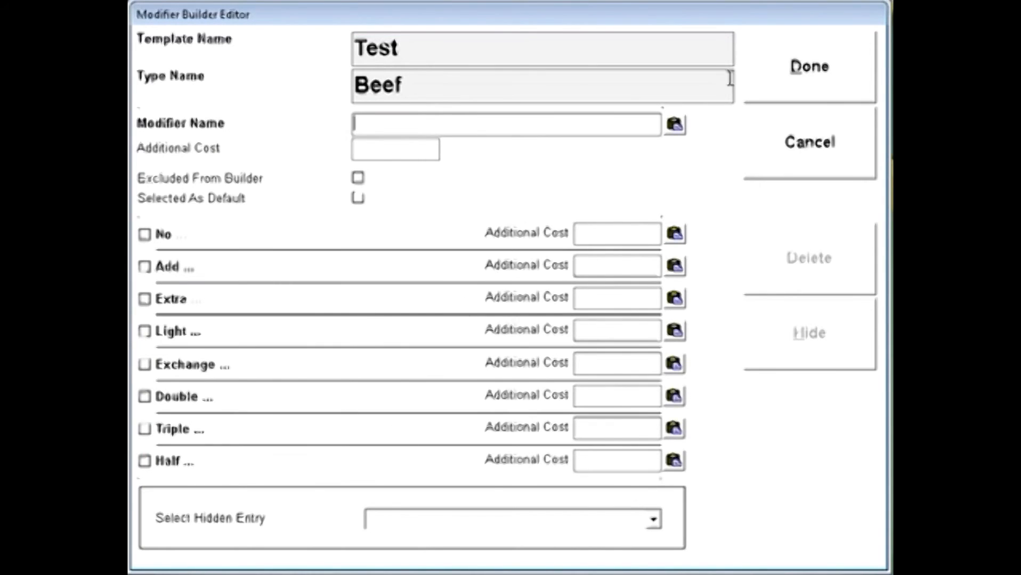
mouse_move(817, 79)
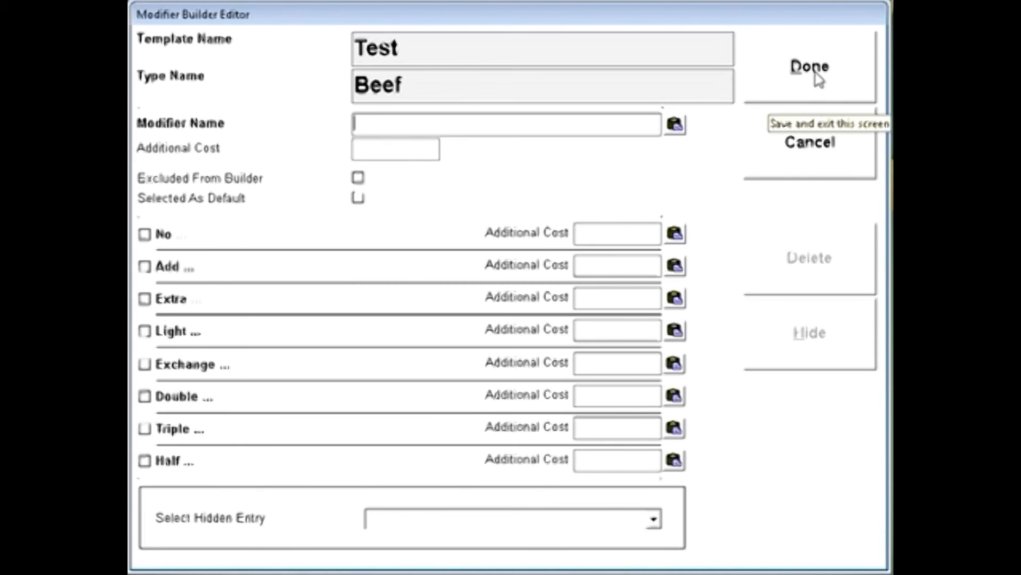
left_click(807, 66)
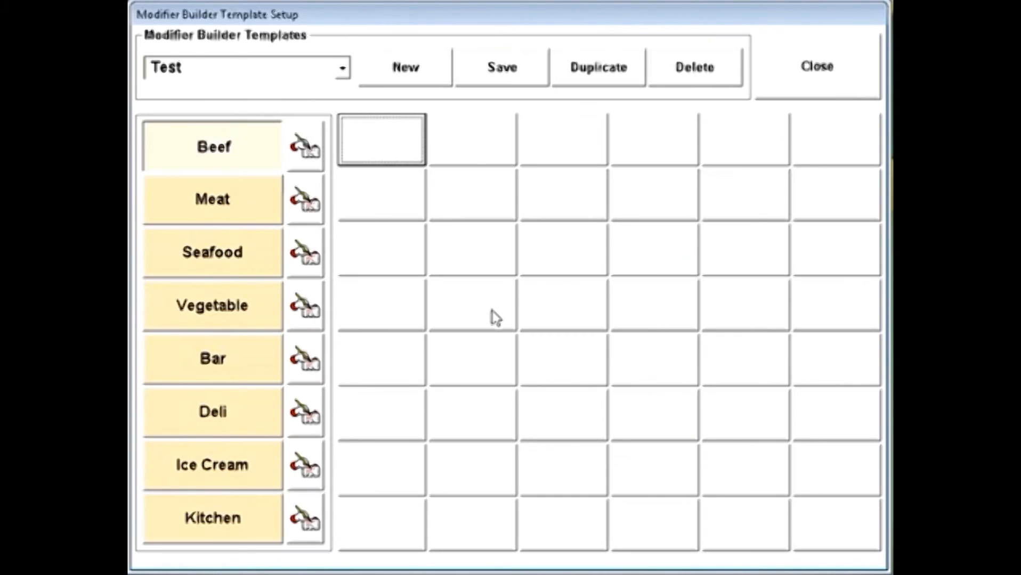
mouse_move(351, 203)
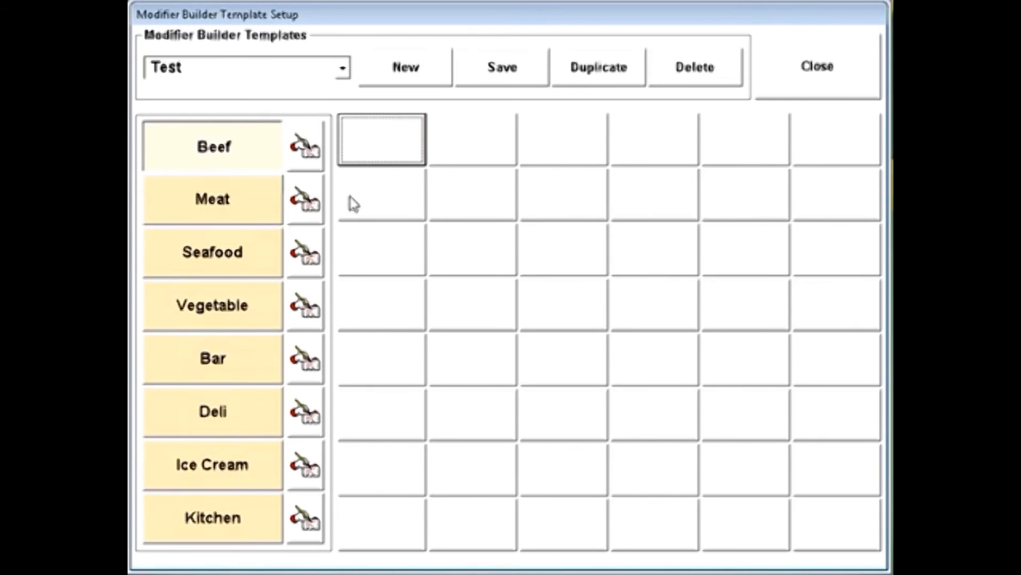
mouse_move(472, 189)
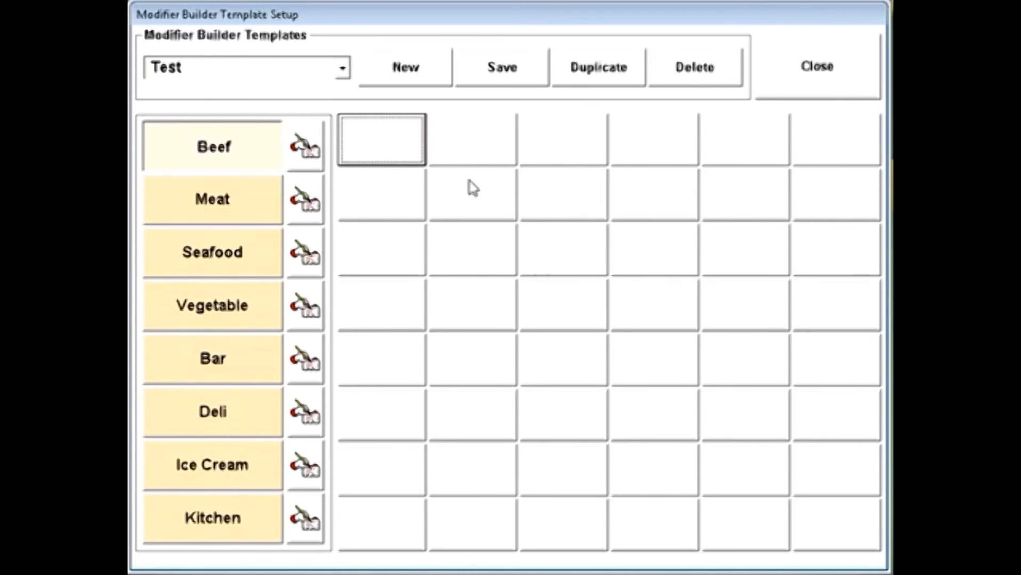
mouse_move(402, 303)
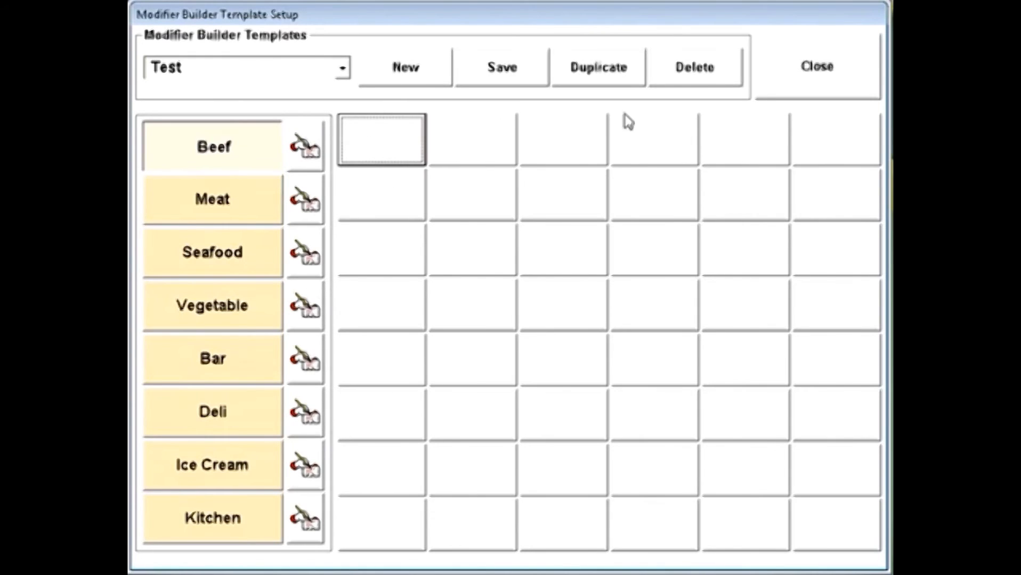
mouse_move(309, 305)
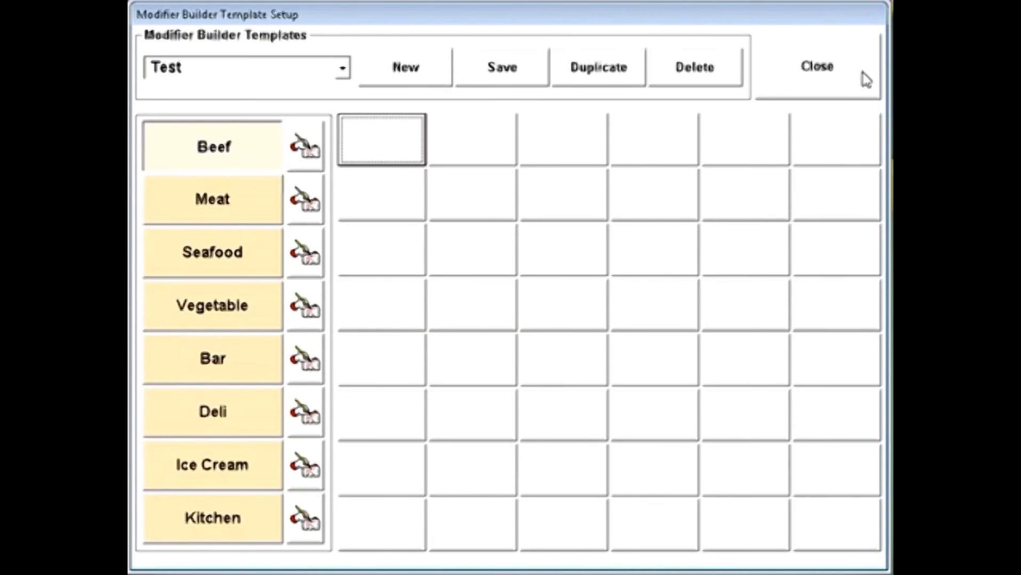
mouse_move(816, 65)
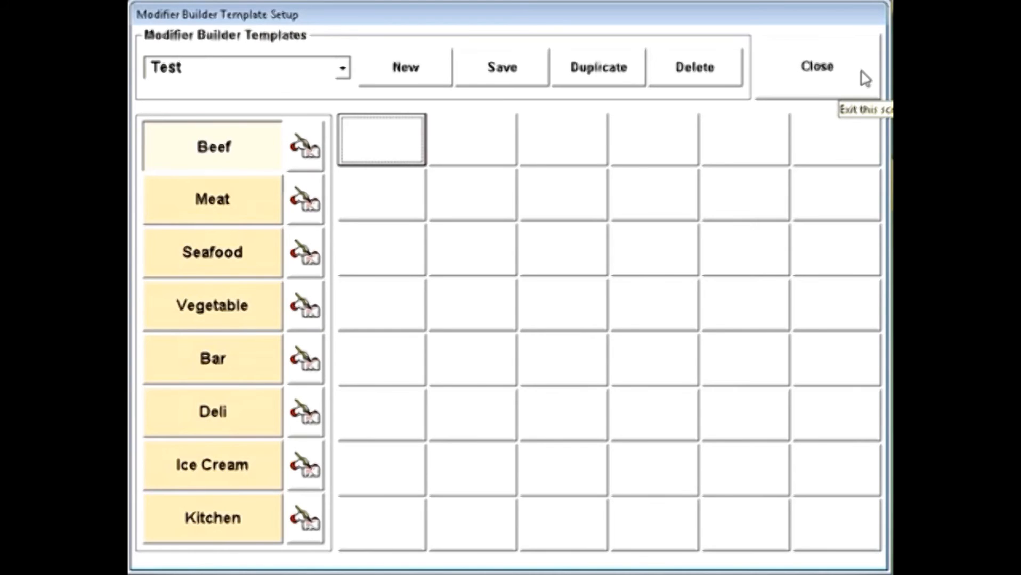
mouse_move(708, 95)
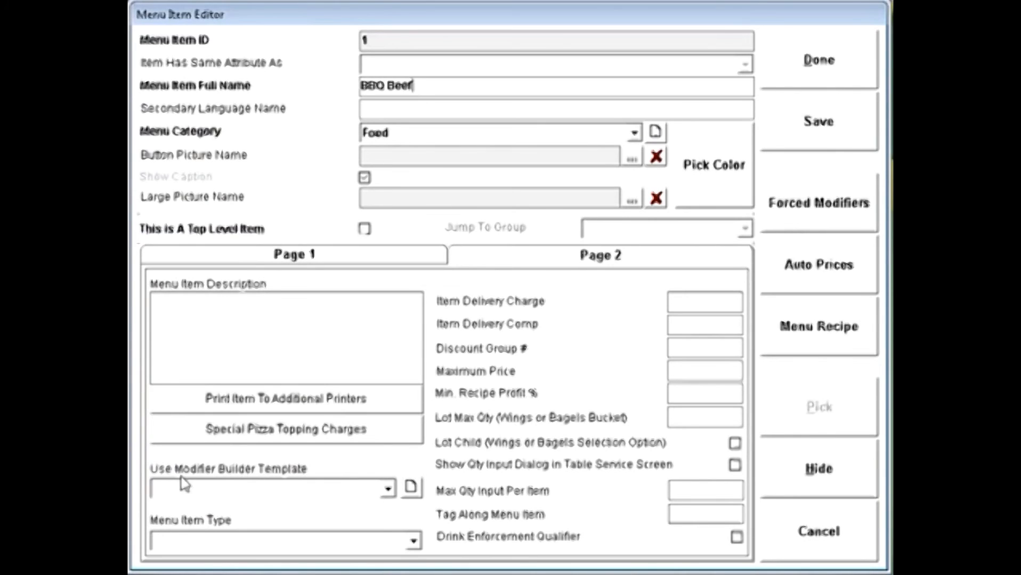
Step: Select the Test template for BBQ Beef, finish the item, and close Menu Items
left_click(388, 490)
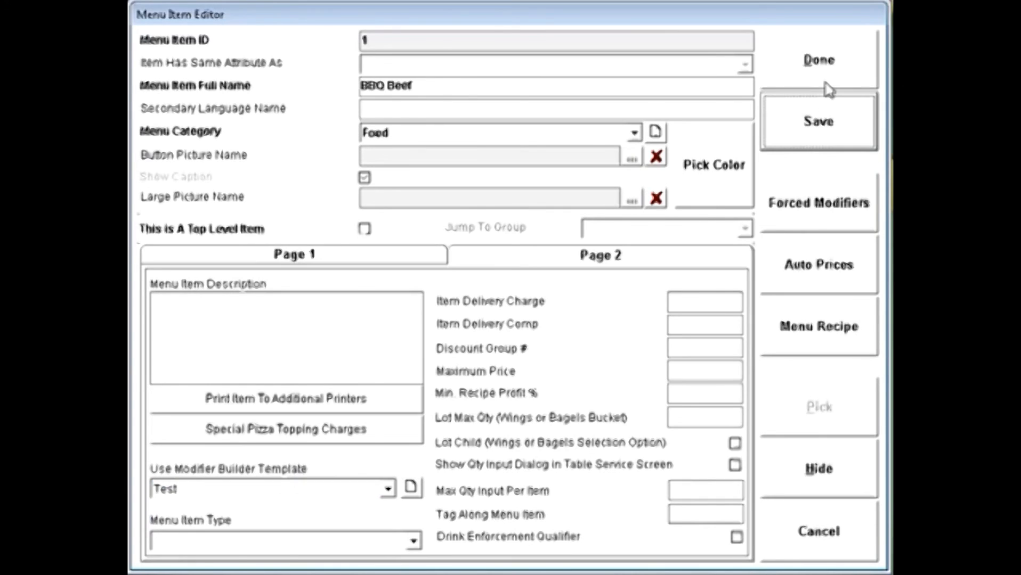
left_click(818, 59)
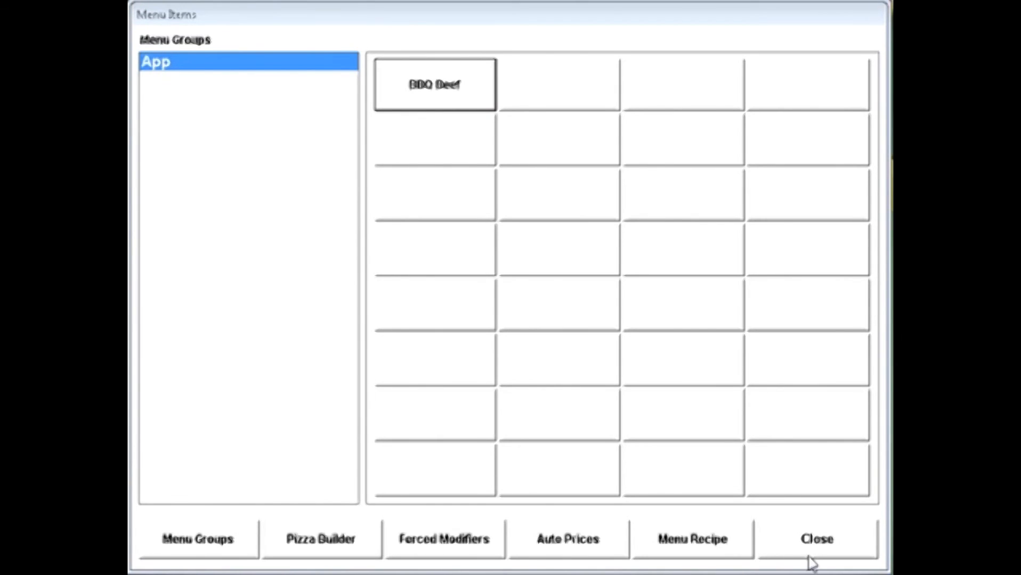
left_click(815, 539)
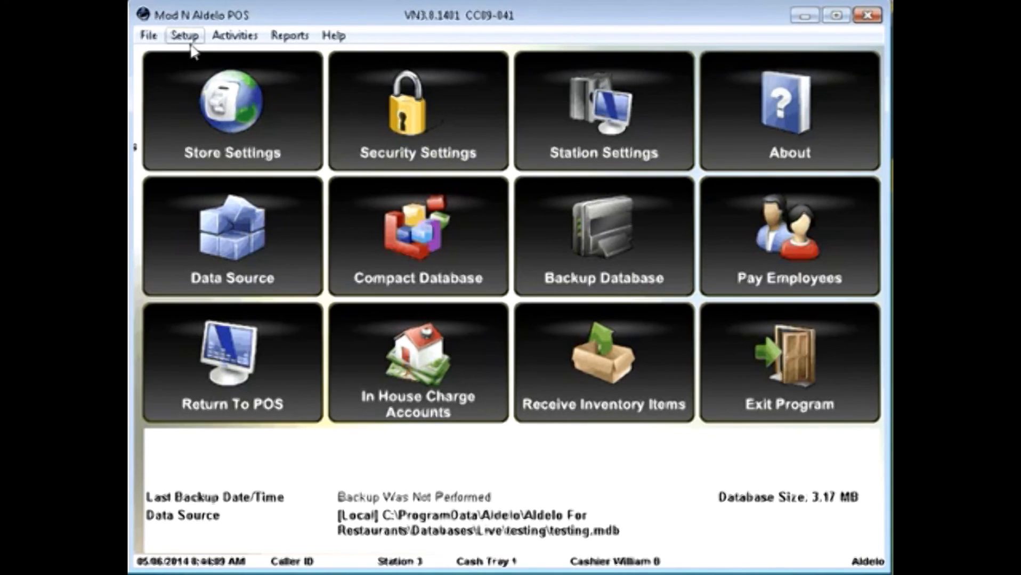
Step: Open the Setup menu listing general, table, employee, menu and inventory options
left_click(184, 35)
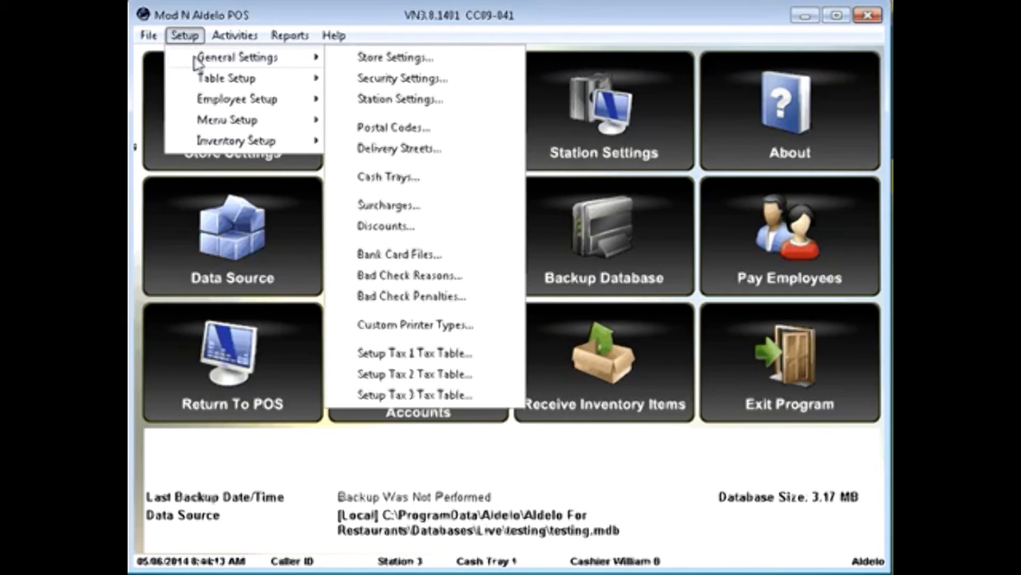
mouse_move(446, 60)
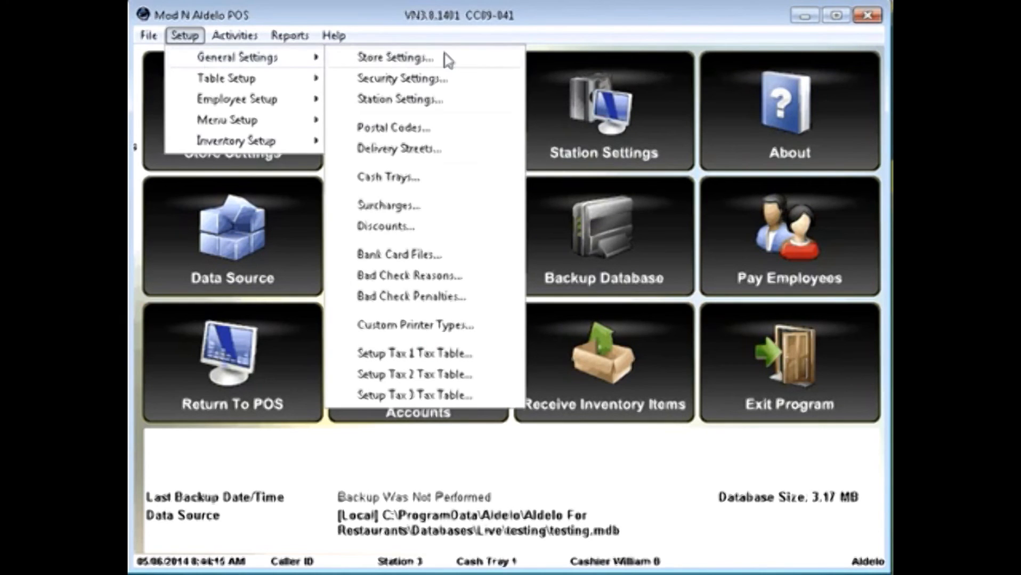
mouse_move(382, 90)
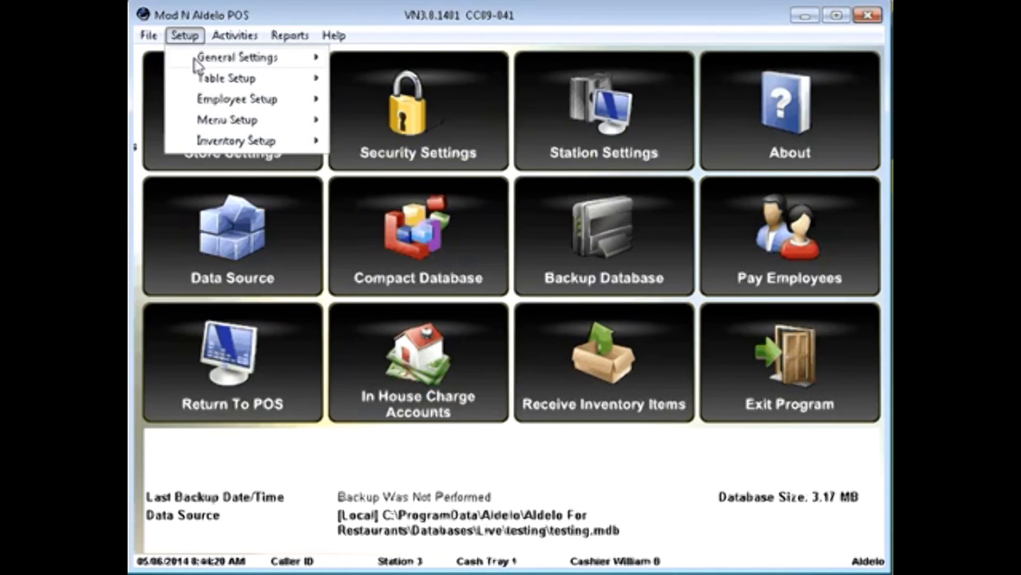
mouse_move(238, 58)
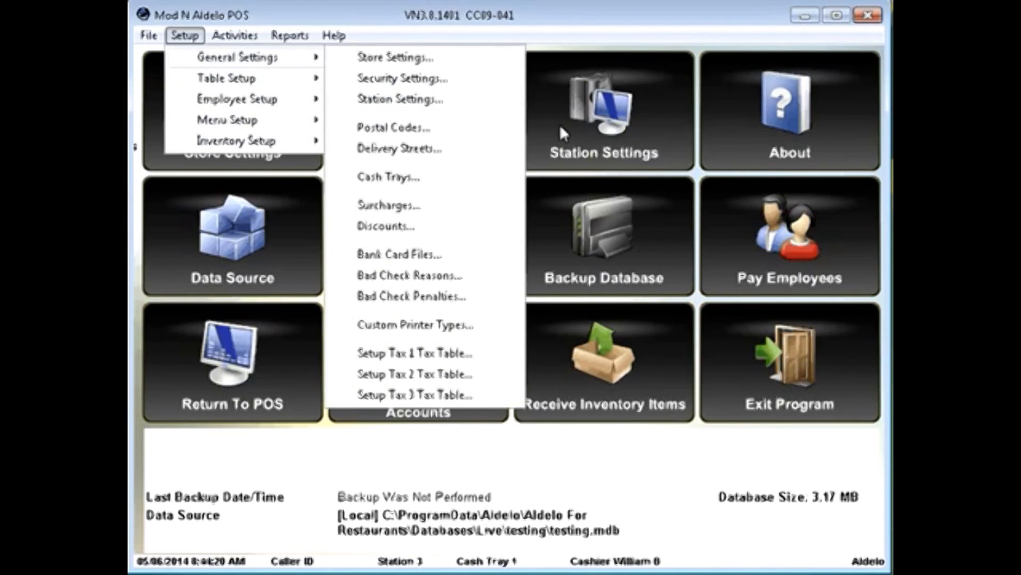
mouse_move(436, 133)
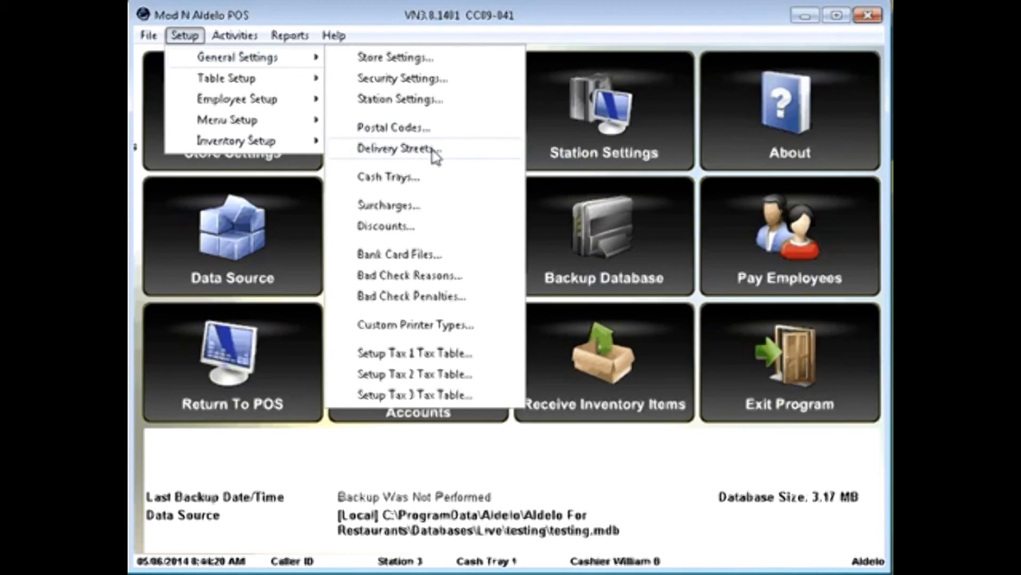
mouse_move(423, 185)
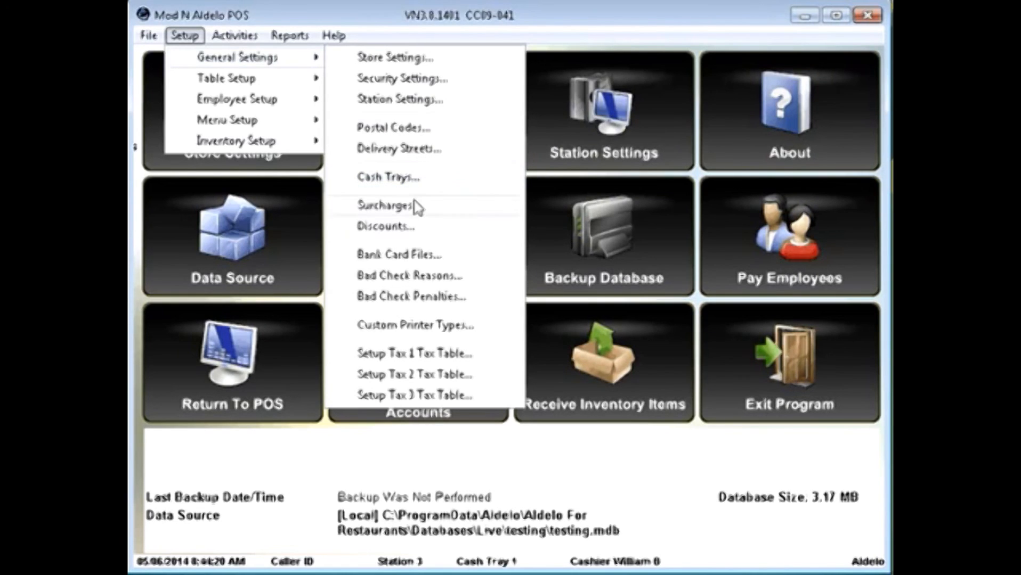
mouse_move(420, 227)
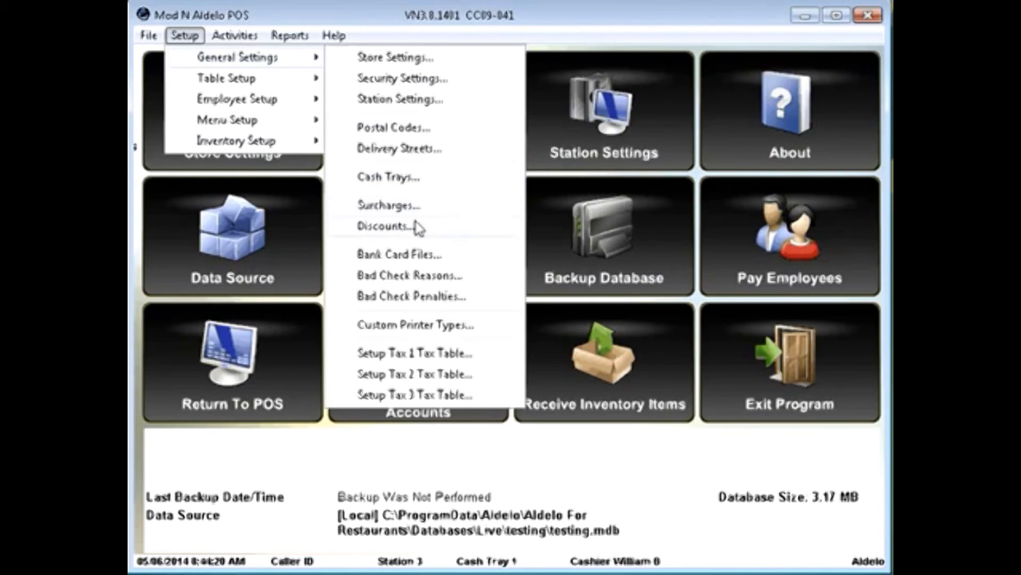
mouse_move(410, 225)
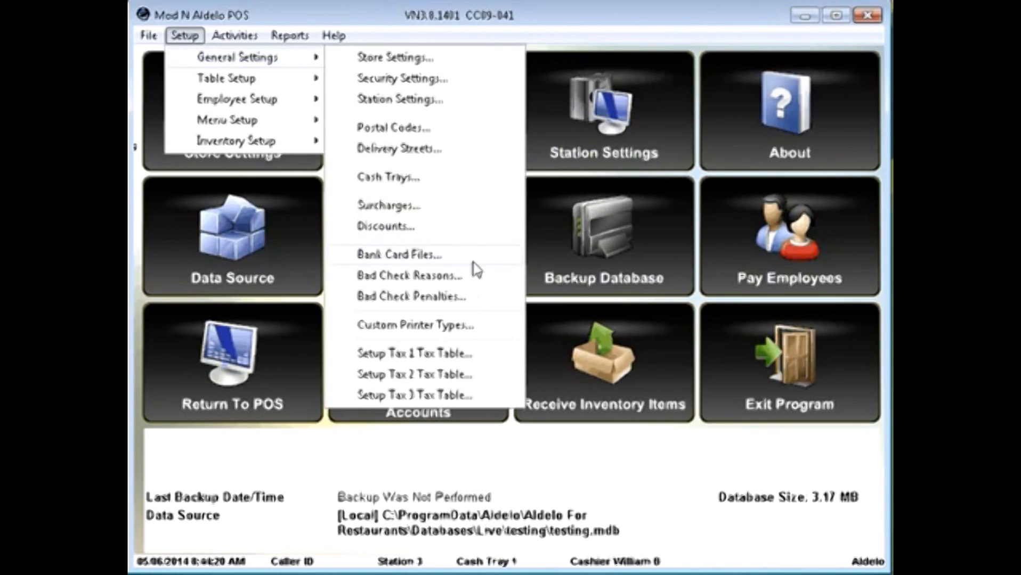
mouse_move(475, 301)
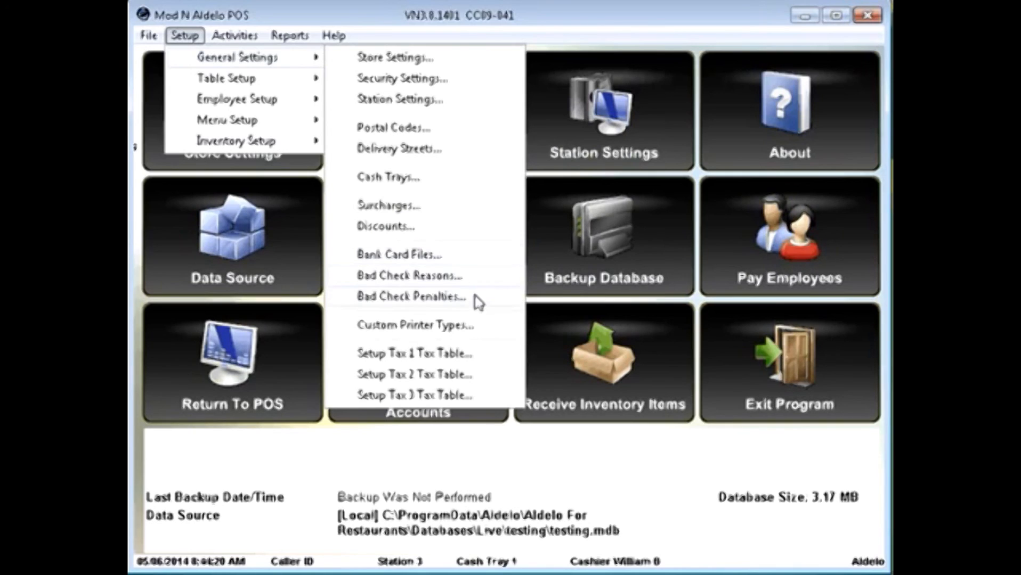
mouse_move(475, 353)
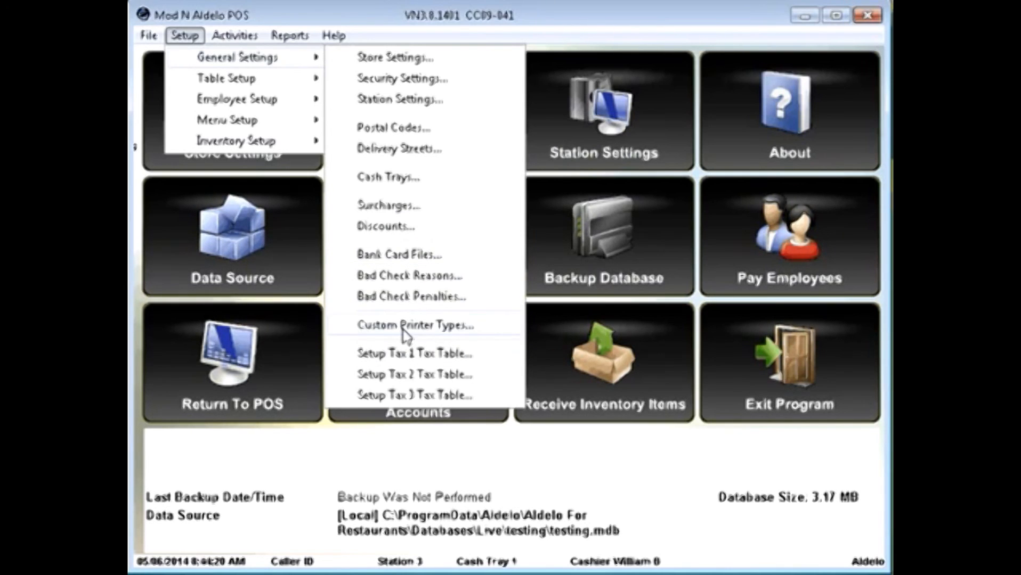
mouse_move(473, 344)
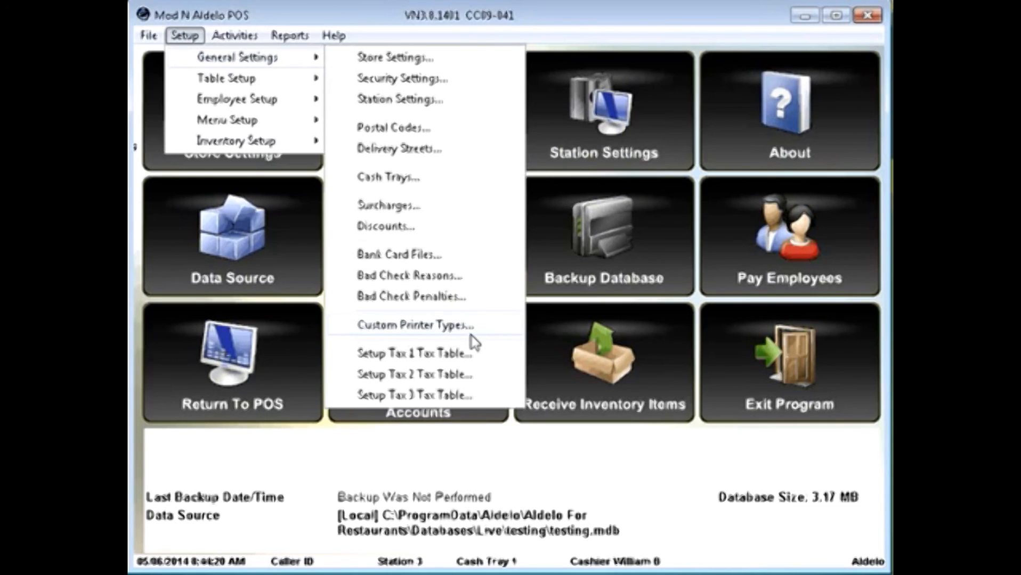
mouse_move(480, 341)
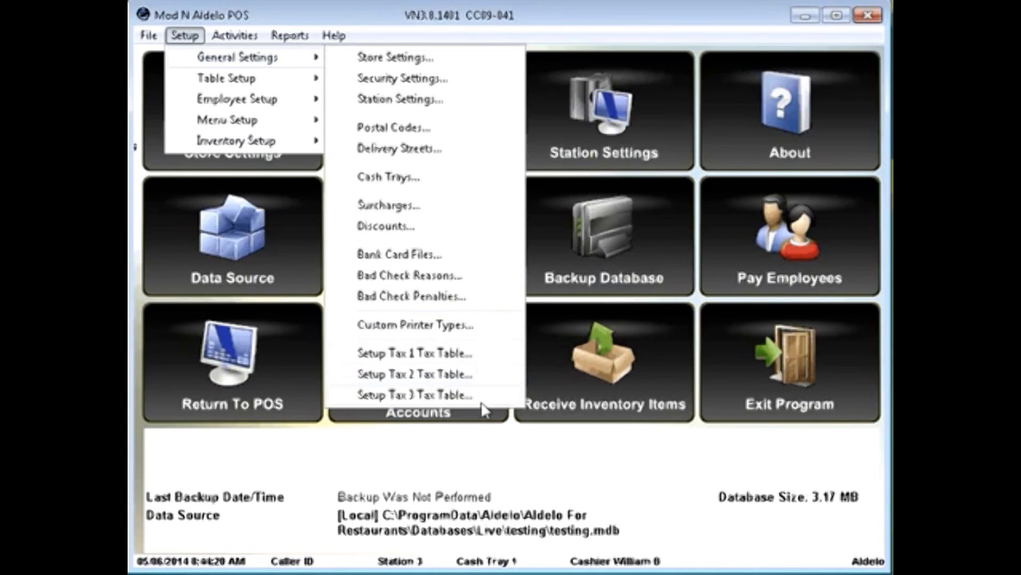
mouse_move(235, 88)
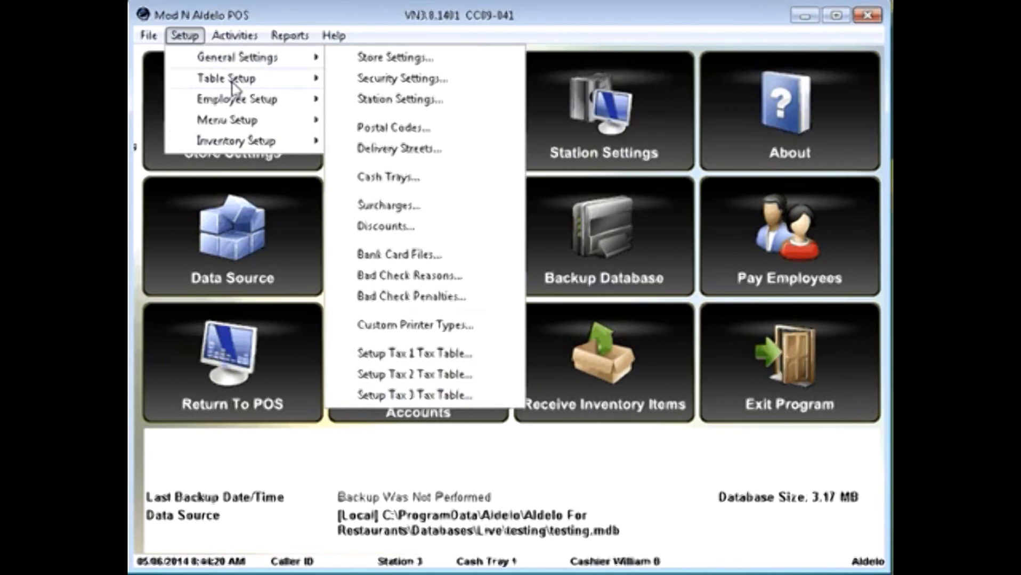
mouse_move(226, 78)
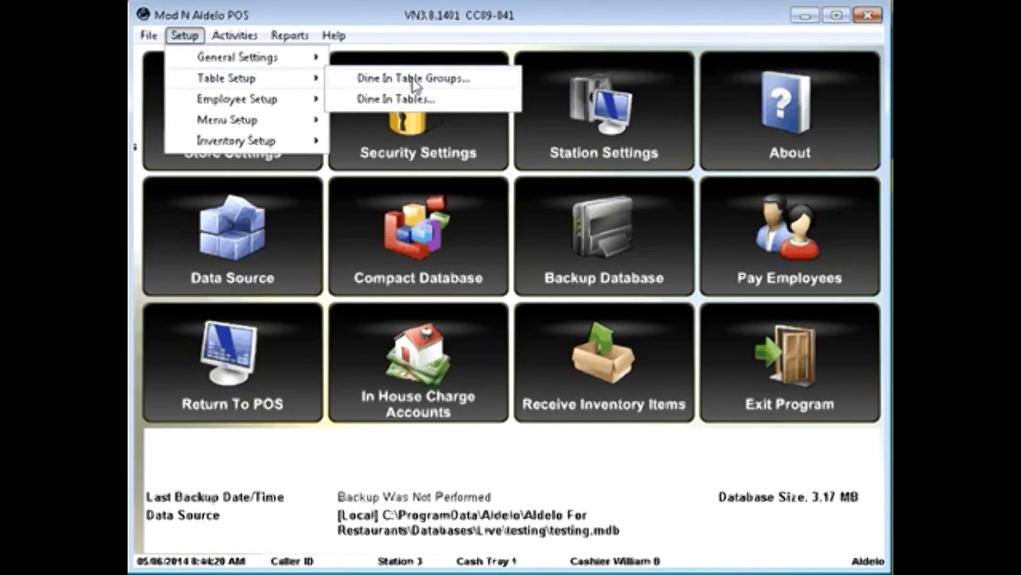
mouse_move(426, 104)
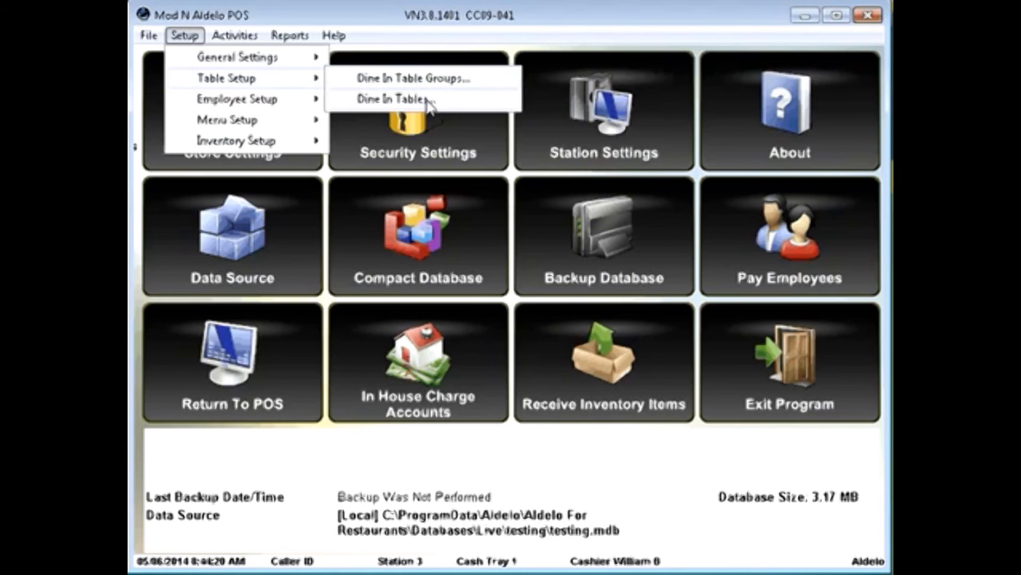
mouse_move(238, 99)
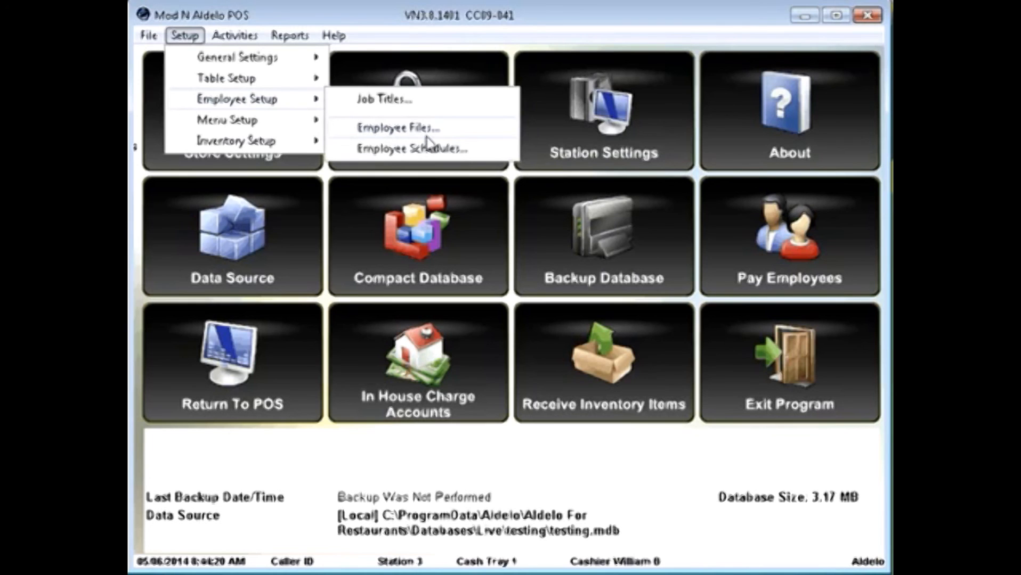
mouse_move(228, 120)
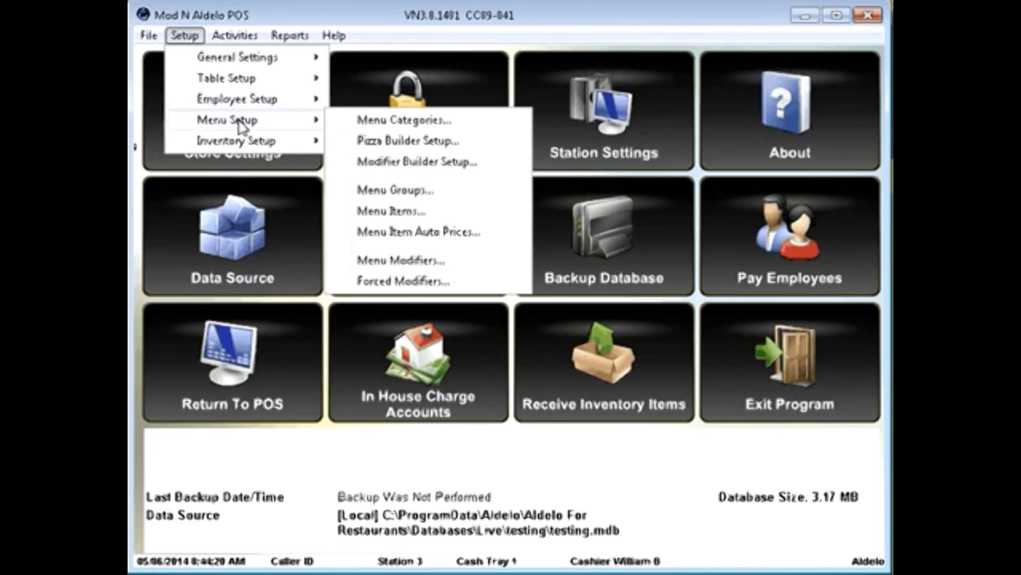
mouse_move(380, 256)
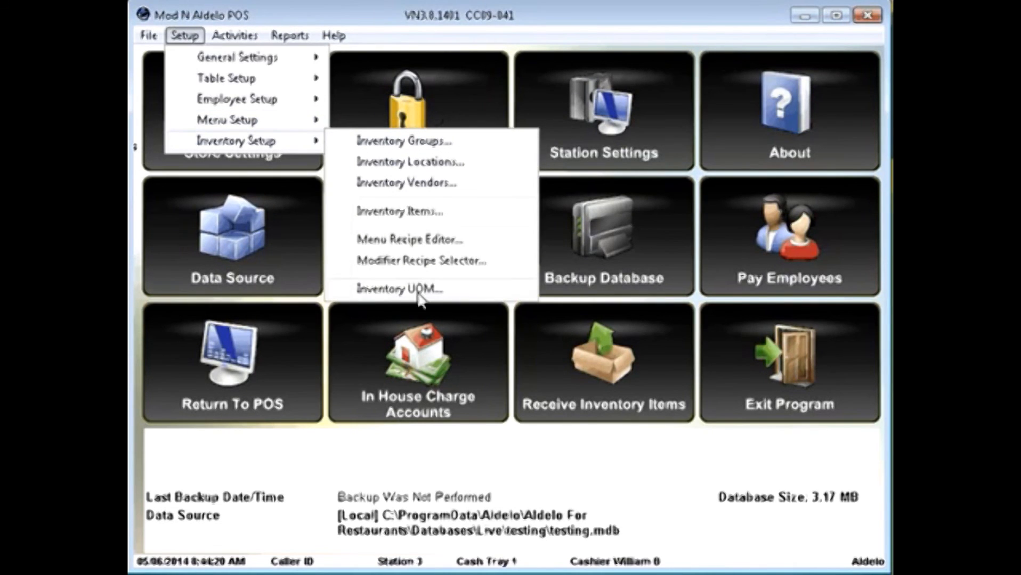
mouse_move(423, 293)
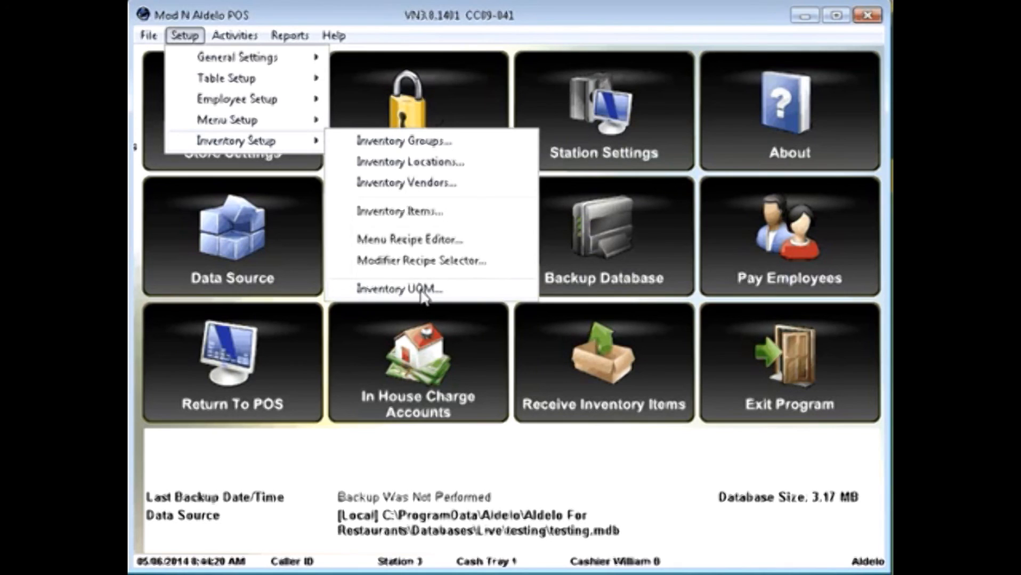
mouse_move(426, 432)
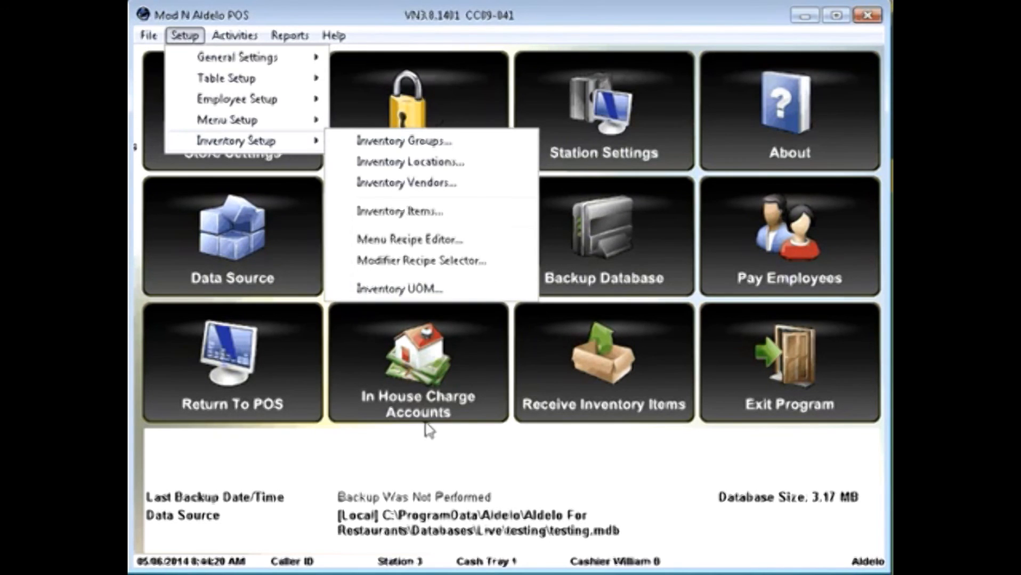